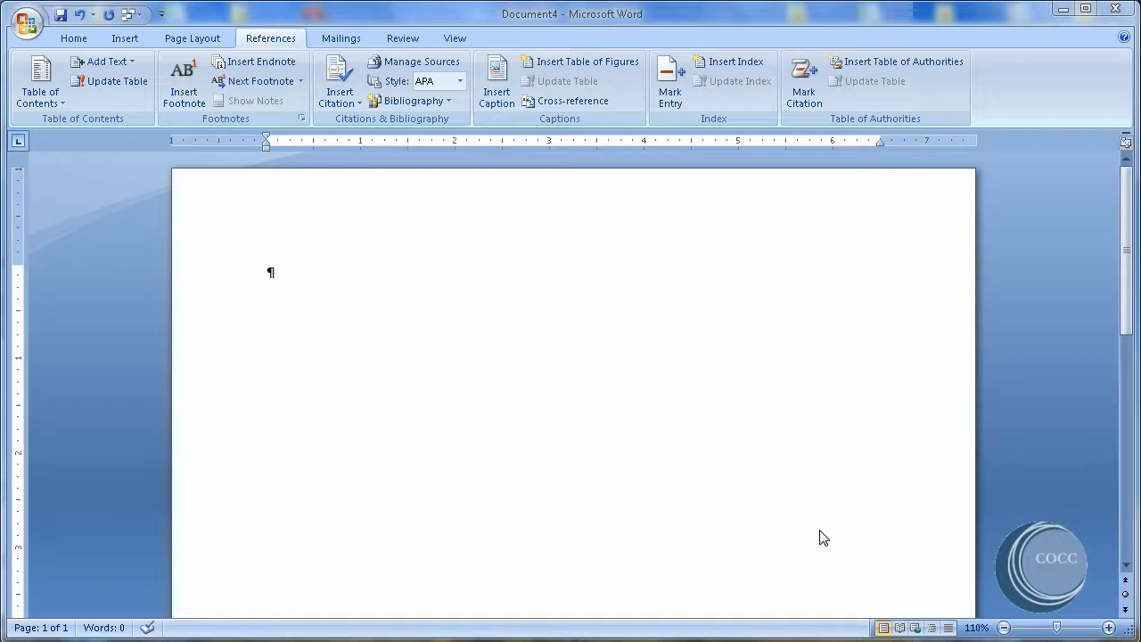
pyautogui.moveTo(361, 321)
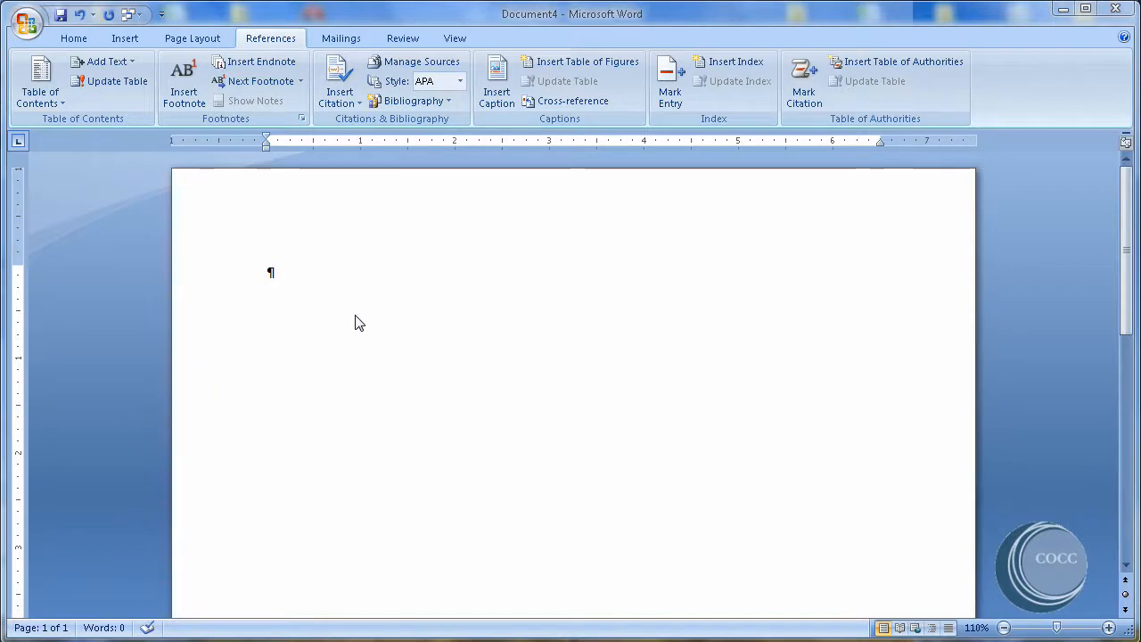
pyautogui.moveTo(124, 38)
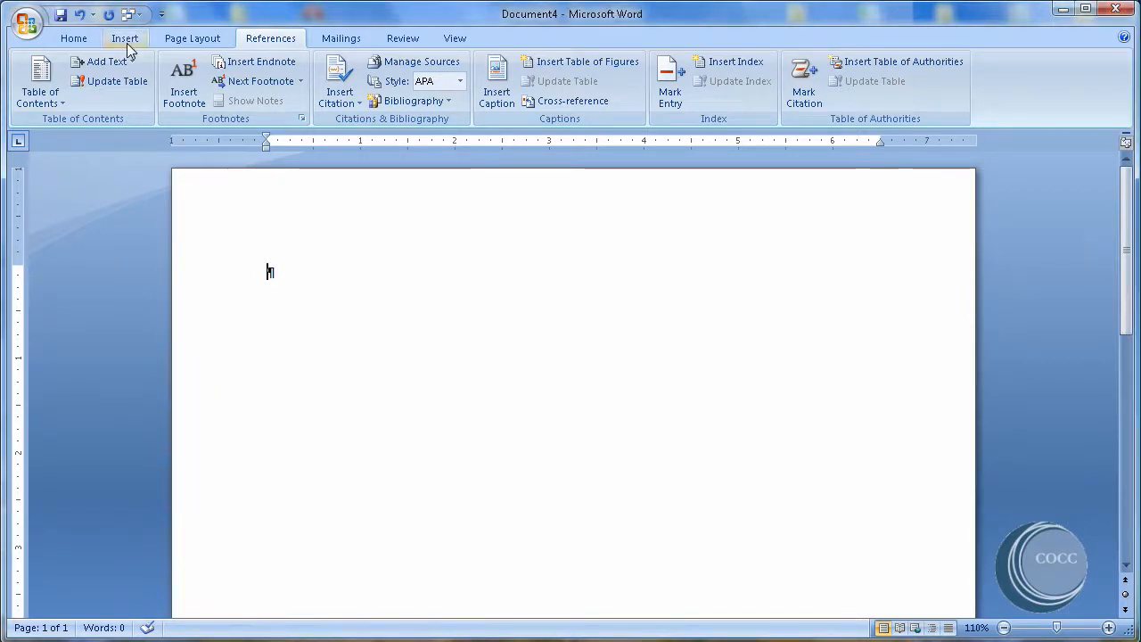
# Insert the Homepage.jpg mockup picture into the document and begin adding Portraits.jpg.
pyautogui.click(125, 37)
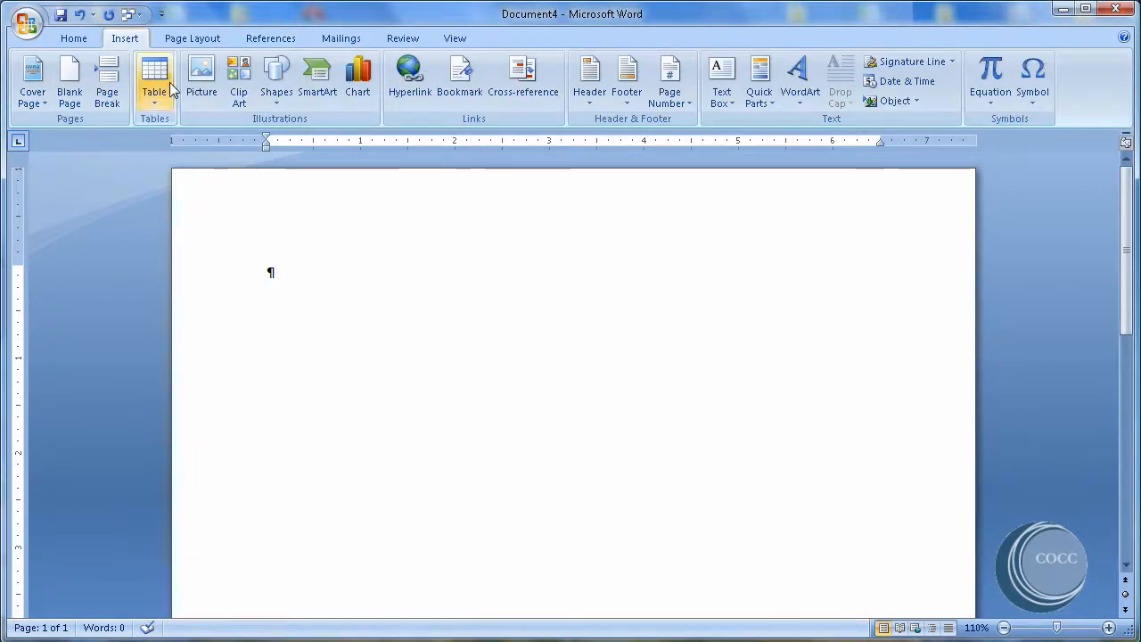
pyautogui.click(200, 80)
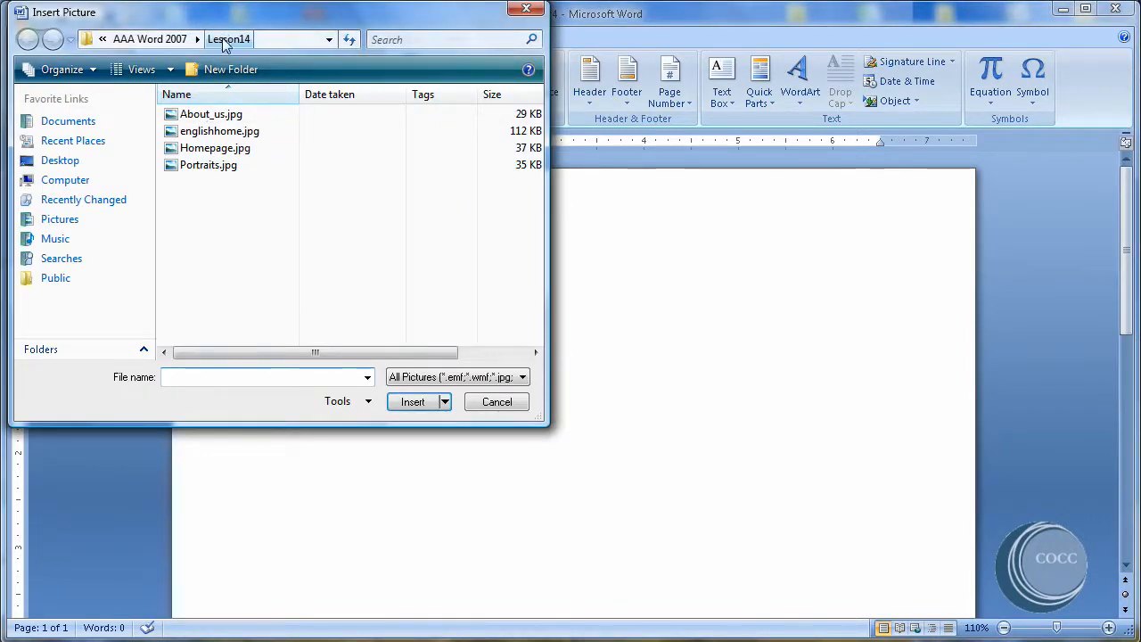
pyautogui.moveTo(207, 164)
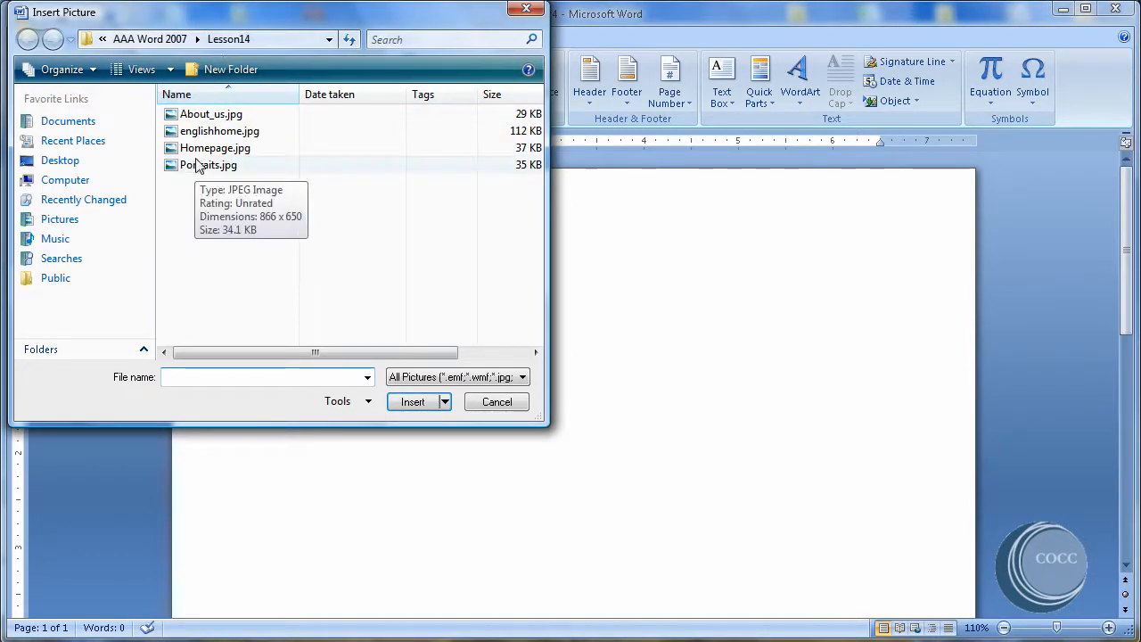
pyautogui.click(214, 148)
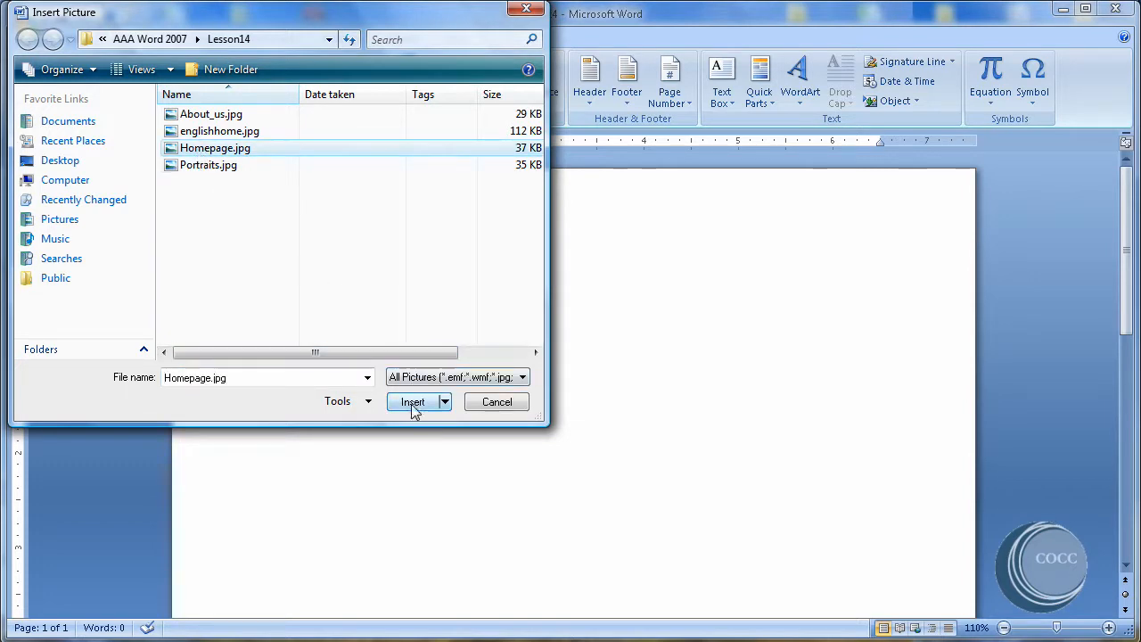
pyautogui.click(412, 403)
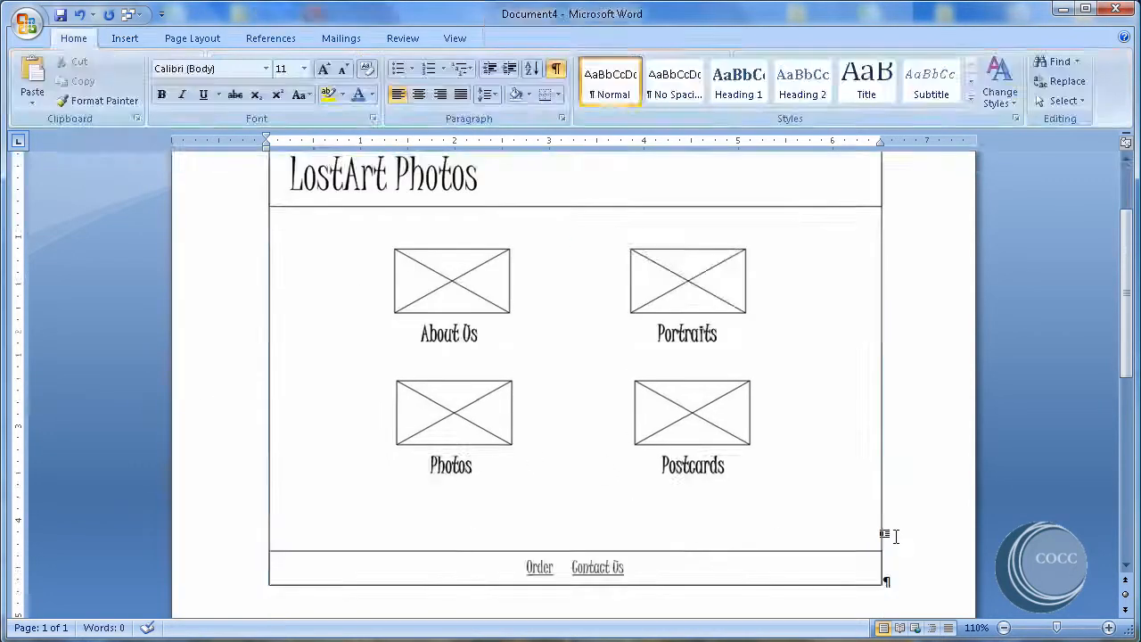
pyautogui.scroll(-3)
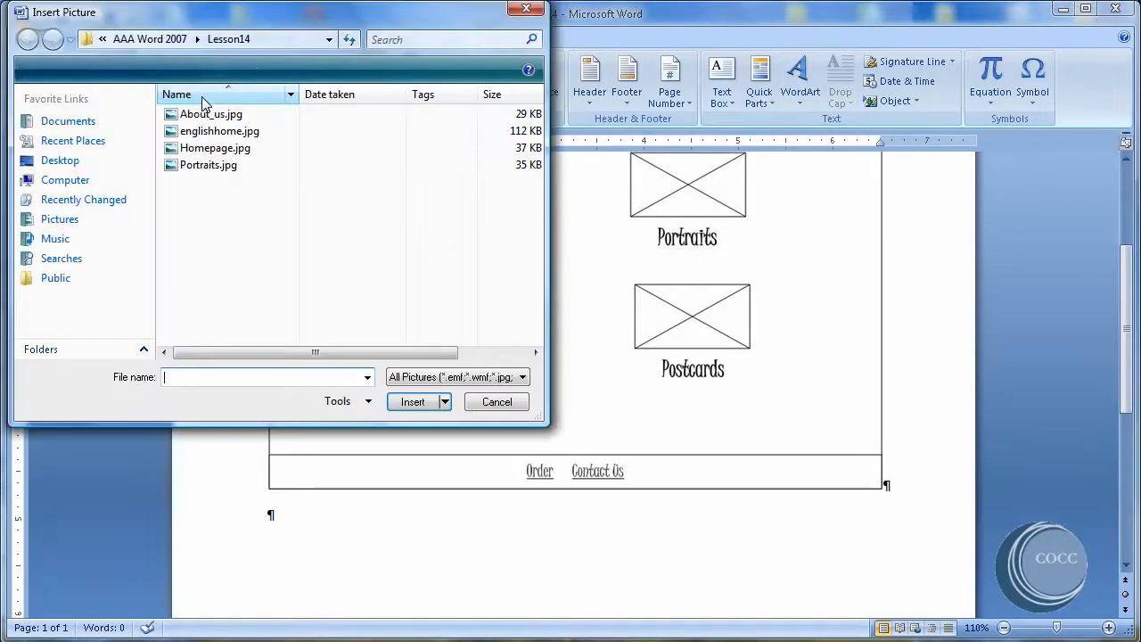
pyautogui.moveTo(207, 164)
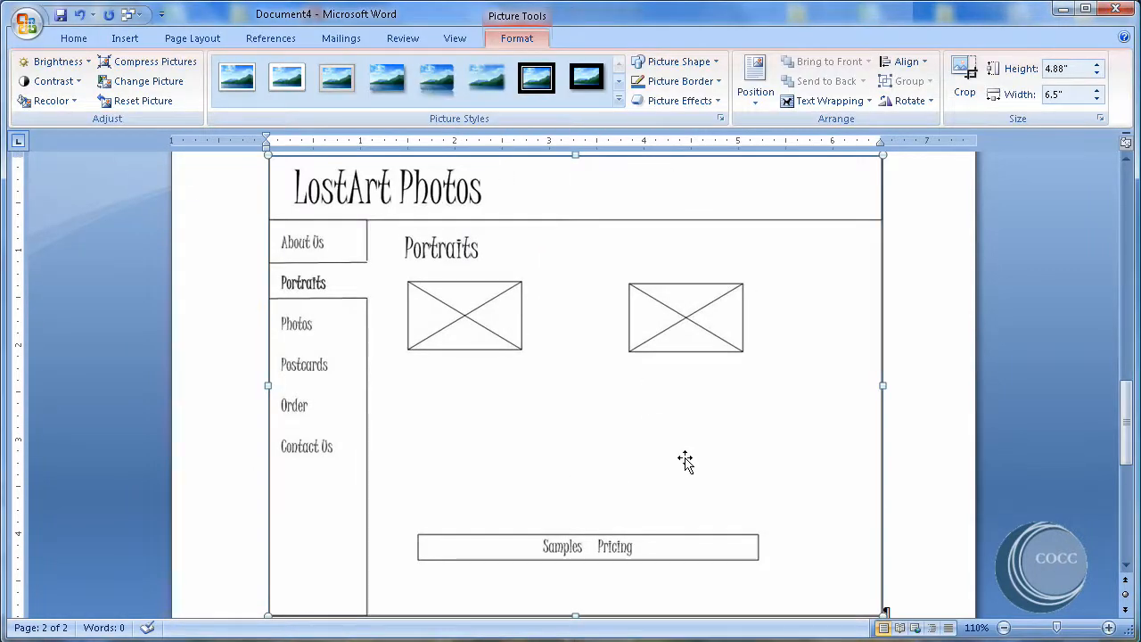
# Shrink the Portraits and Homepage pictures by dragging their corner handles inward.
pyautogui.scroll(-3)
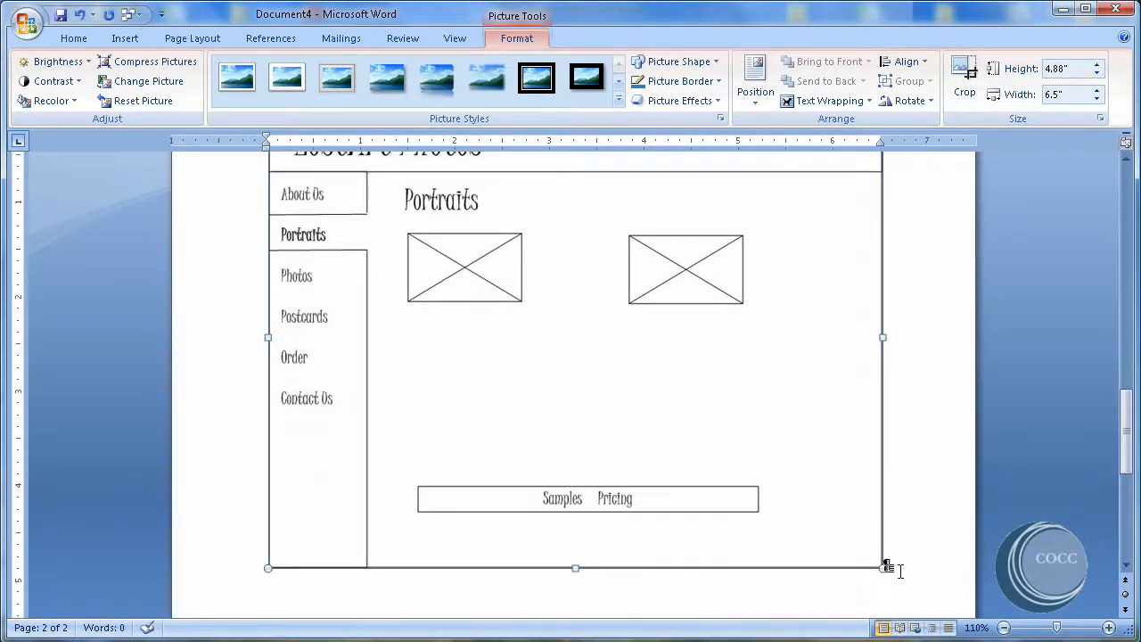
pyautogui.moveTo(888, 567); pyautogui.dragTo(696, 587)
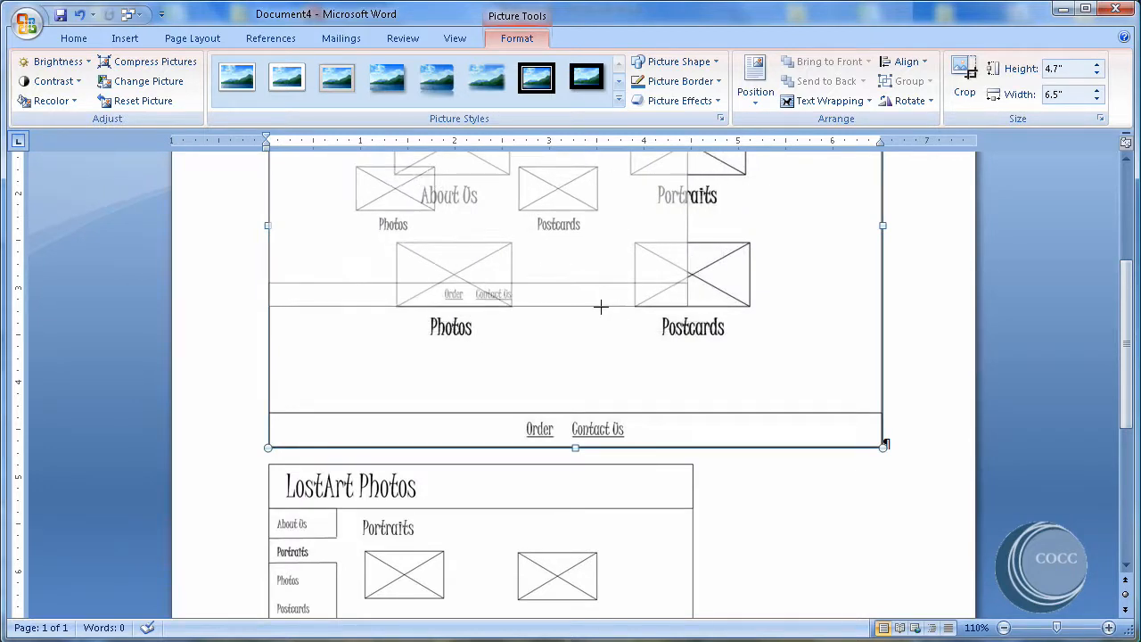
pyautogui.moveTo(882, 446); pyautogui.dragTo(688, 497)
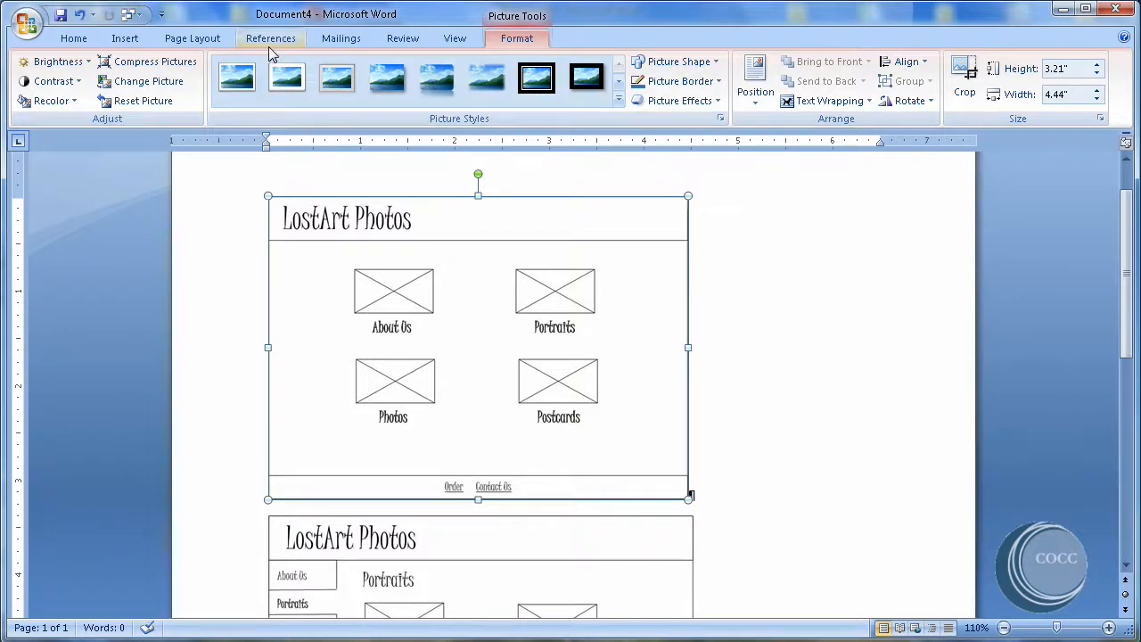
# Caption the Homepage picture as Figure A above it using A, B, C lettered numbering.
pyautogui.click(271, 37)
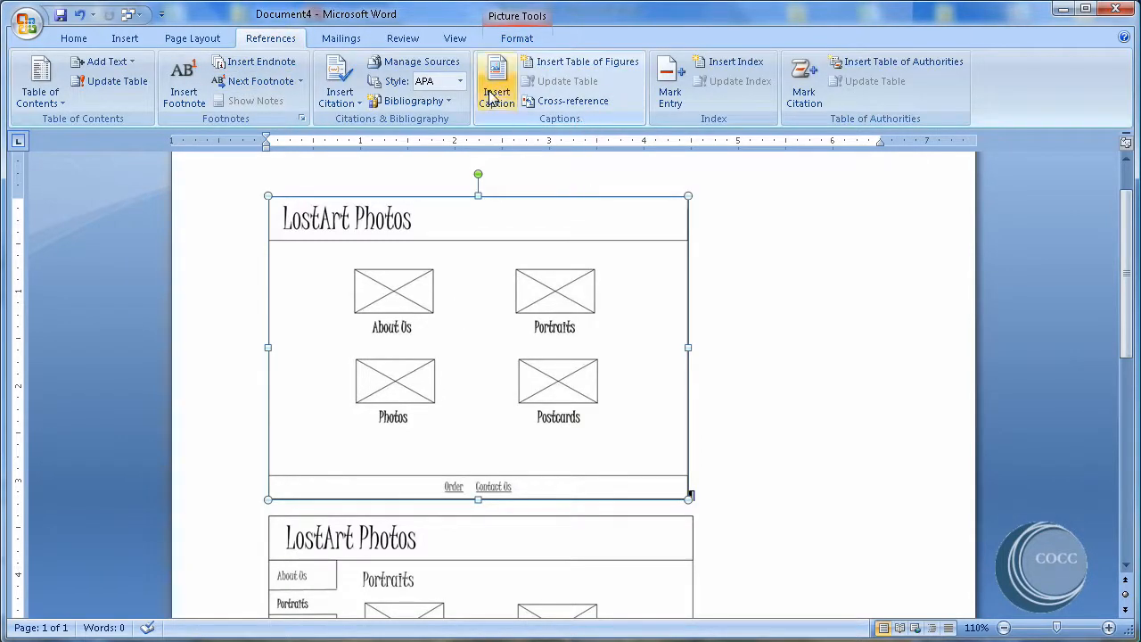
pyautogui.click(496, 81)
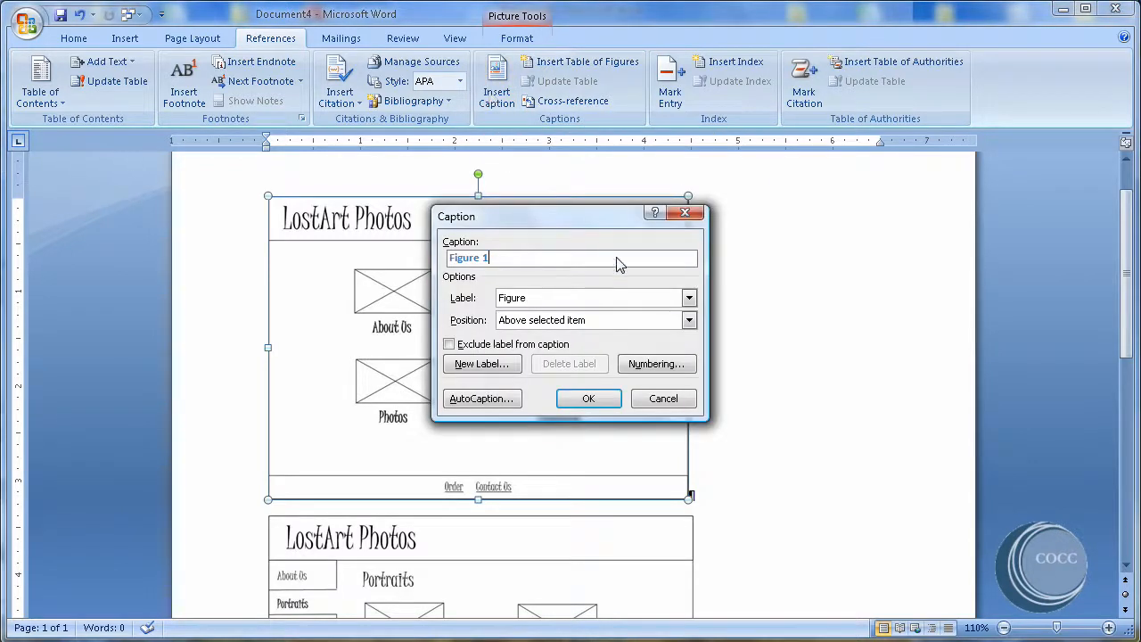
pyautogui.click(688, 321)
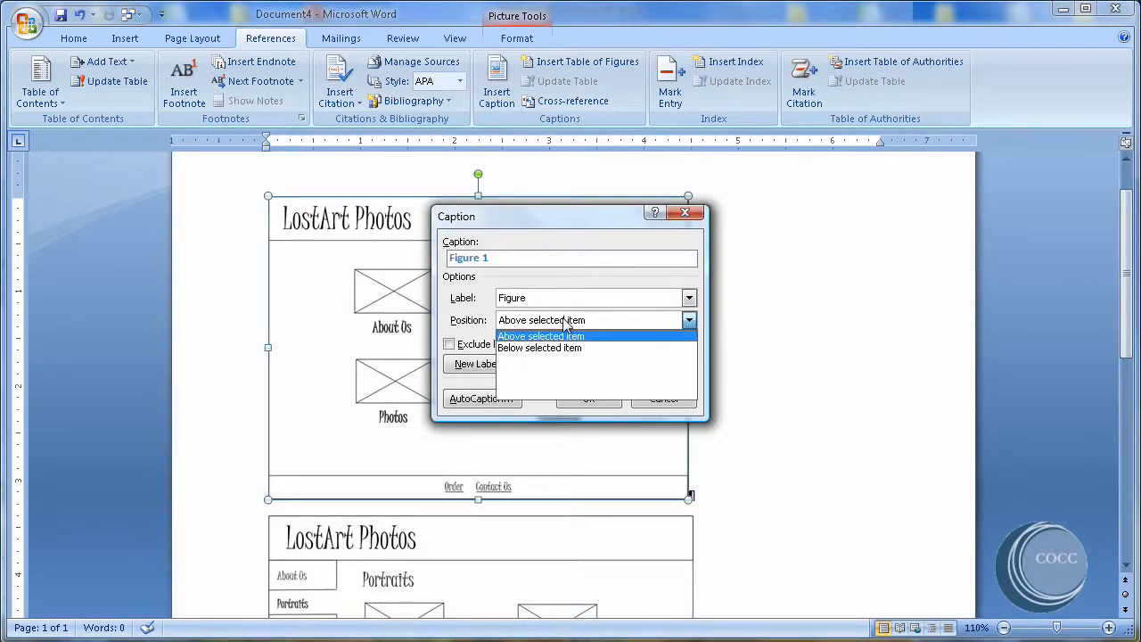
pyautogui.moveTo(539, 348)
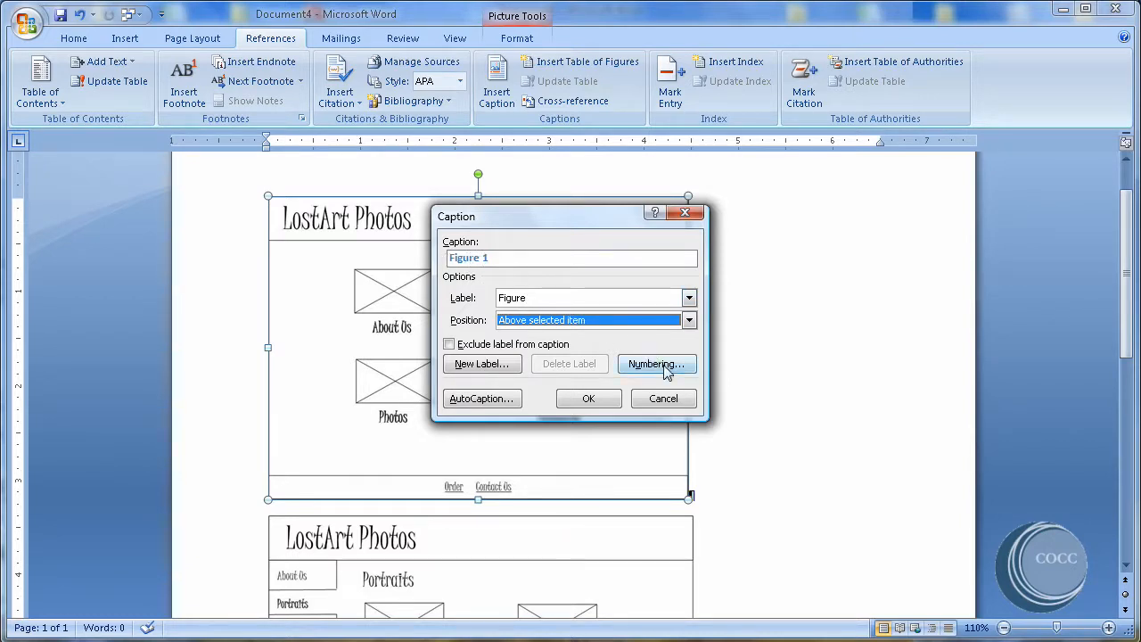
pyautogui.click(656, 364)
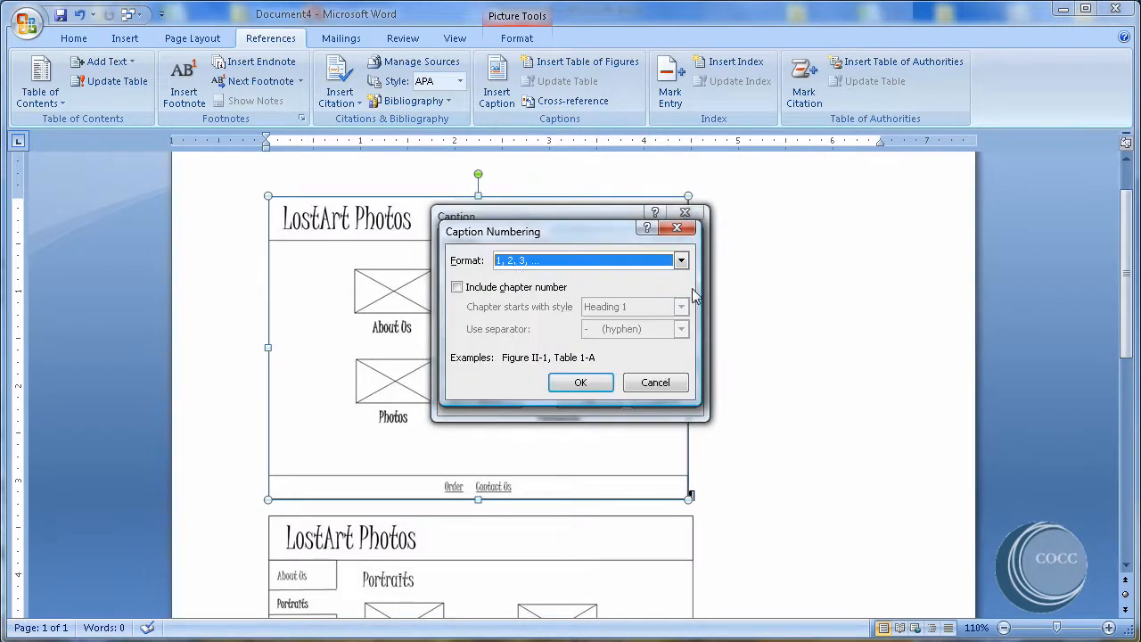
pyautogui.click(681, 260)
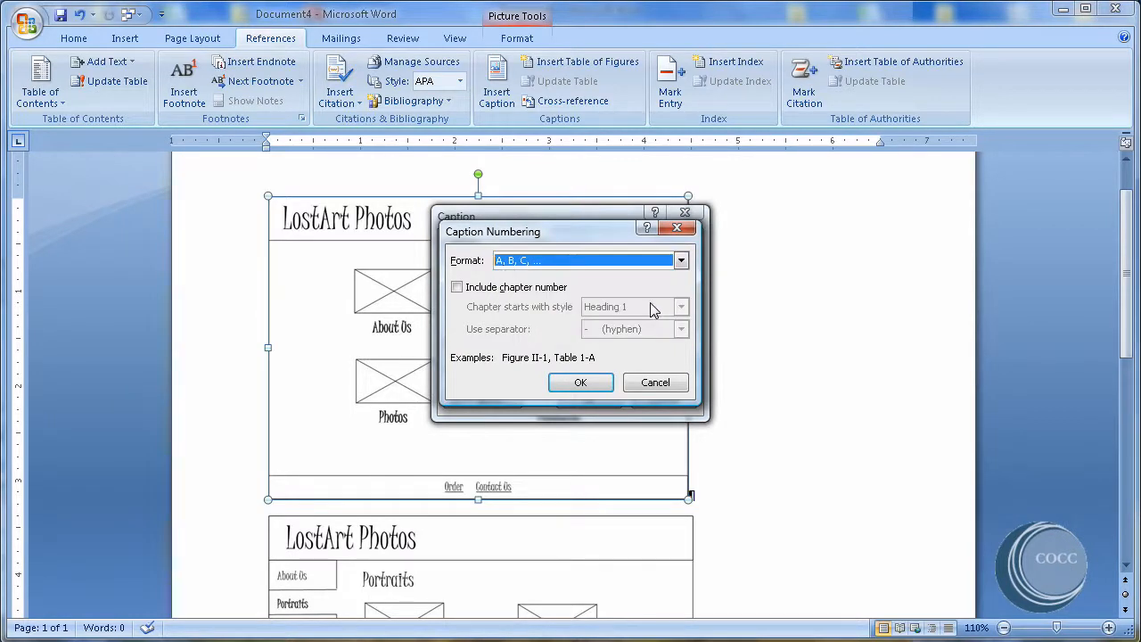
pyautogui.moveTo(581, 382)
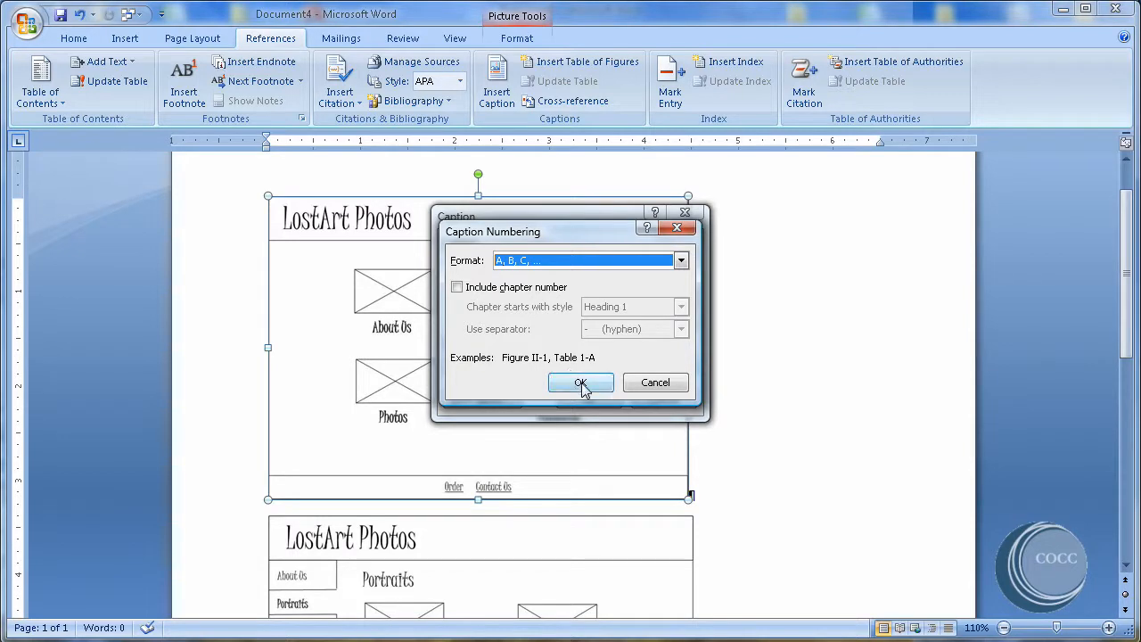
pyautogui.click(581, 381)
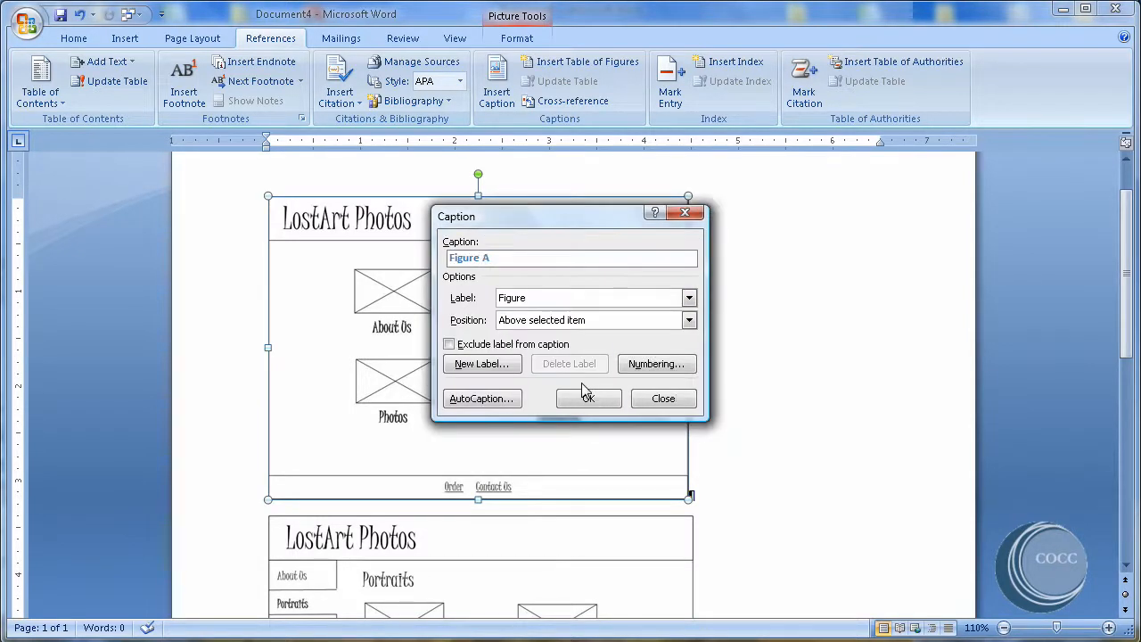
pyautogui.click(588, 397)
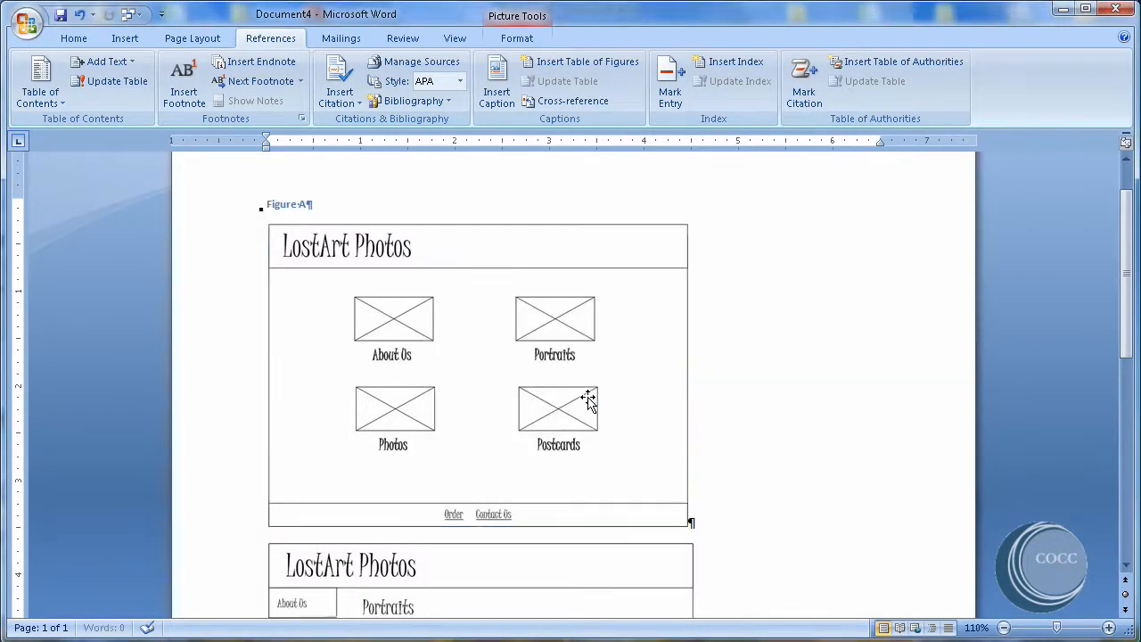
# Caption the Portraits page picture as Figure B above it.
pyautogui.click(318, 203)
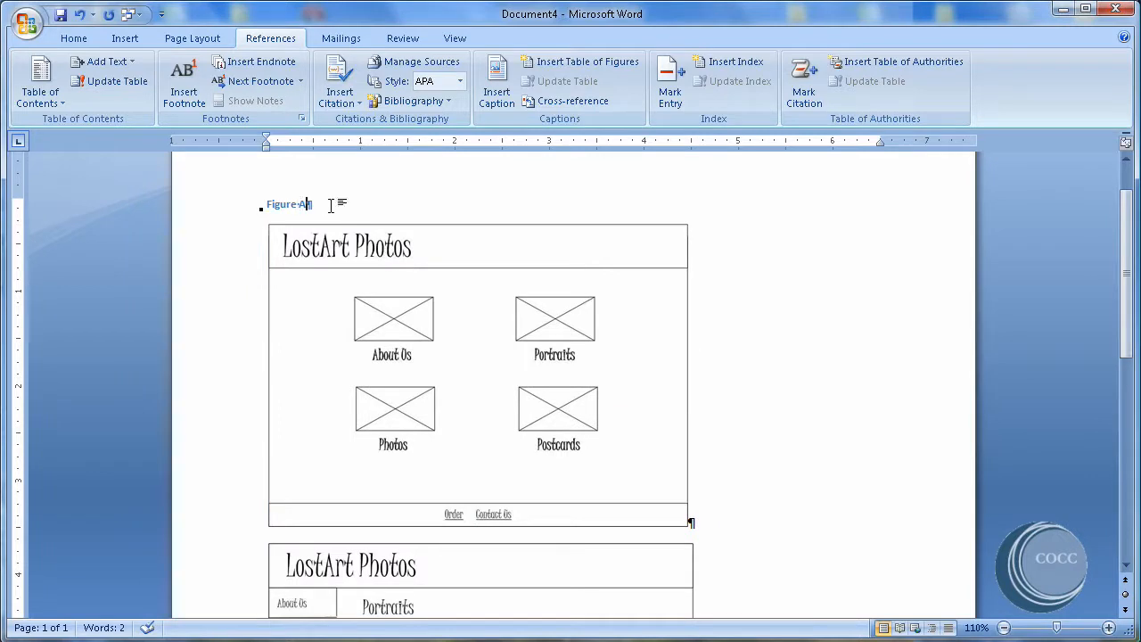
pyautogui.moveTo(408, 296)
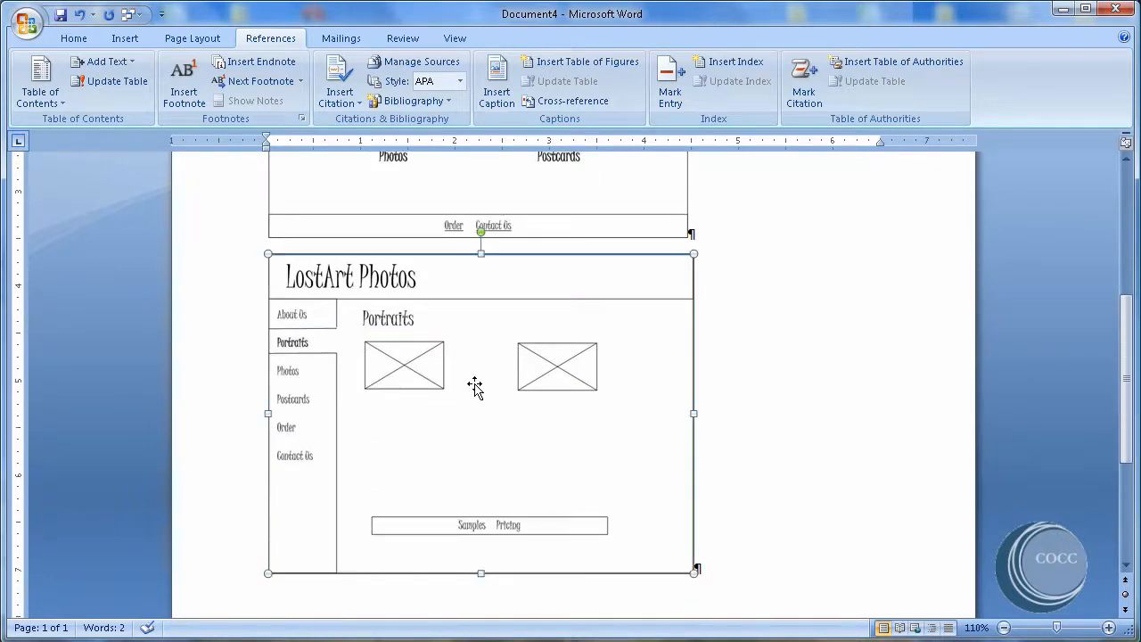
pyautogui.click(556, 367)
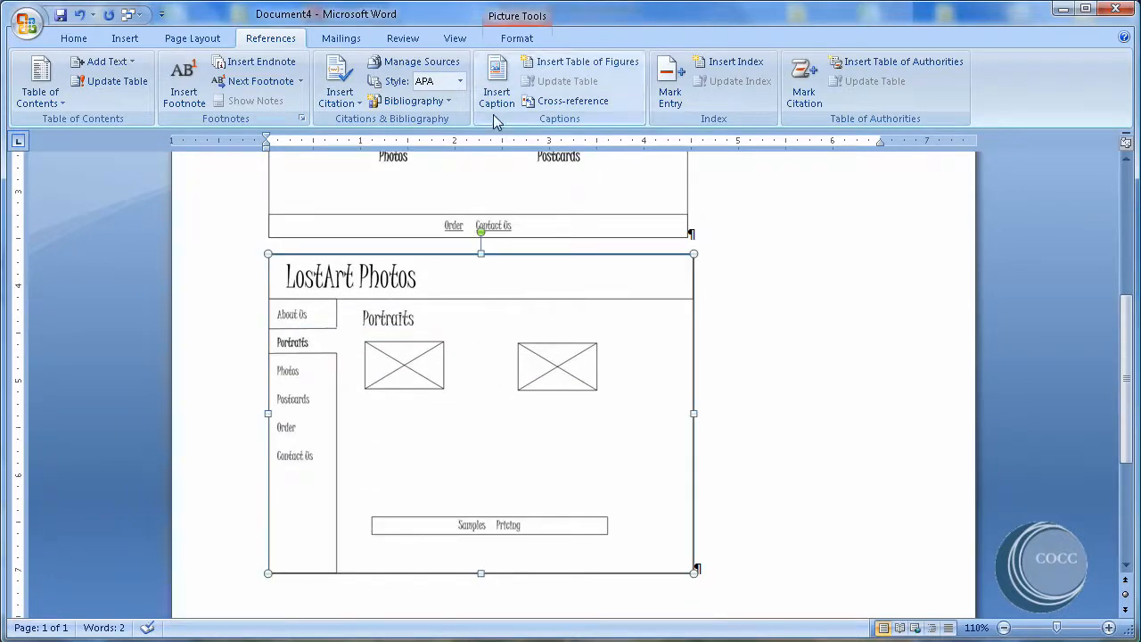
pyautogui.click(495, 80)
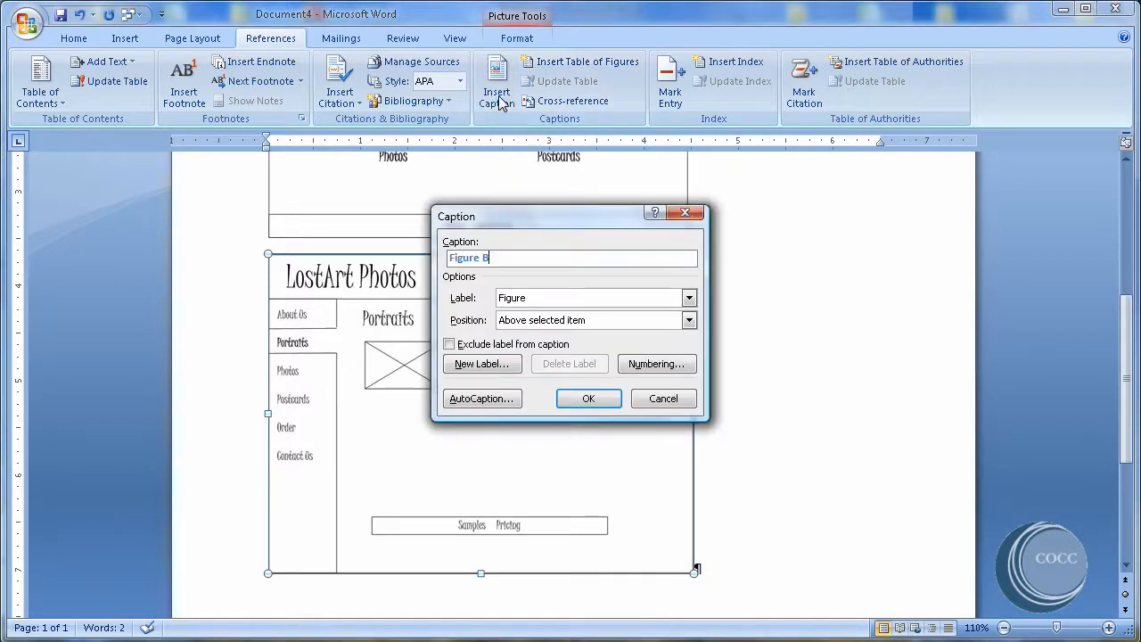
pyautogui.moveTo(496, 263)
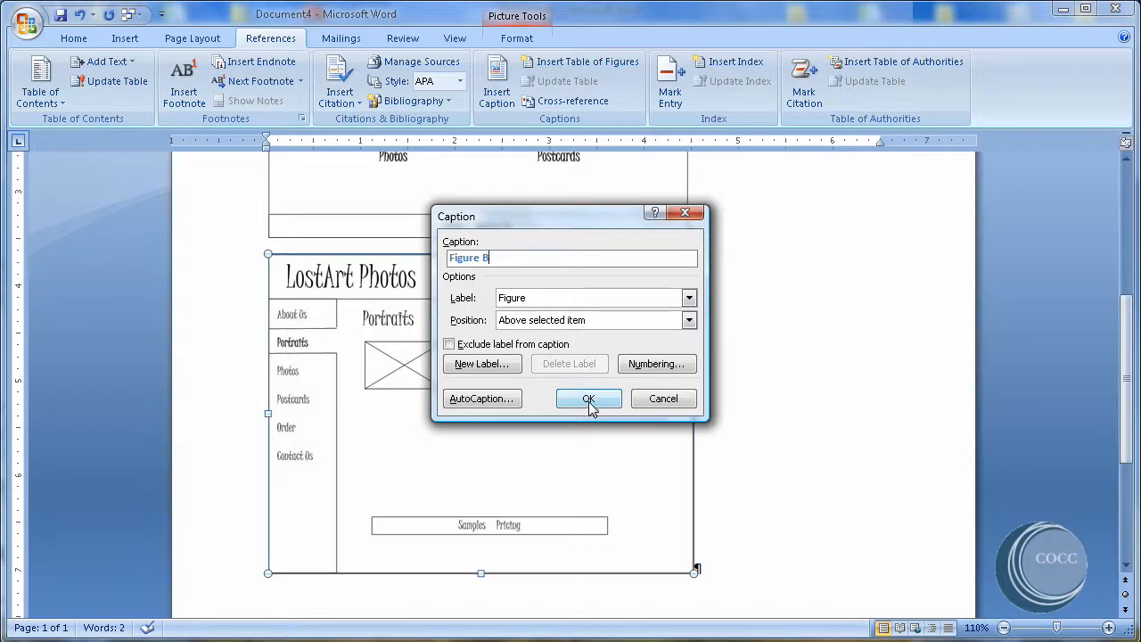
pyautogui.click(588, 400)
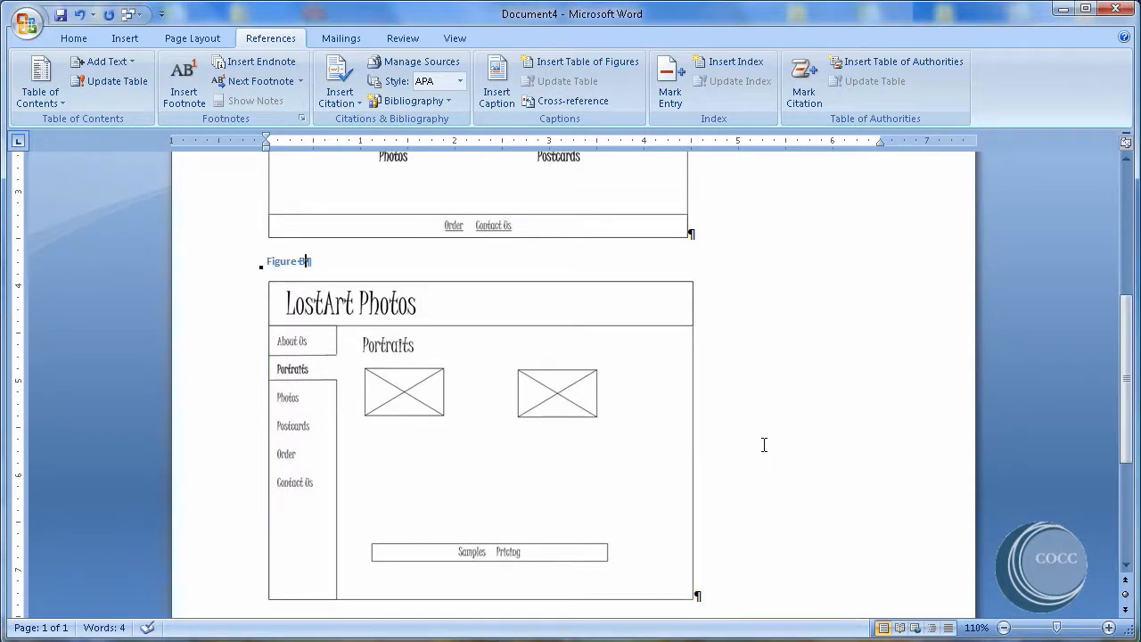
pyautogui.moveTo(442, 342)
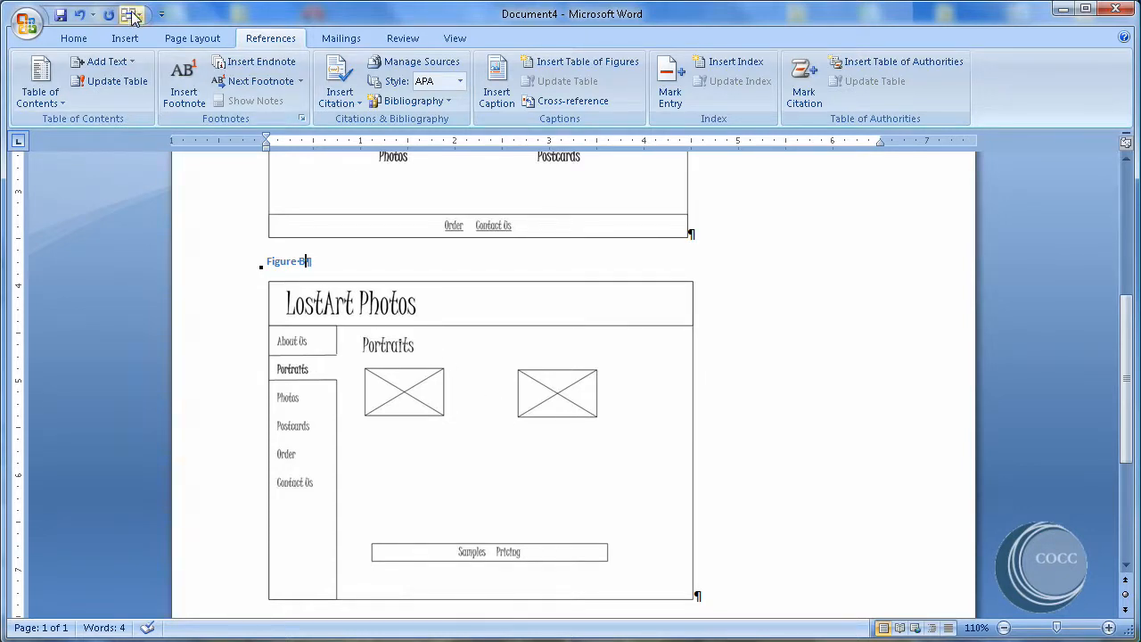
# Switch to the blank open document Document3 via Switch Windows.
pyautogui.click(132, 16)
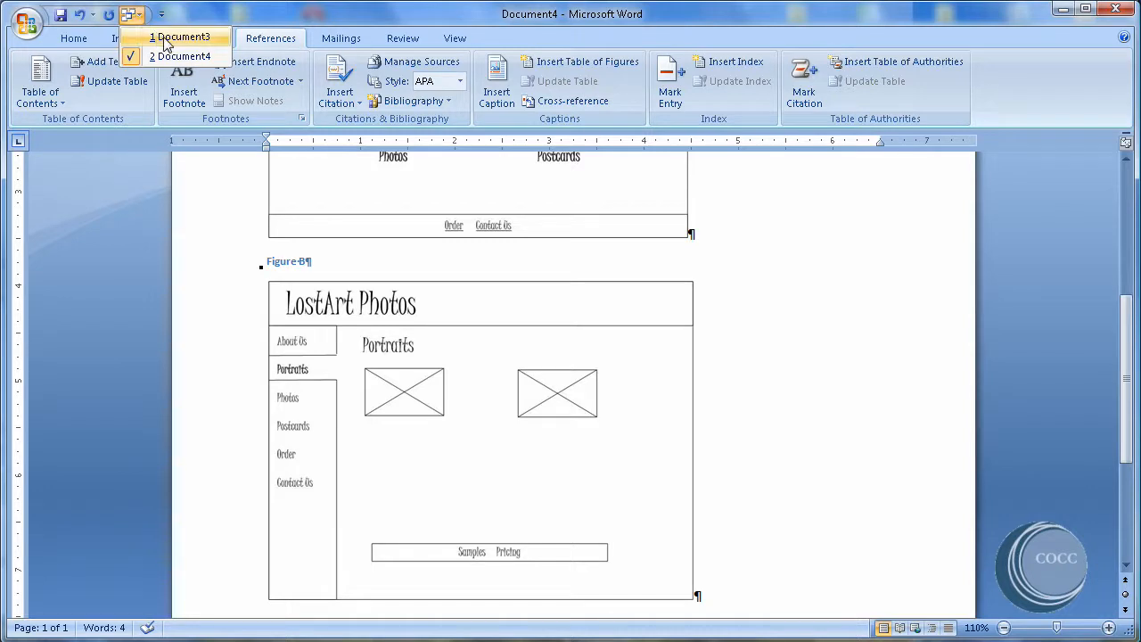
pyautogui.click(182, 35)
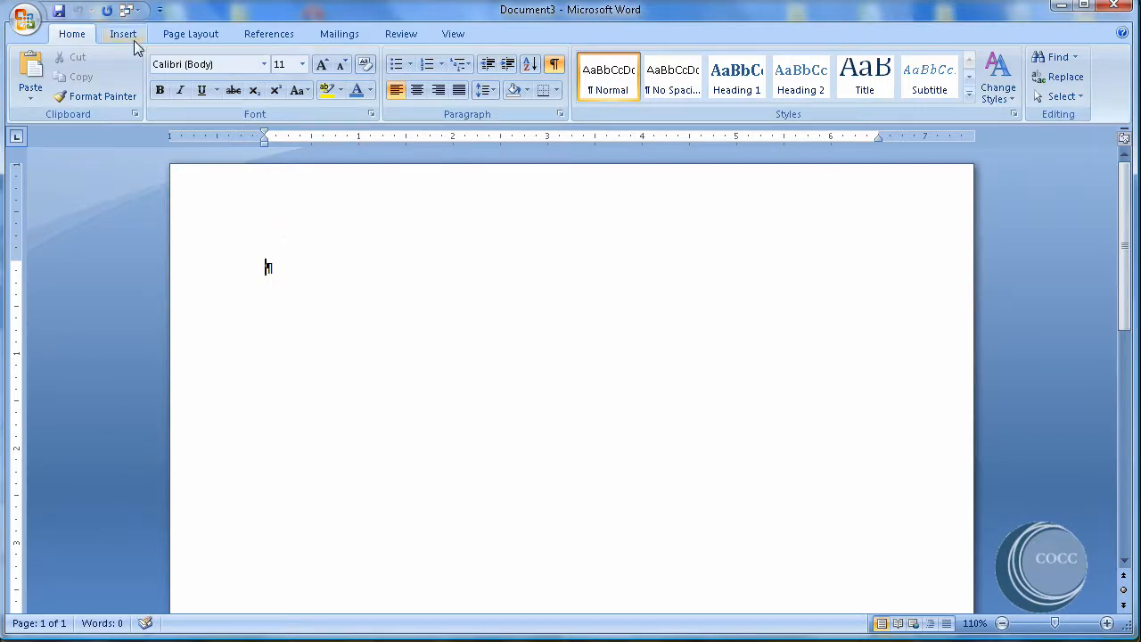
# Insert the area-of-circle equation A = πr² from the built-in equation gallery.
pyautogui.click(123, 32)
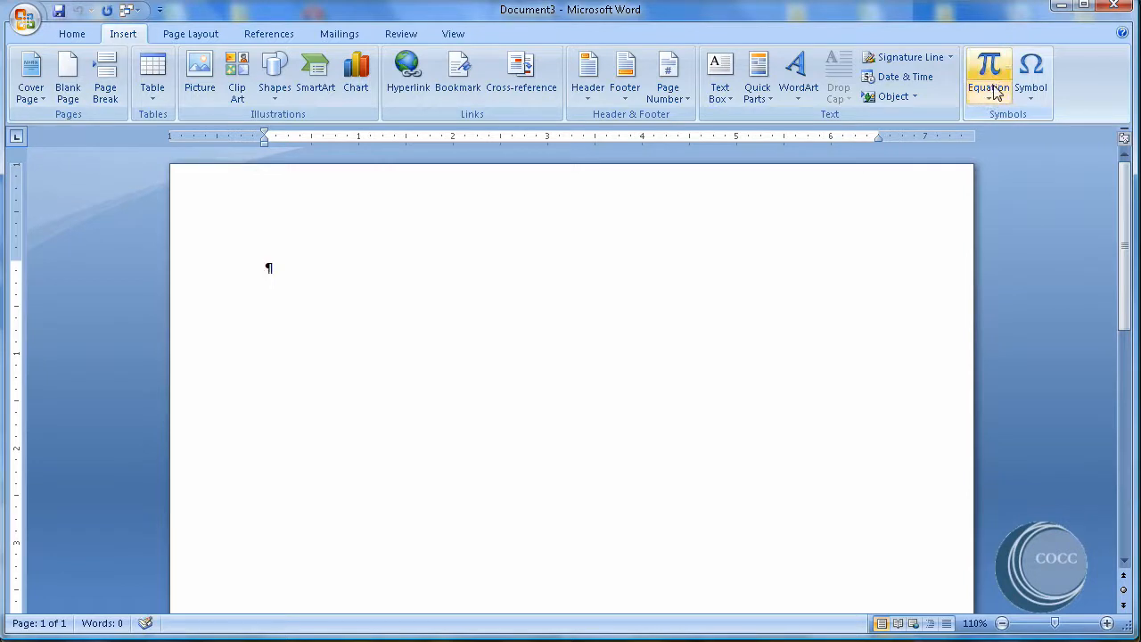
pyautogui.click(988, 71)
pyautogui.write('A = πr²')
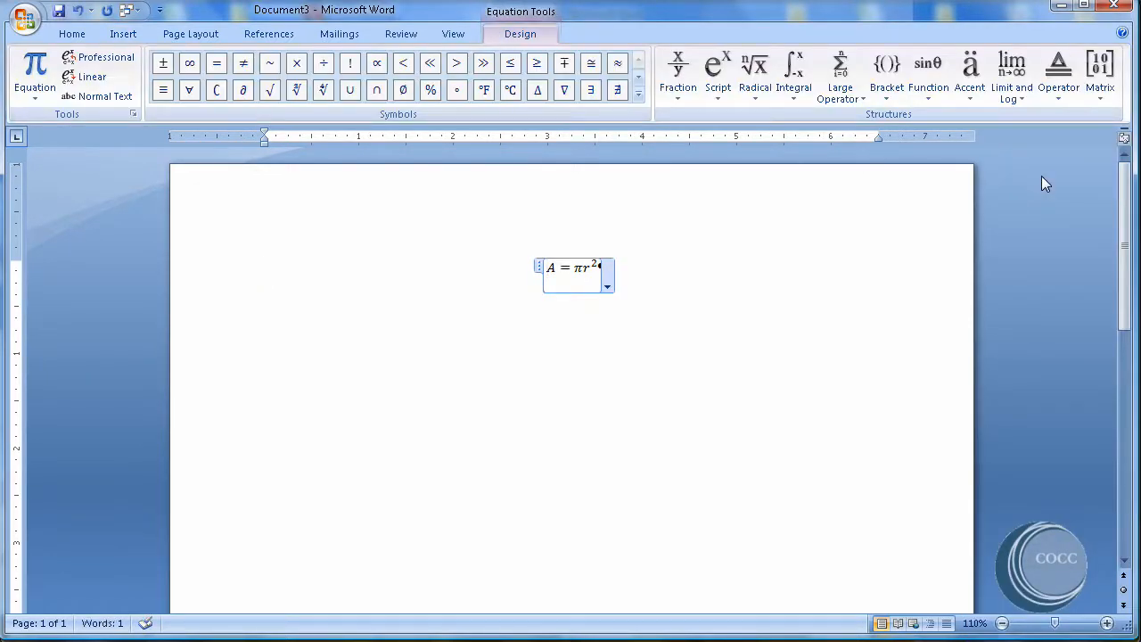
pyautogui.moveTo(671, 261)
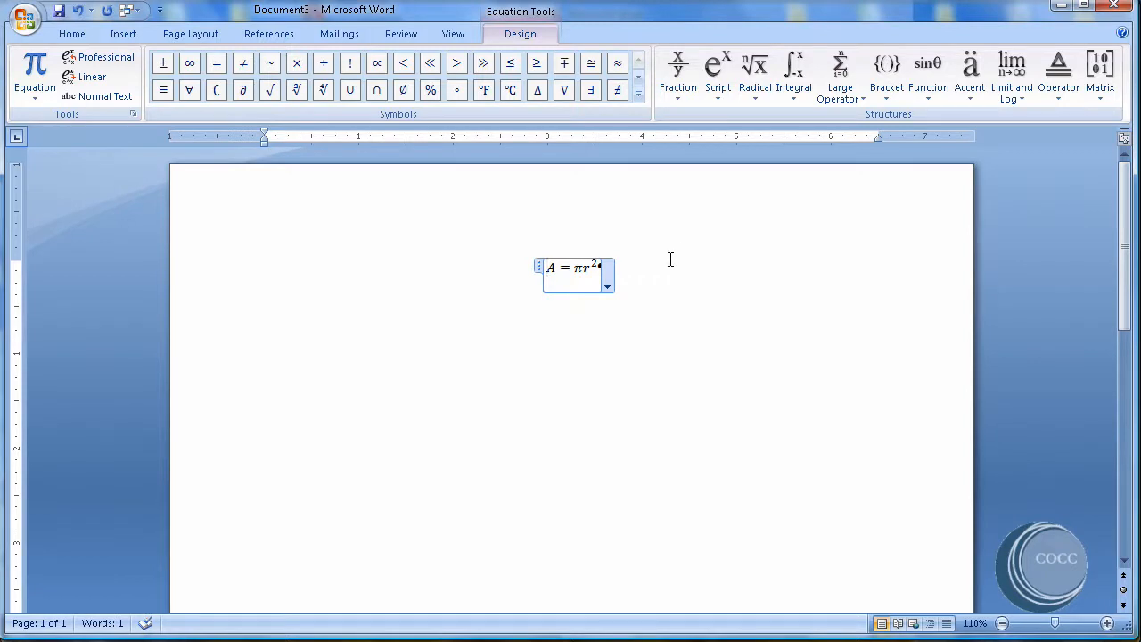
pyautogui.click(606, 285)
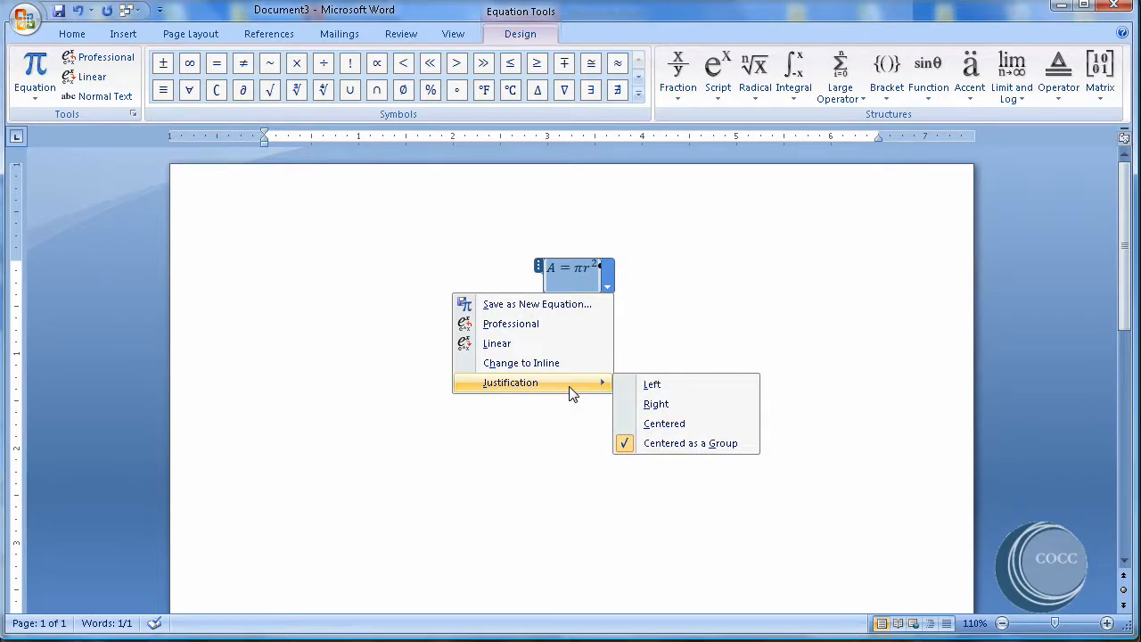
pyautogui.moveTo(664, 424)
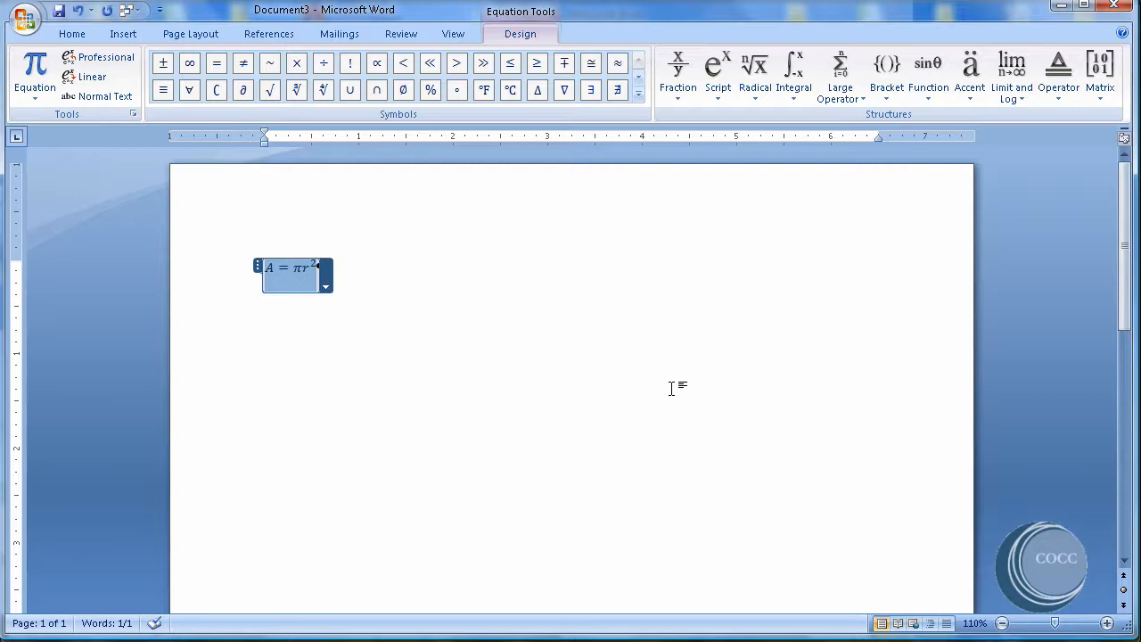
pyautogui.moveTo(390, 284)
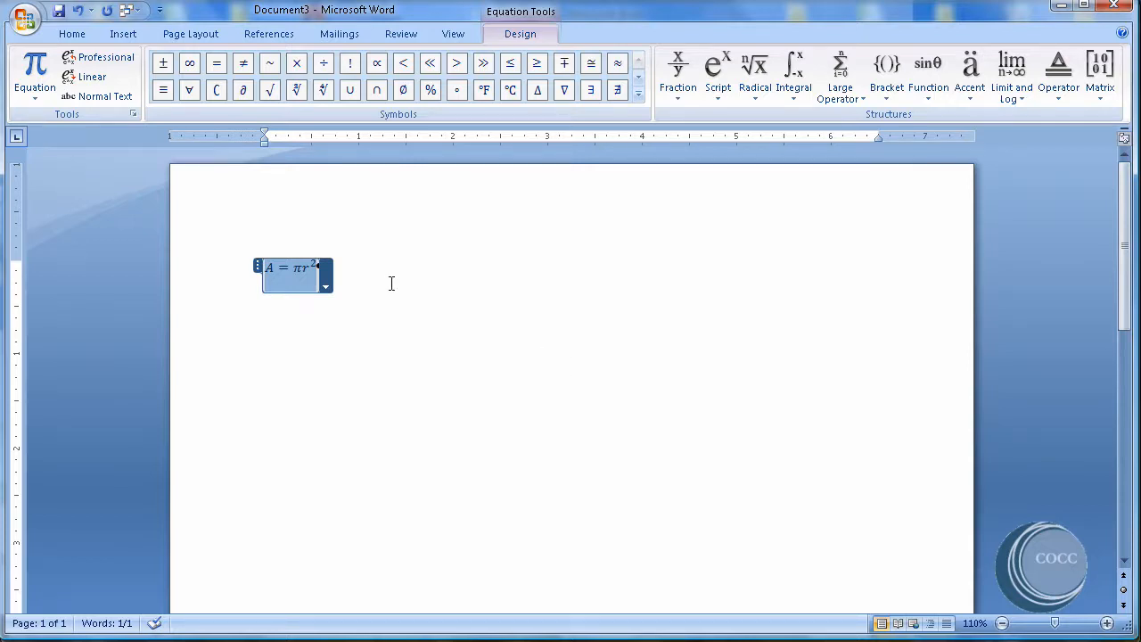
# Caption the A = πr² equation as Equation 1 positioned below it.
pyautogui.click(268, 32)
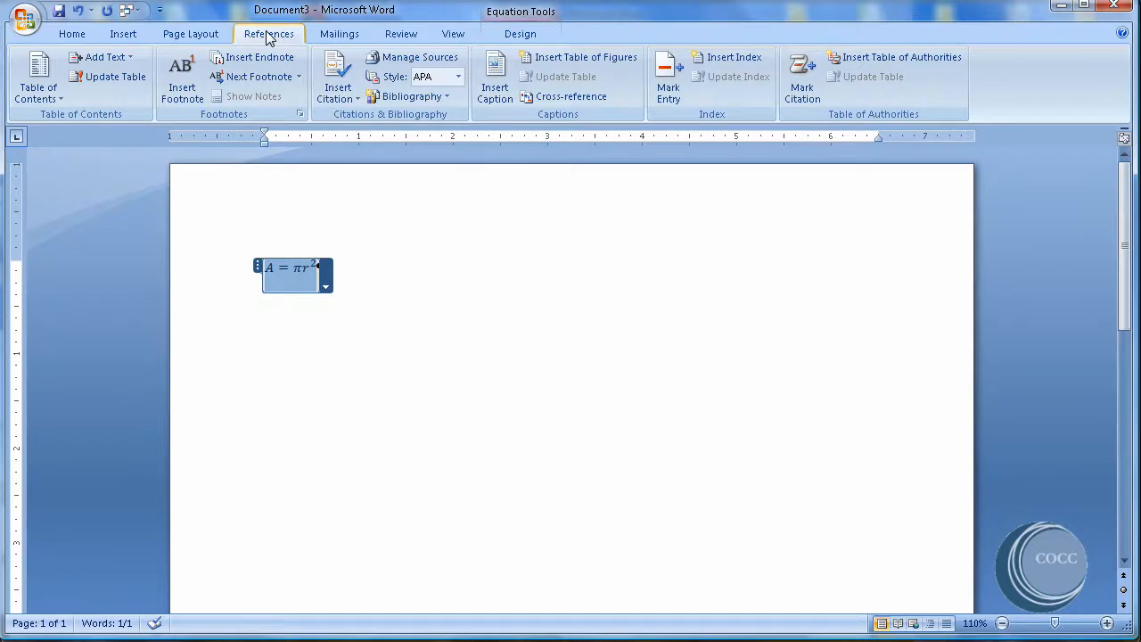
pyautogui.click(496, 75)
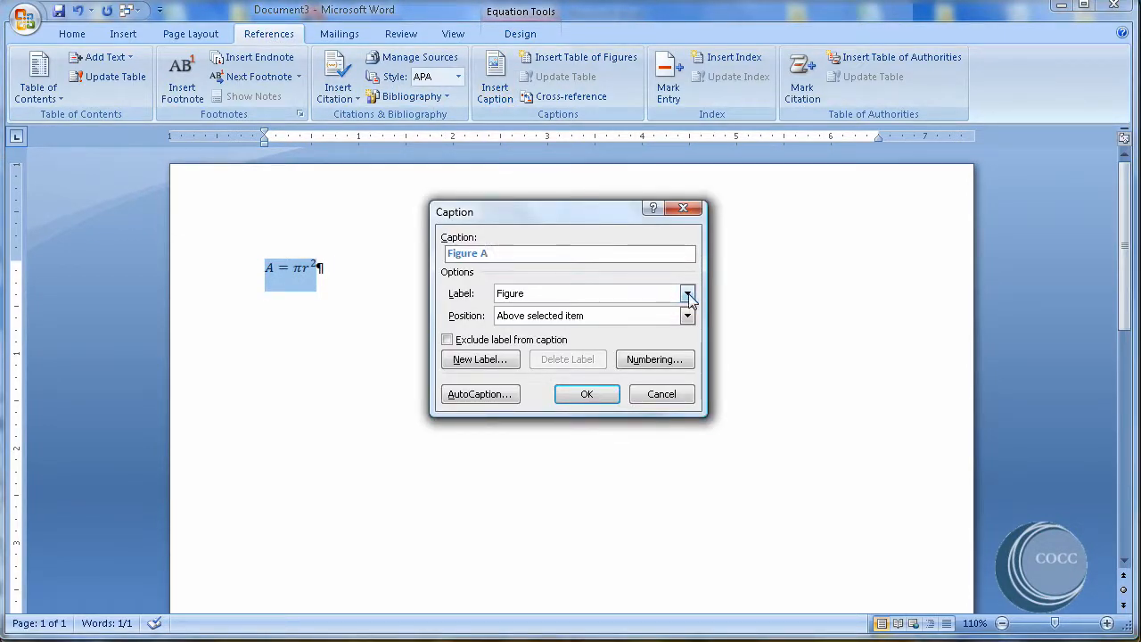
pyautogui.click(688, 292)
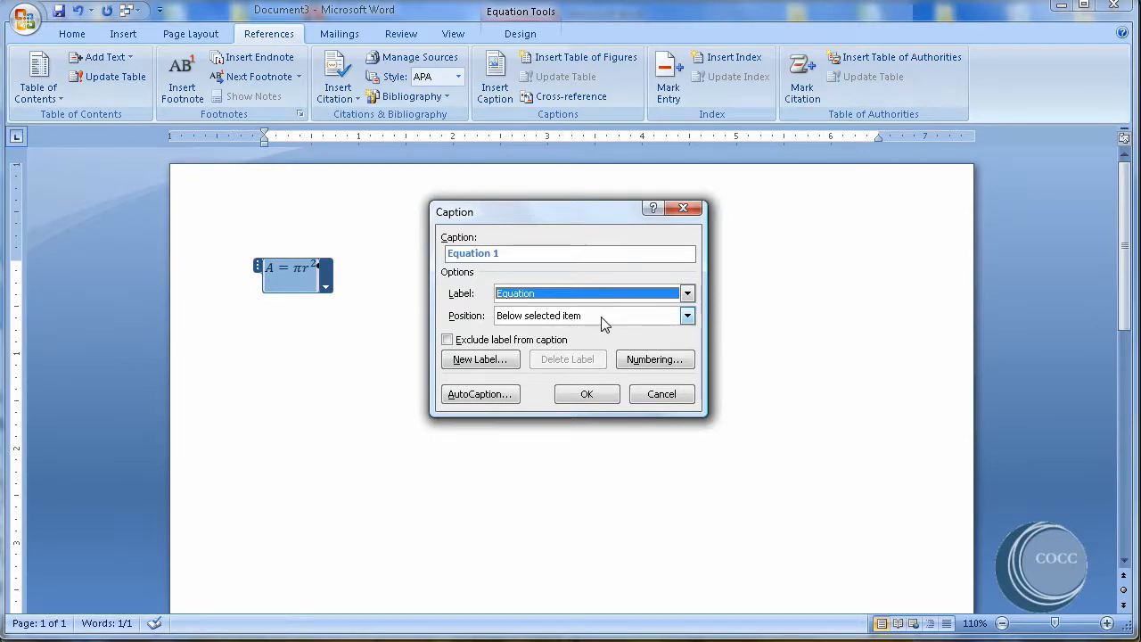
pyautogui.click(587, 394)
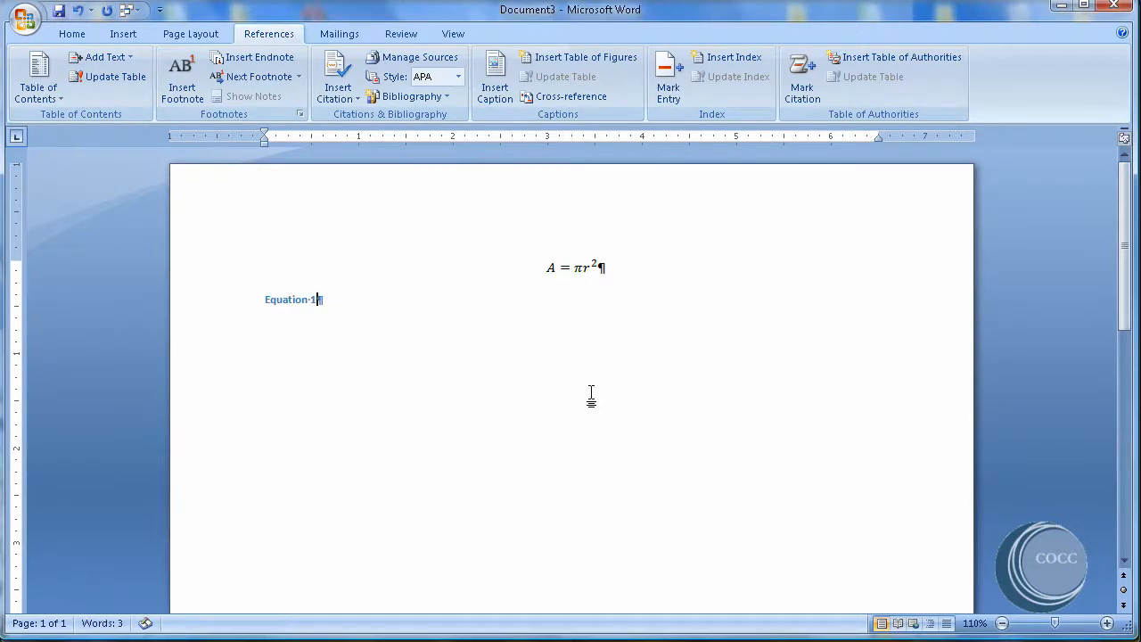
# Place the cursor after the Equation 1 caption to add blank lines.
pyautogui.click(574, 268)
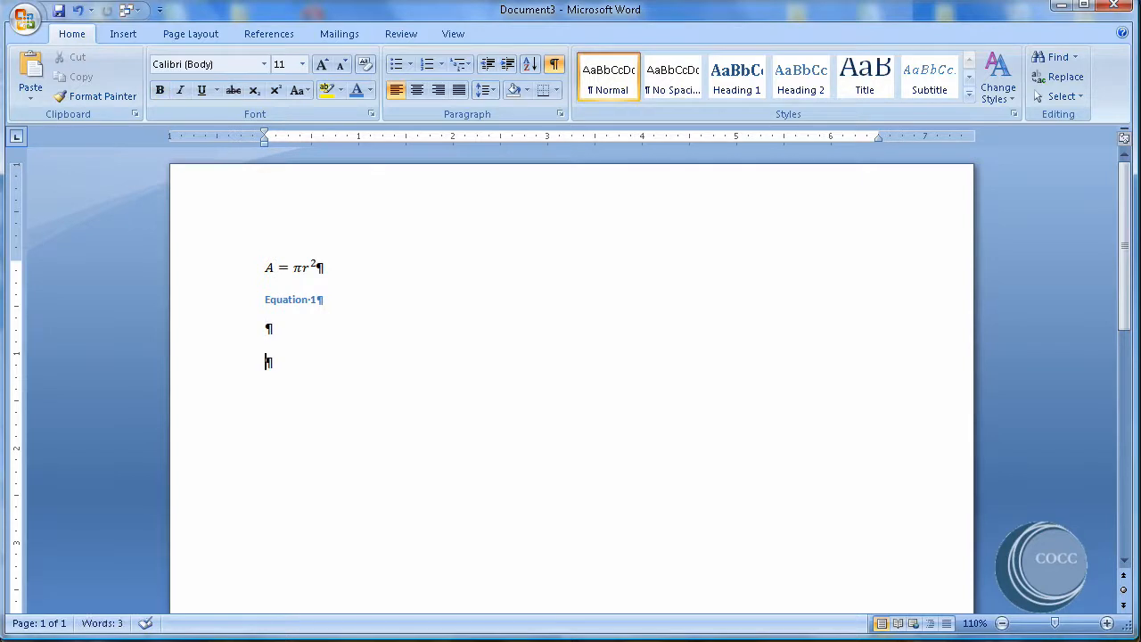
# Show the built-in equation gallery to insert the Pythagorean Theorem a² + b² = c².
pyautogui.click(123, 32)
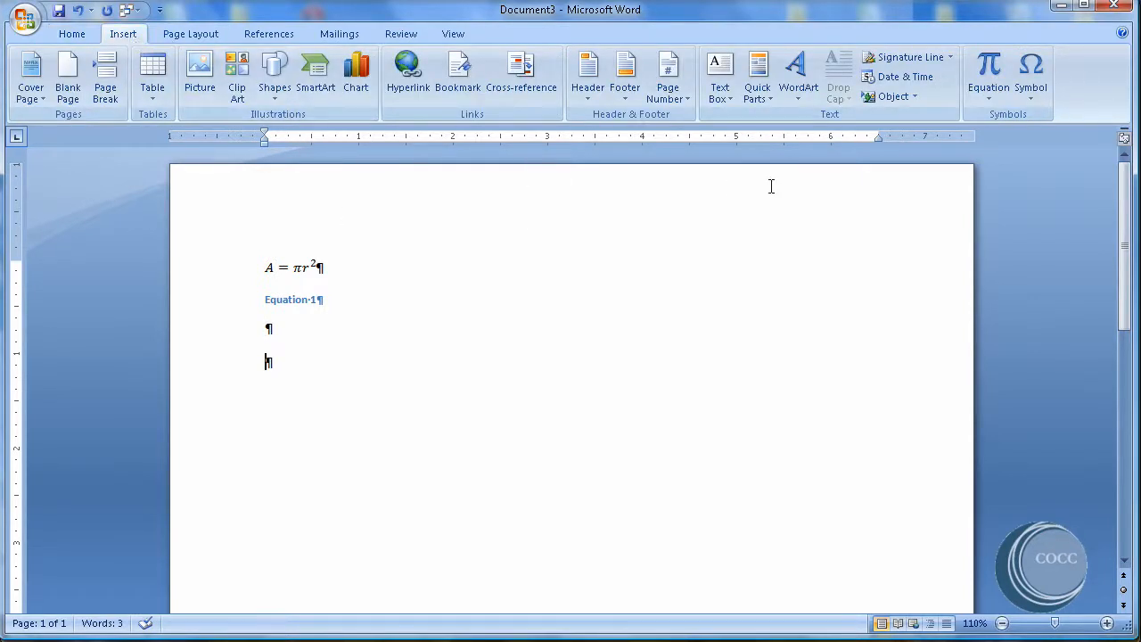
pyautogui.click(988, 75)
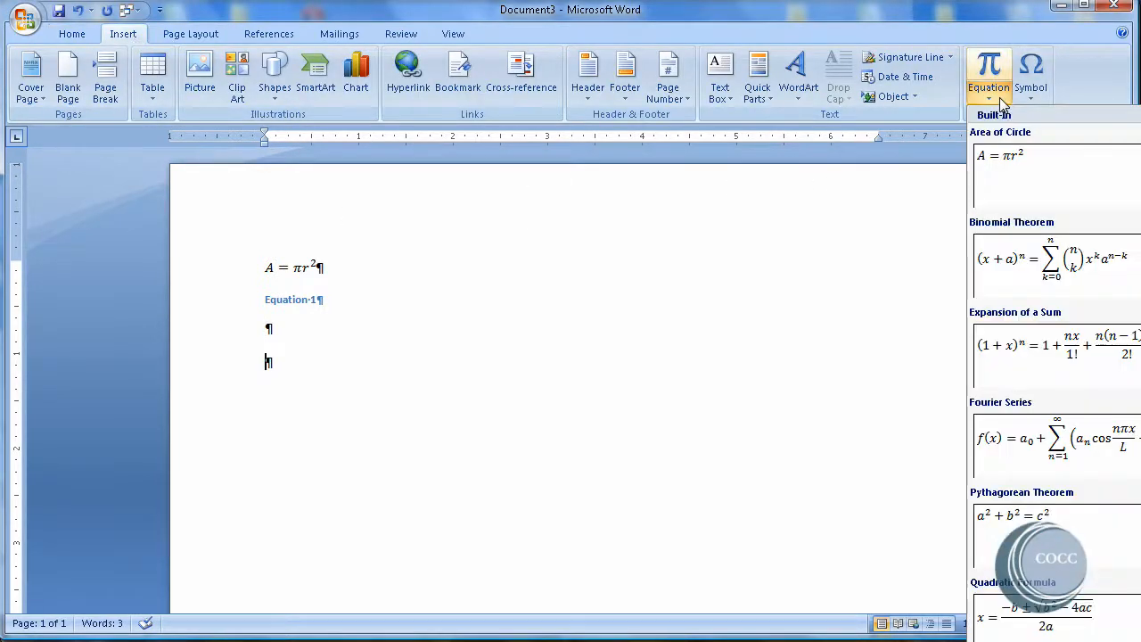
pyautogui.moveTo(1087, 535)
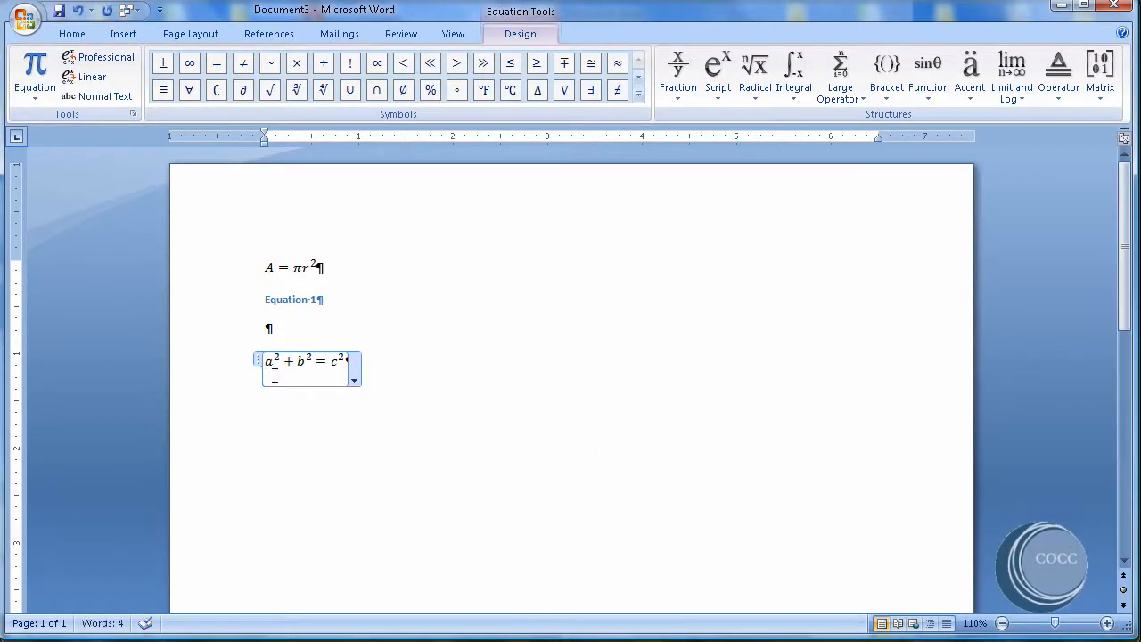
pyautogui.moveTo(261, 367)
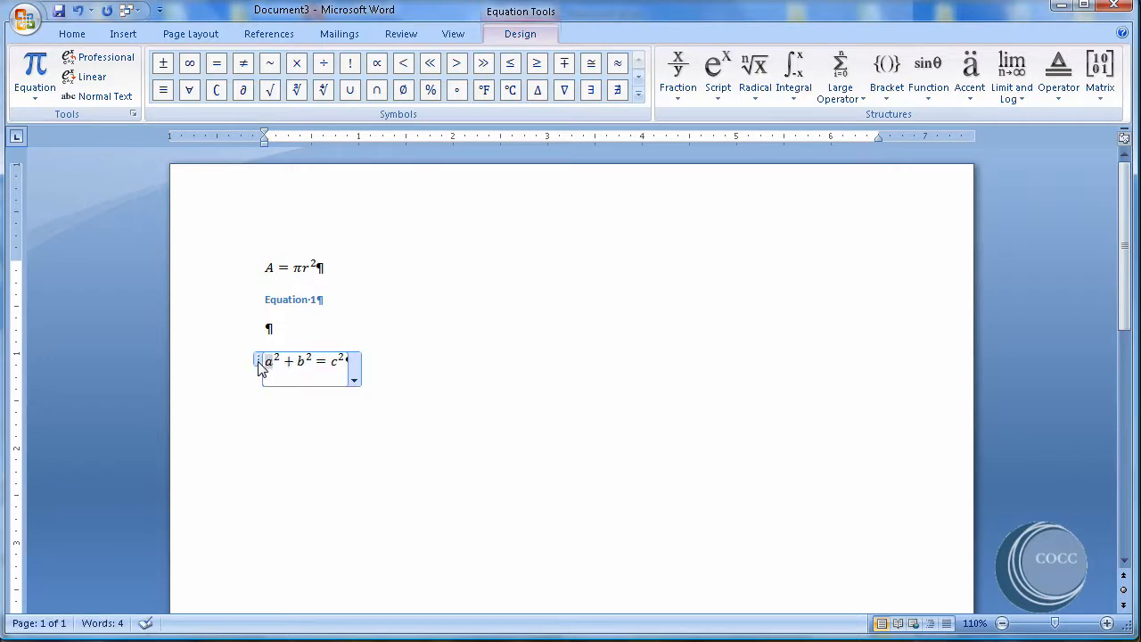
# Caption the Pythagorean equation as Equation 2 and set its justification to Left.
pyautogui.click(267, 34)
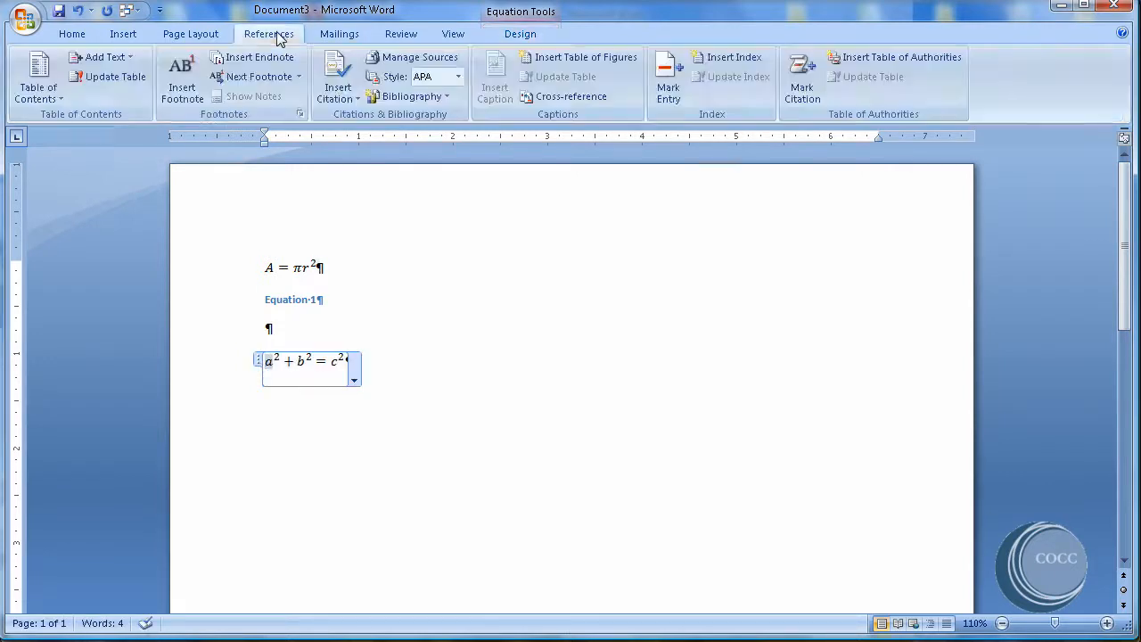
pyautogui.click(353, 378)
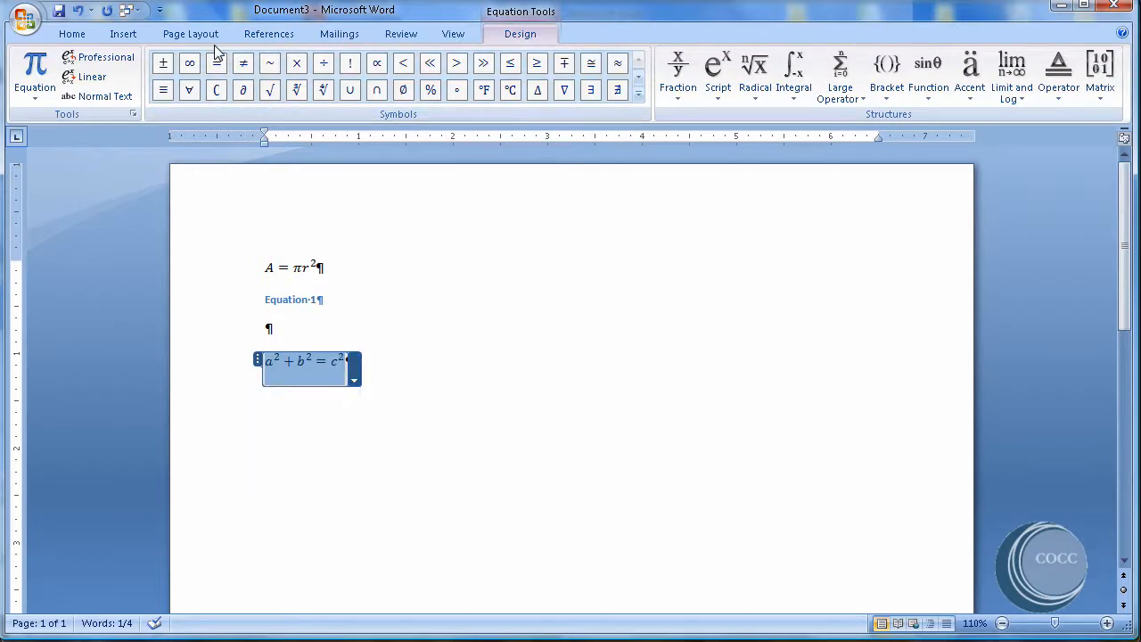
pyautogui.click(268, 32)
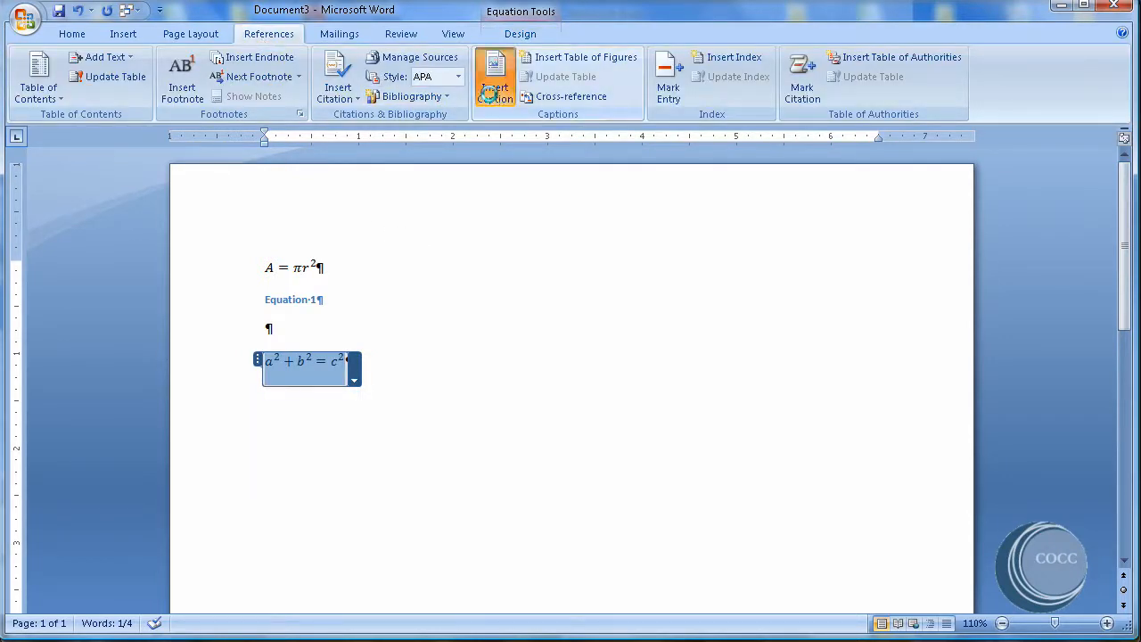
pyautogui.click(495, 75)
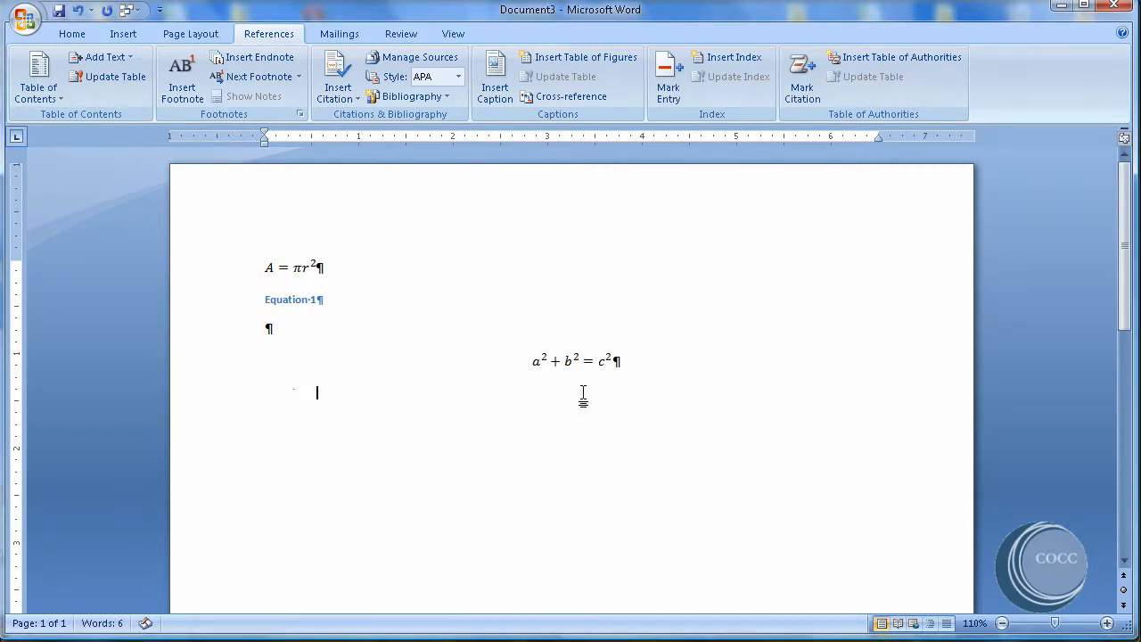
pyautogui.moveTo(752, 376)
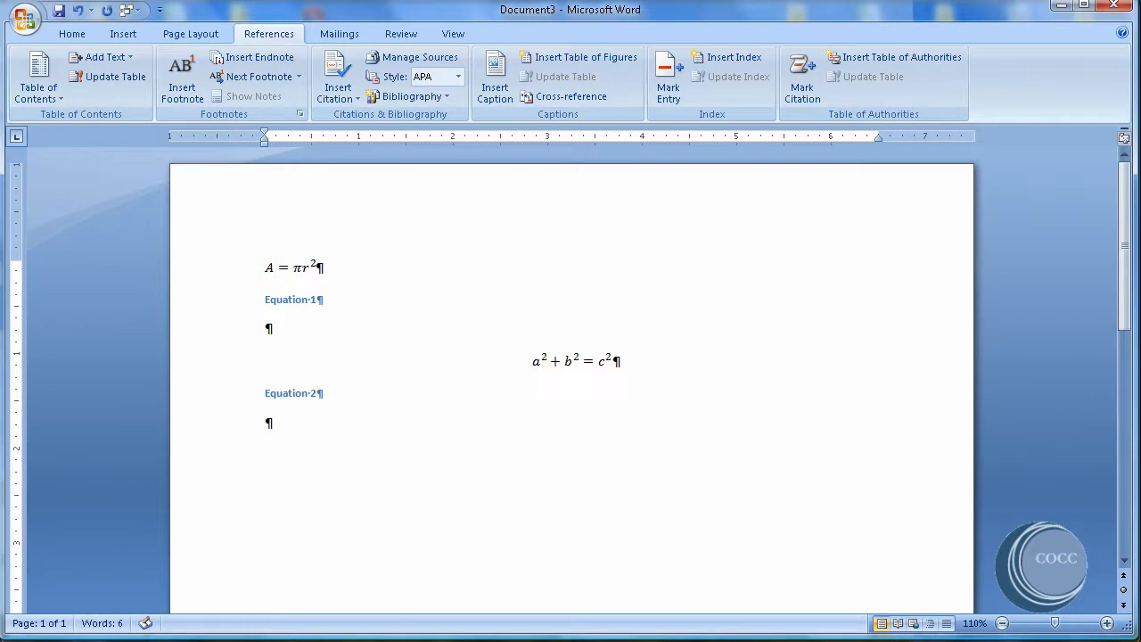
pyautogui.click(574, 360)
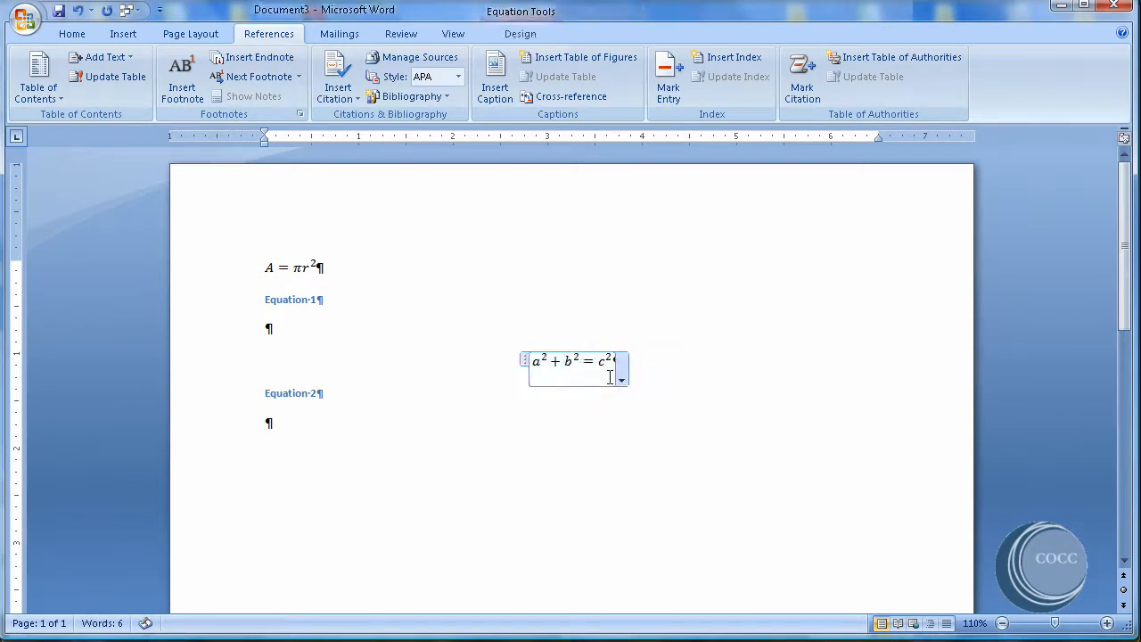
pyautogui.click(621, 378)
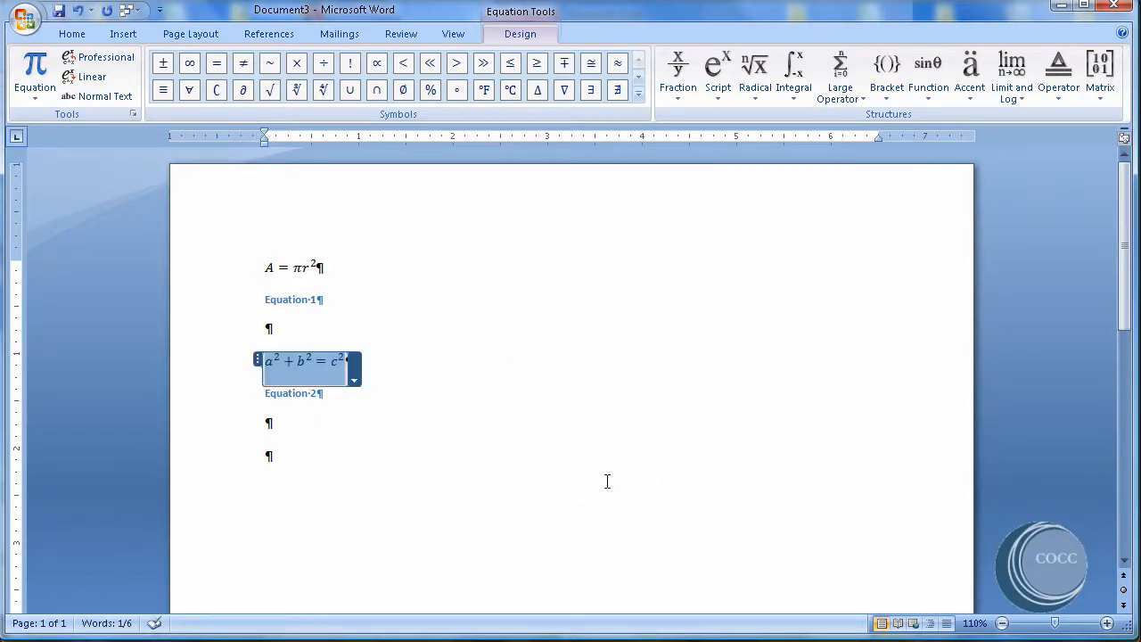
pyautogui.moveTo(330, 328)
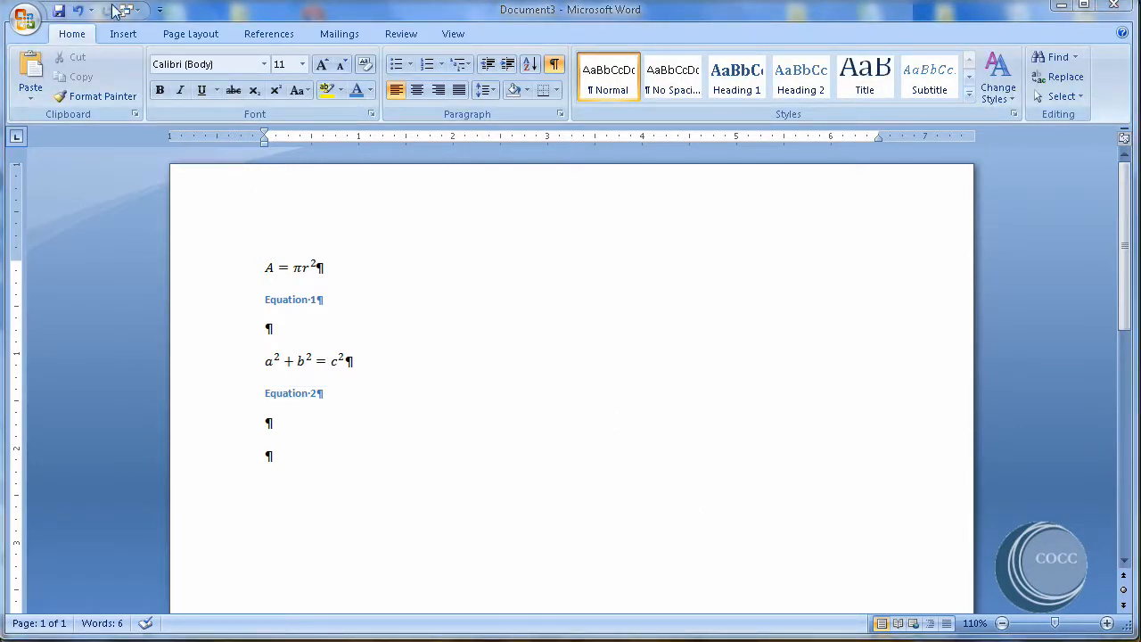
# Switch windows back to Document4 holding the LostArt Photos layouts.
pyautogui.click(134, 11)
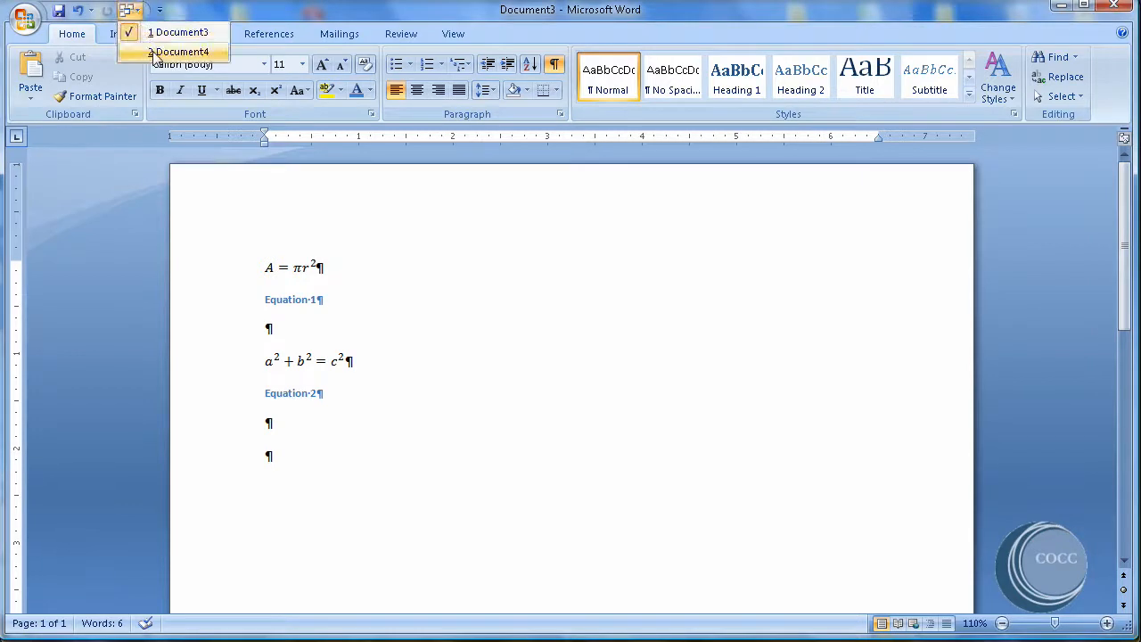
pyautogui.click(179, 50)
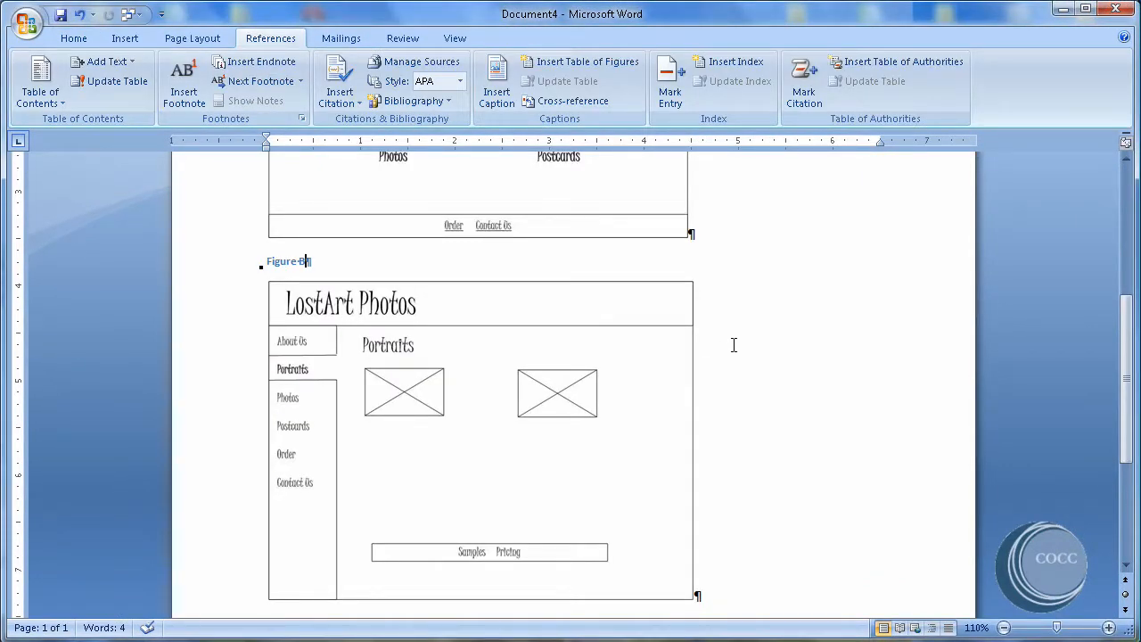
pyautogui.moveTo(821, 439)
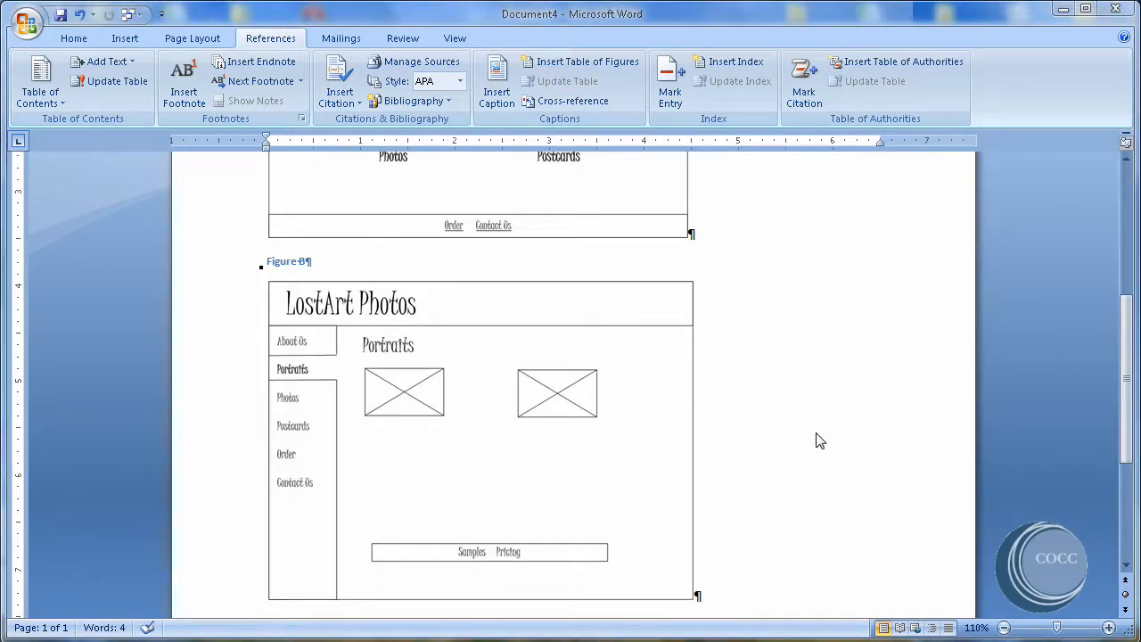
pyautogui.moveTo(695, 262)
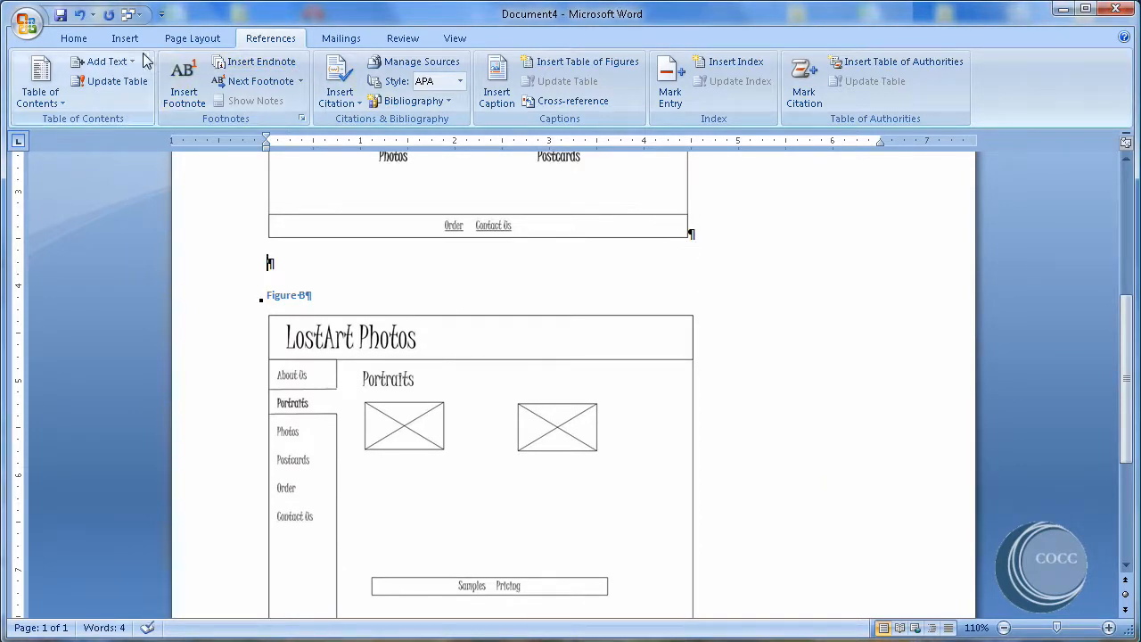
# Insert the About_us.jpg mockup picture below the homepage mockup.
pyautogui.click(125, 38)
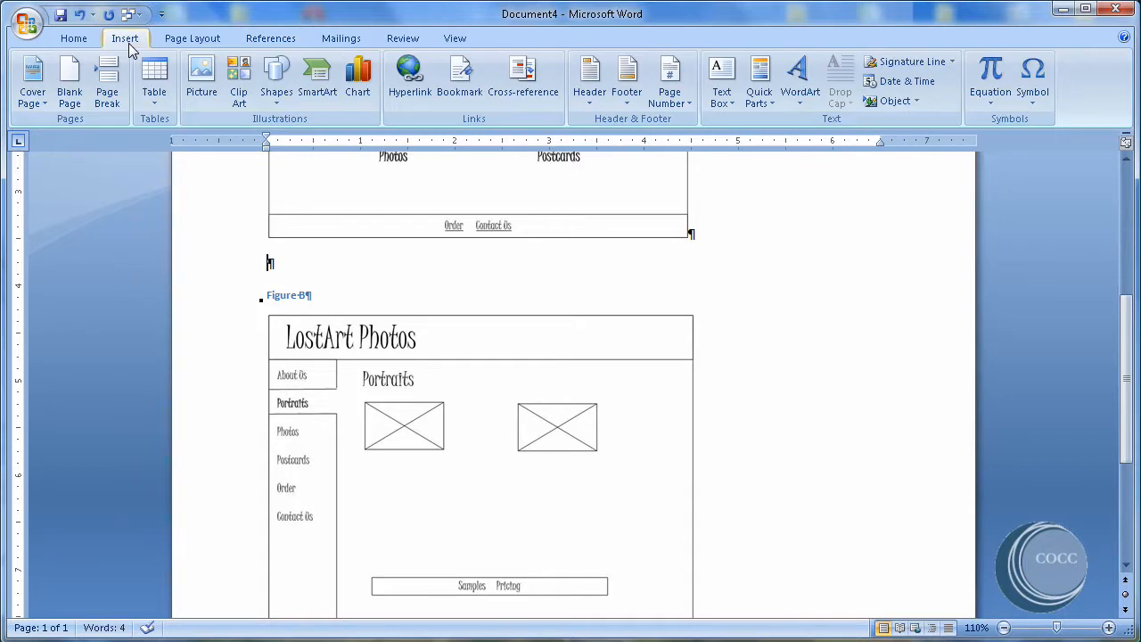
pyautogui.click(202, 80)
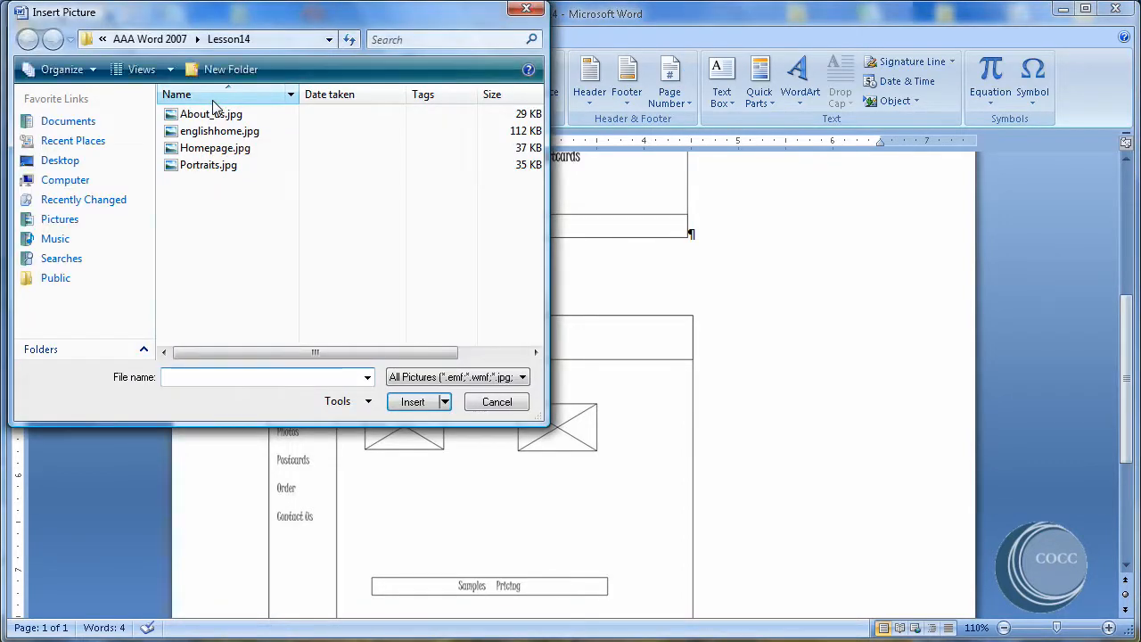
pyautogui.moveTo(207, 164)
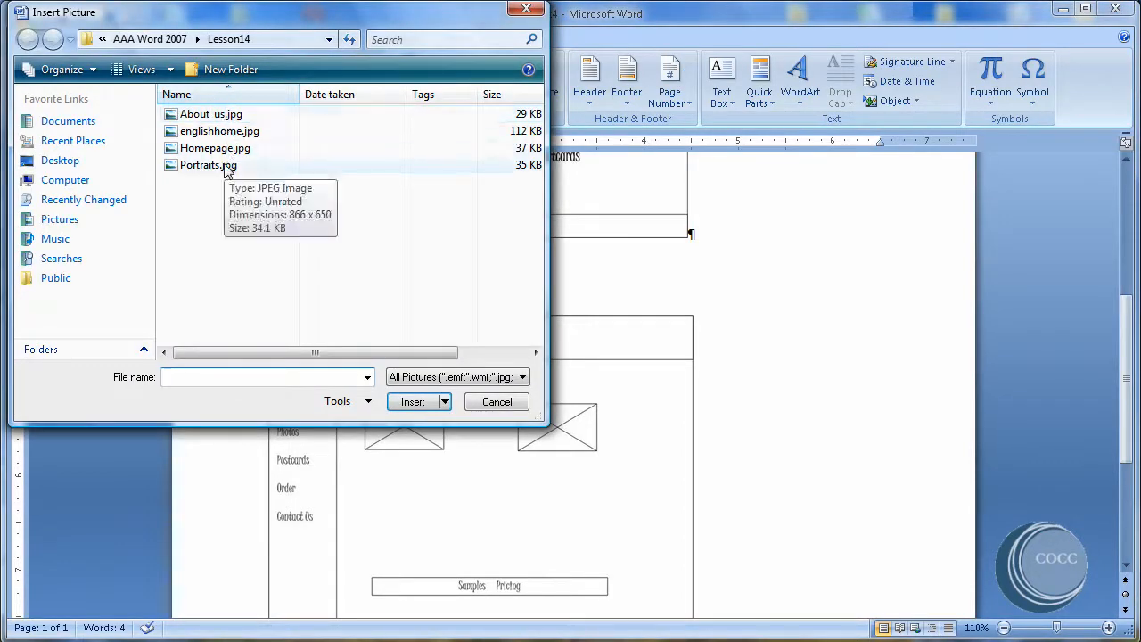
pyautogui.moveTo(210, 114)
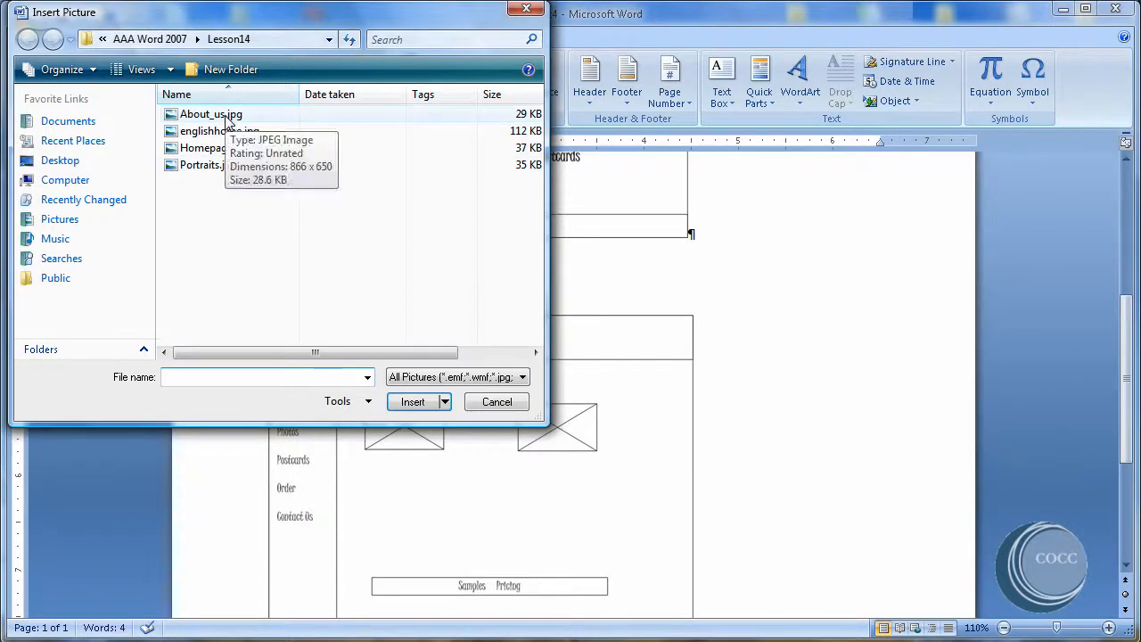
pyautogui.click(210, 114)
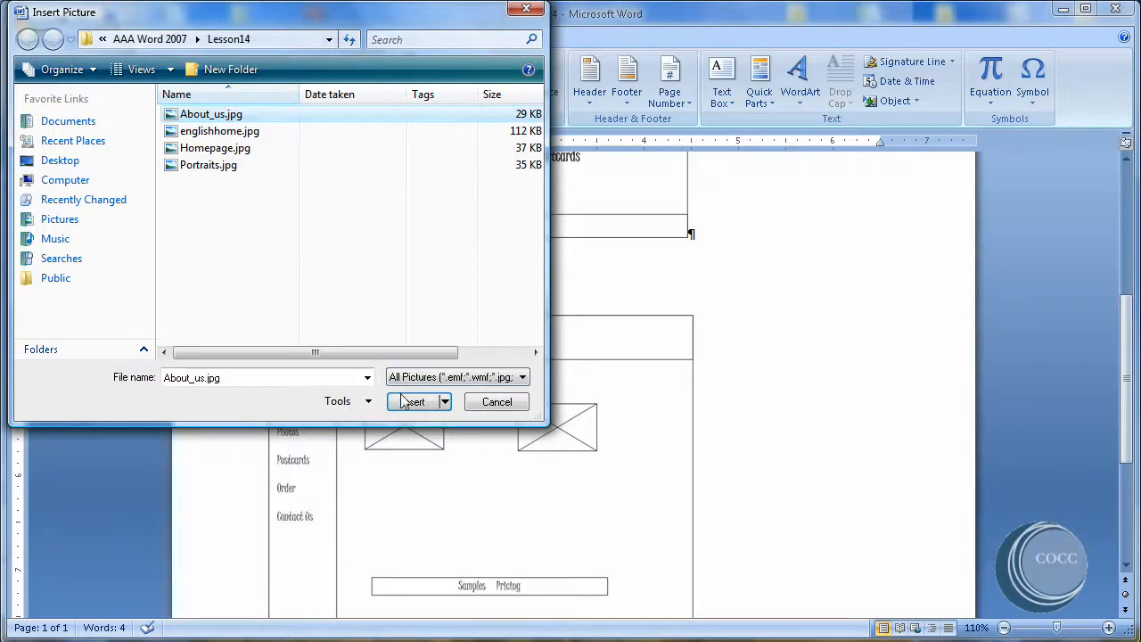
pyautogui.click(414, 401)
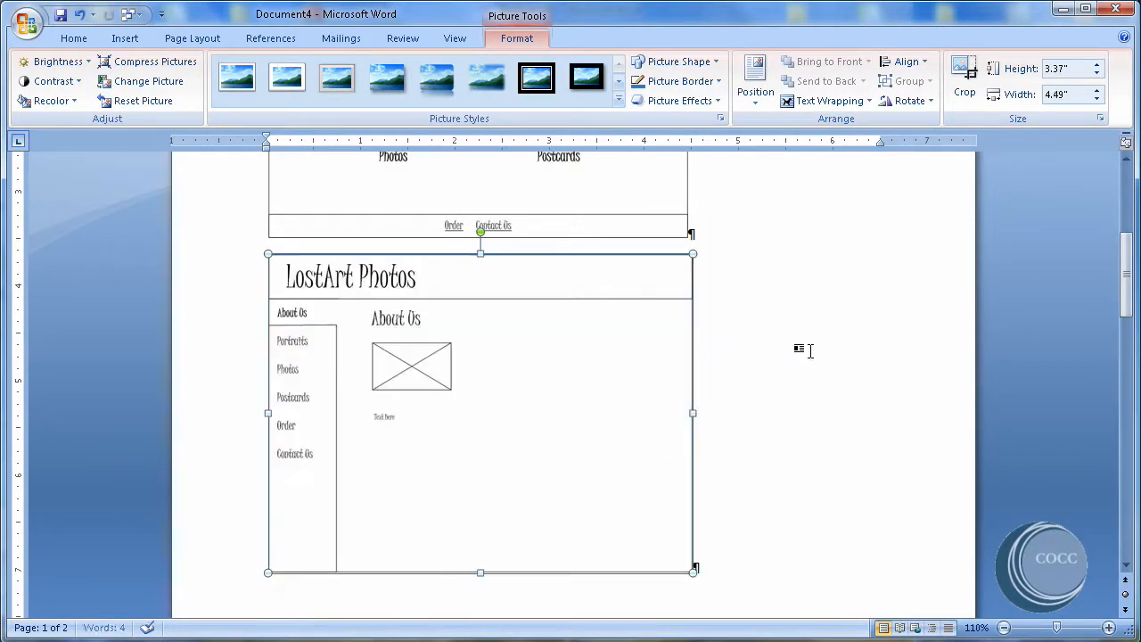
pyautogui.moveTo(646, 357)
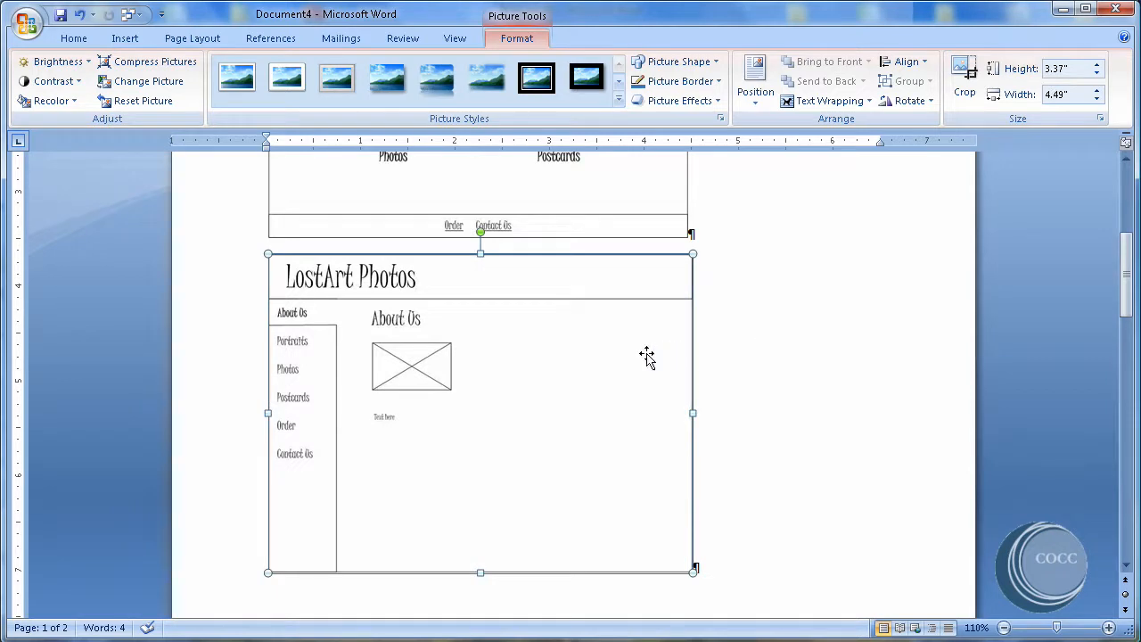
pyautogui.moveTo(271, 38)
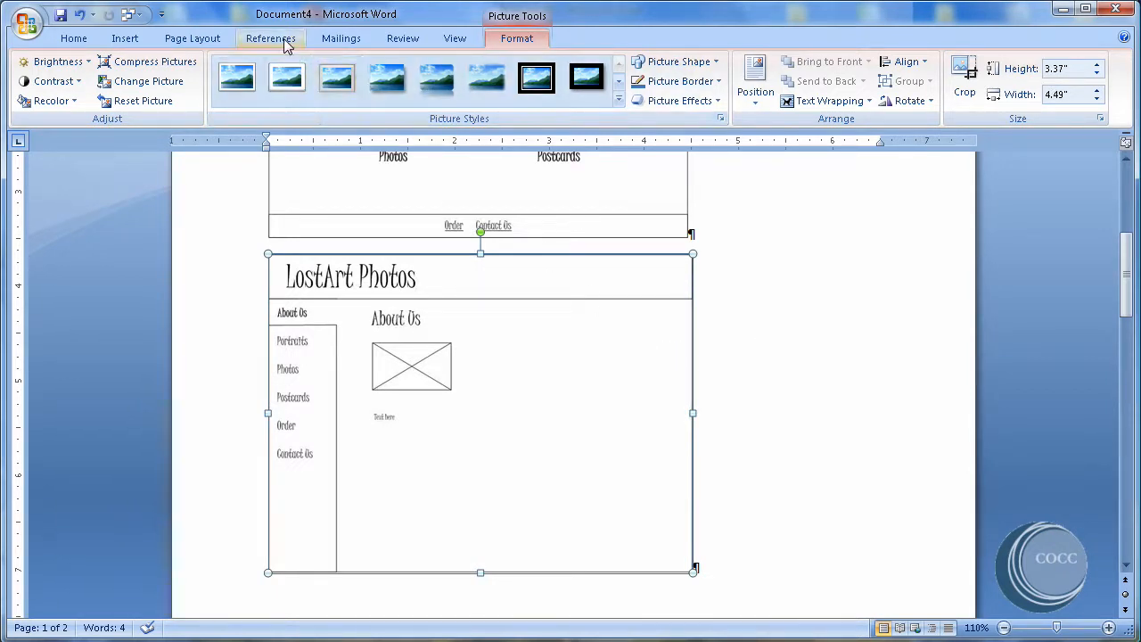
# Add a Figure B caption above the About Us mockup via Insert Caption.
pyautogui.click(271, 37)
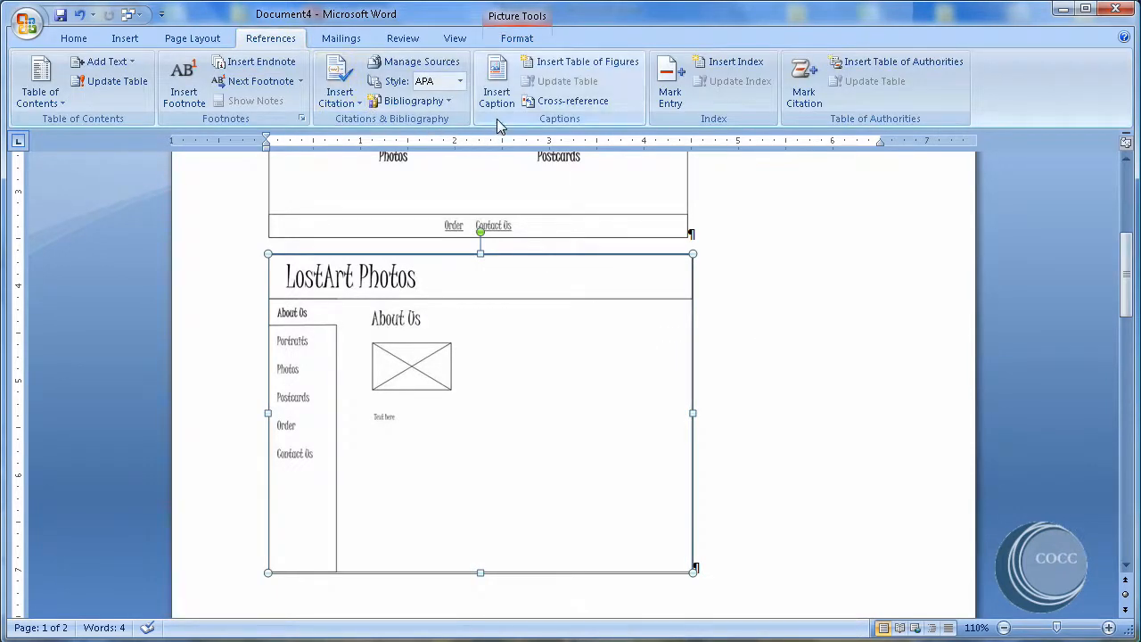
pyautogui.click(496, 86)
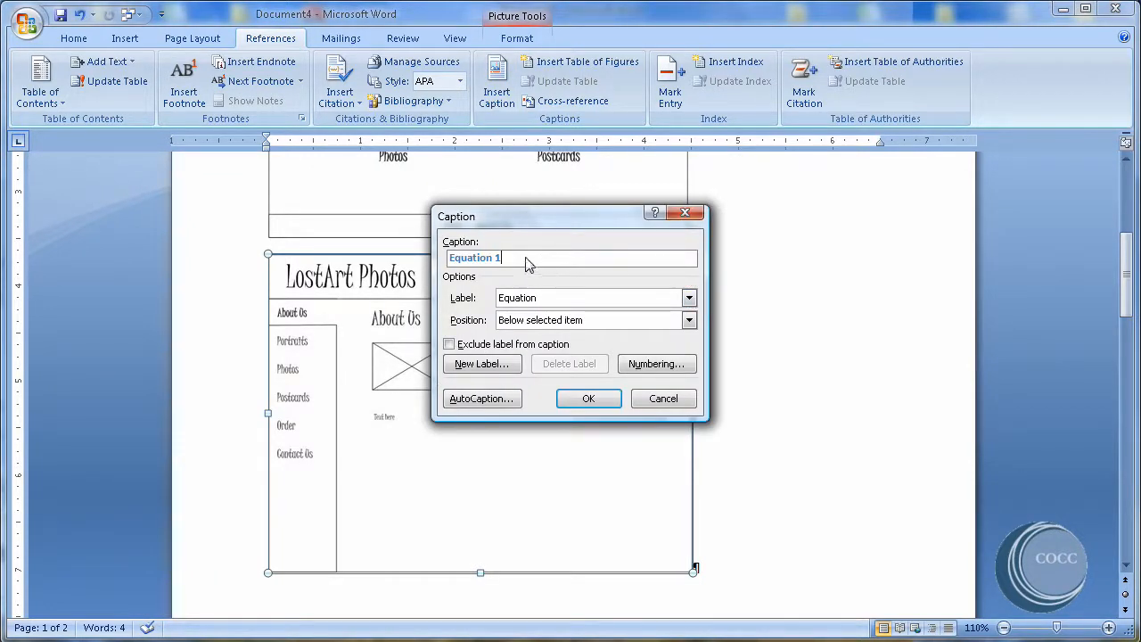
pyautogui.click(688, 298)
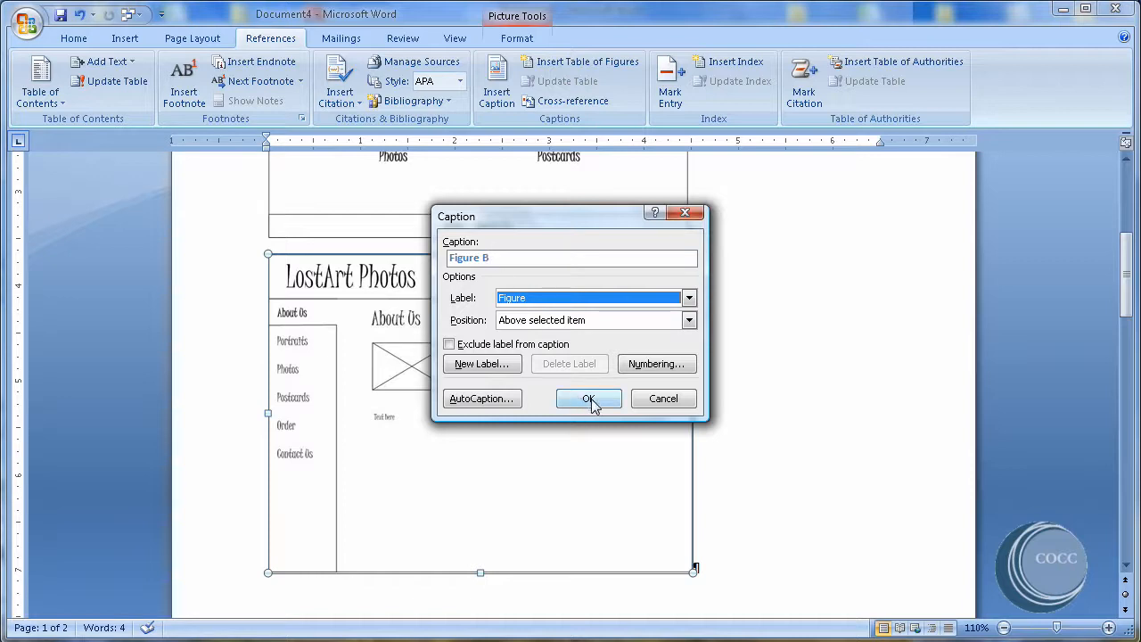
pyautogui.click(588, 399)
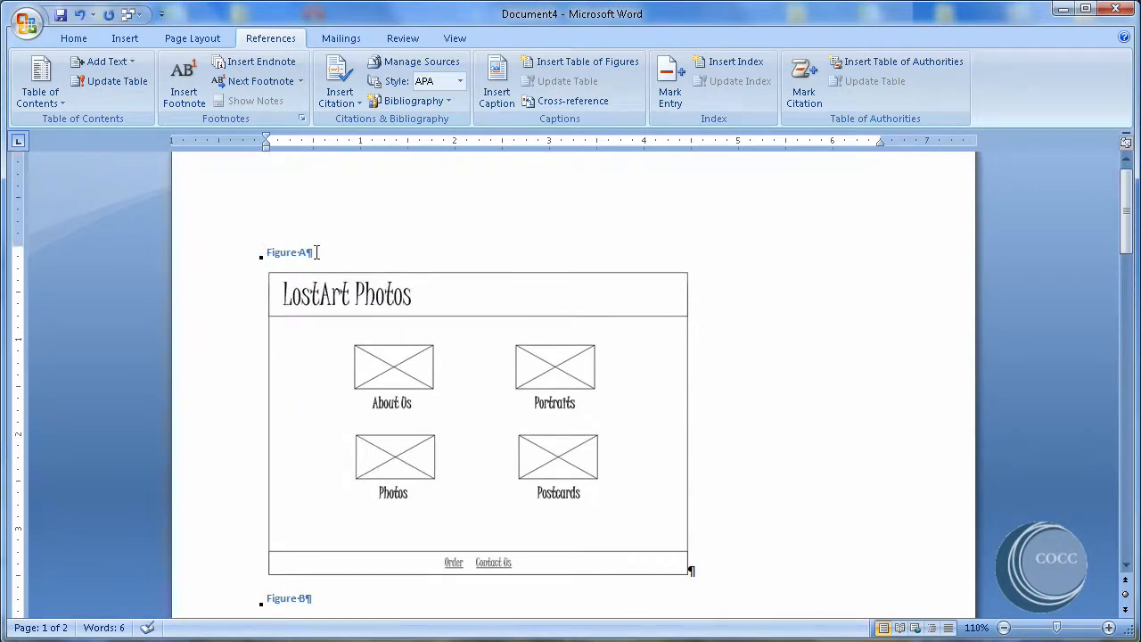
pyautogui.moveTo(588, 266)
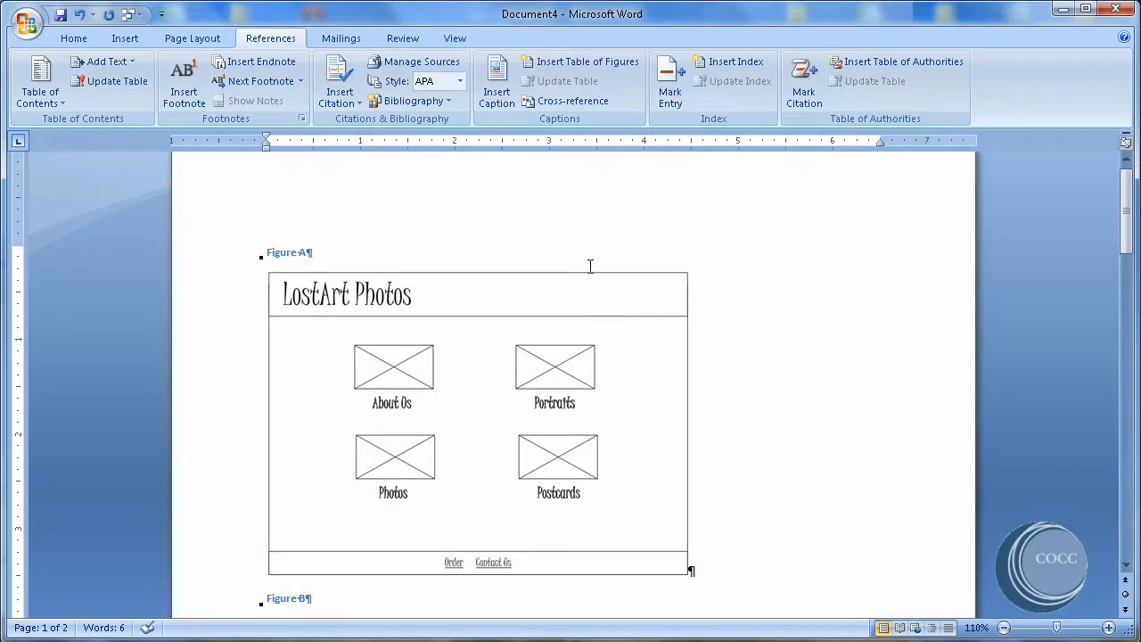
# Scroll through the pages to review the mockups and their captions.
pyautogui.scroll(-3)
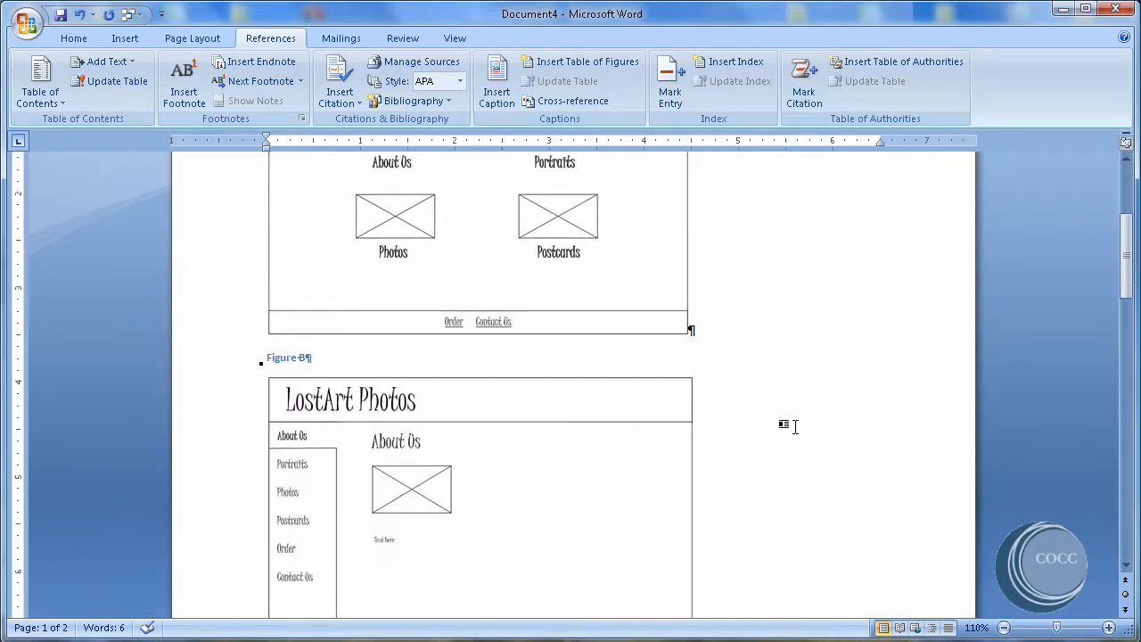
pyautogui.scroll(-3)
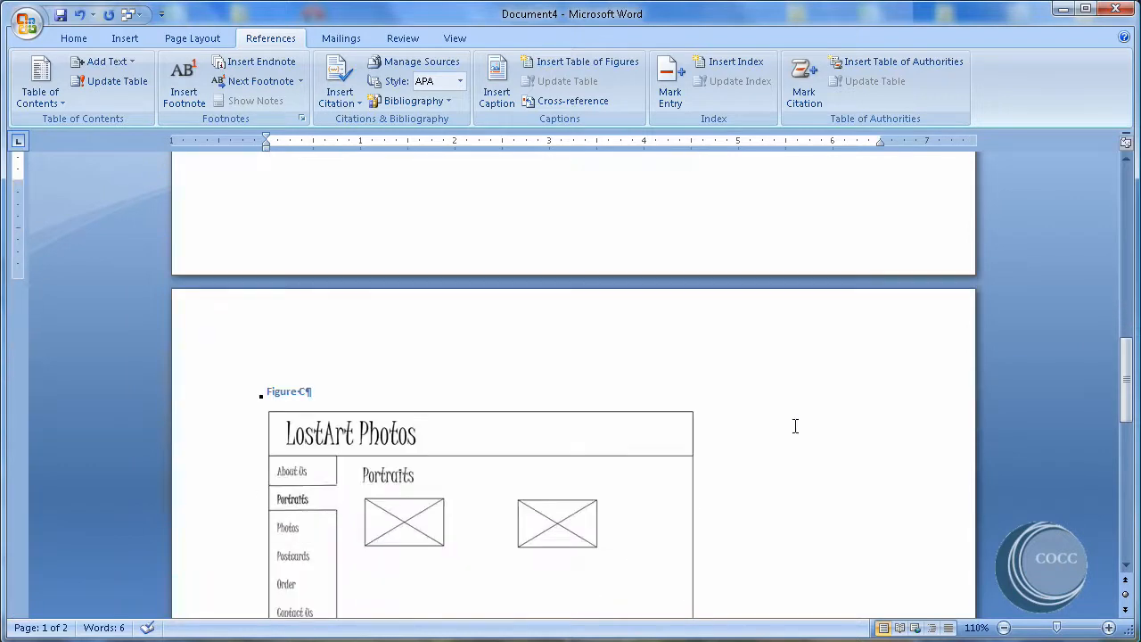
pyautogui.moveTo(812, 578)
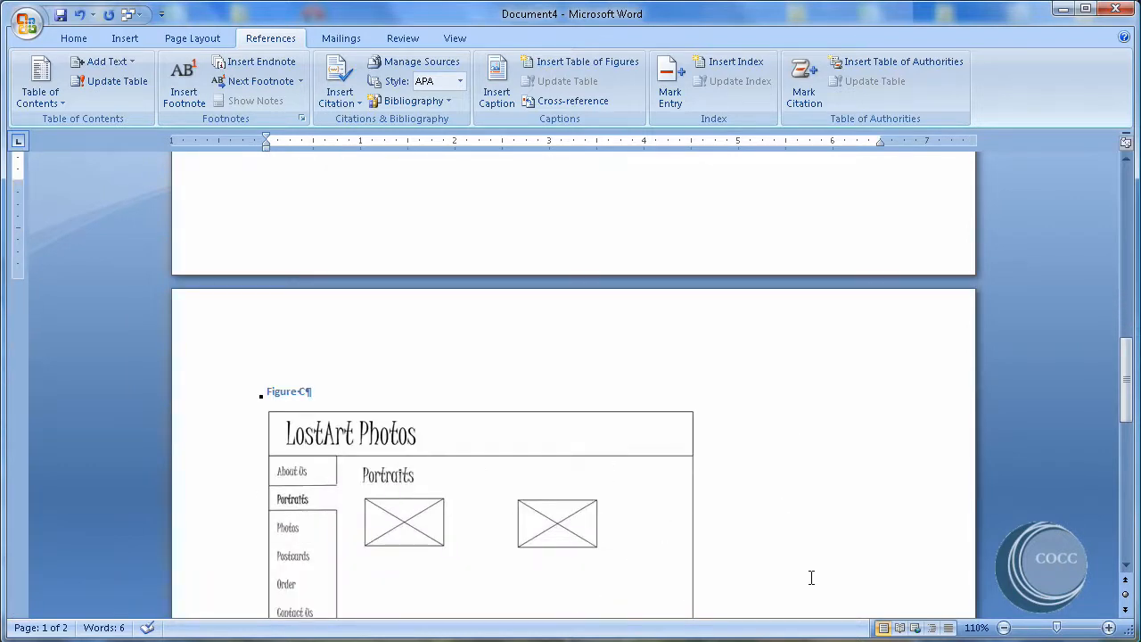
pyautogui.moveTo(838, 499)
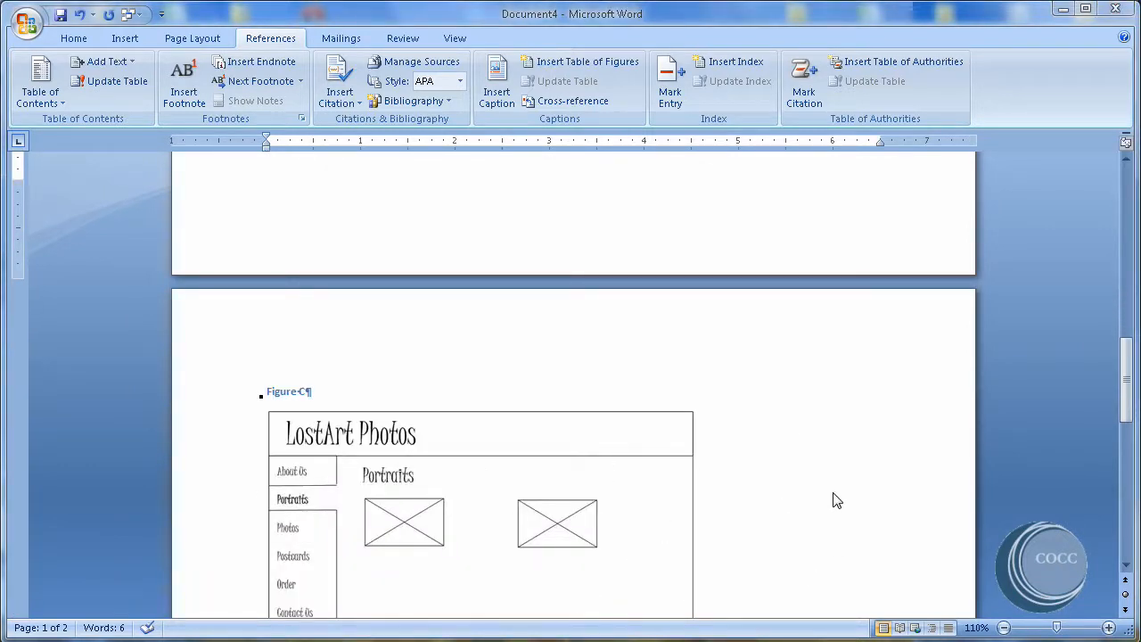
pyautogui.scroll(-3)
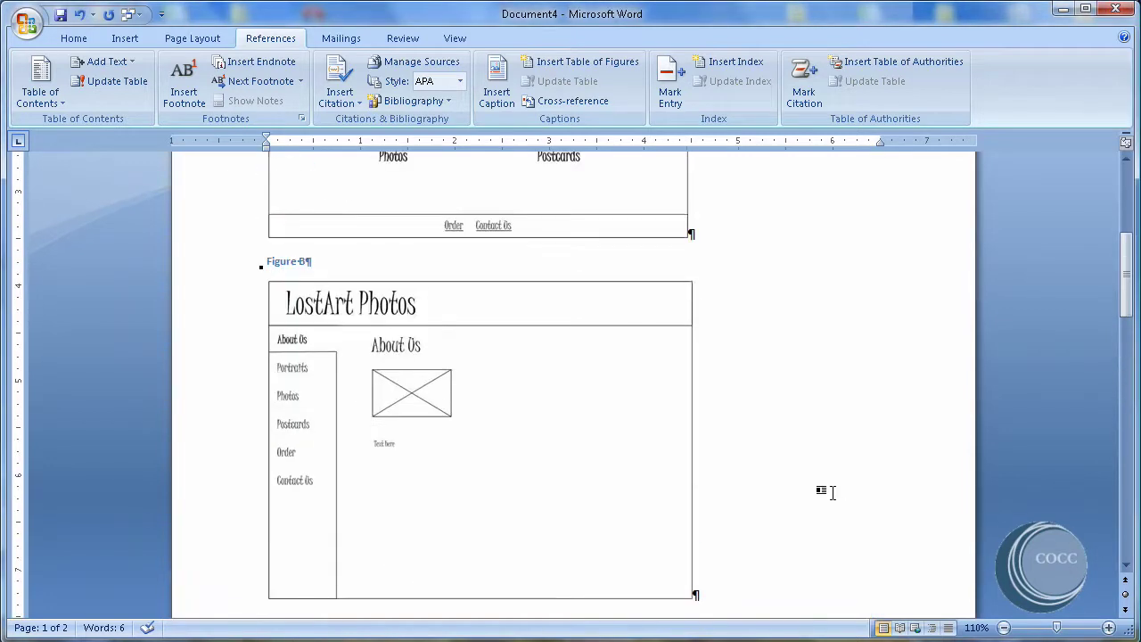
pyautogui.scroll(3)
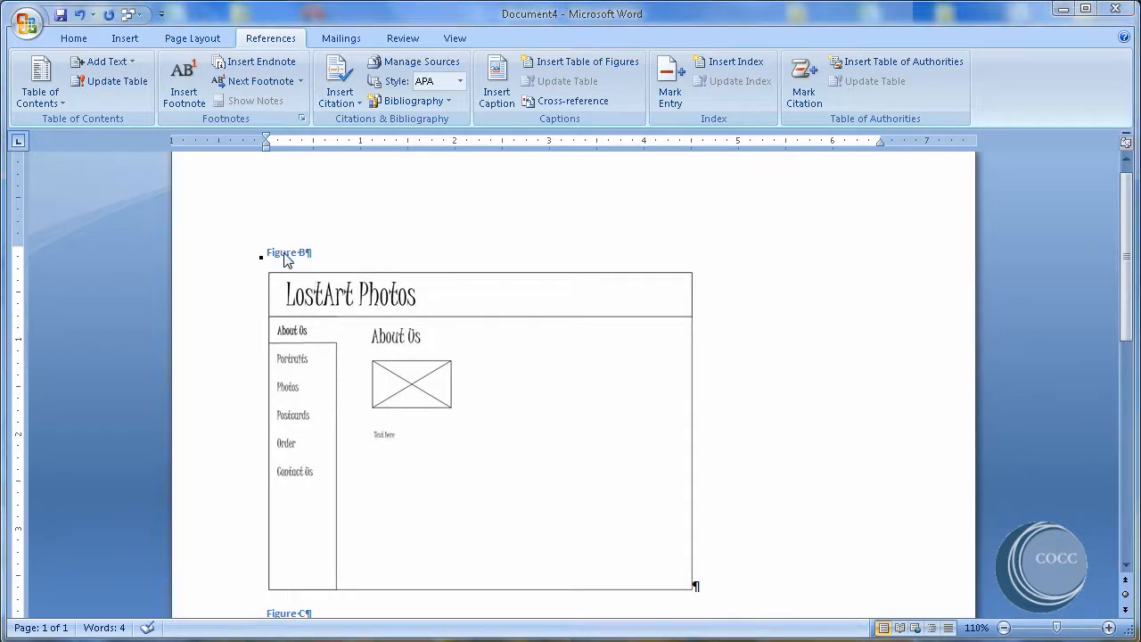
# Update the caption fields so the About Us mockup becomes Figure A.
pyautogui.rightClick(289, 254)
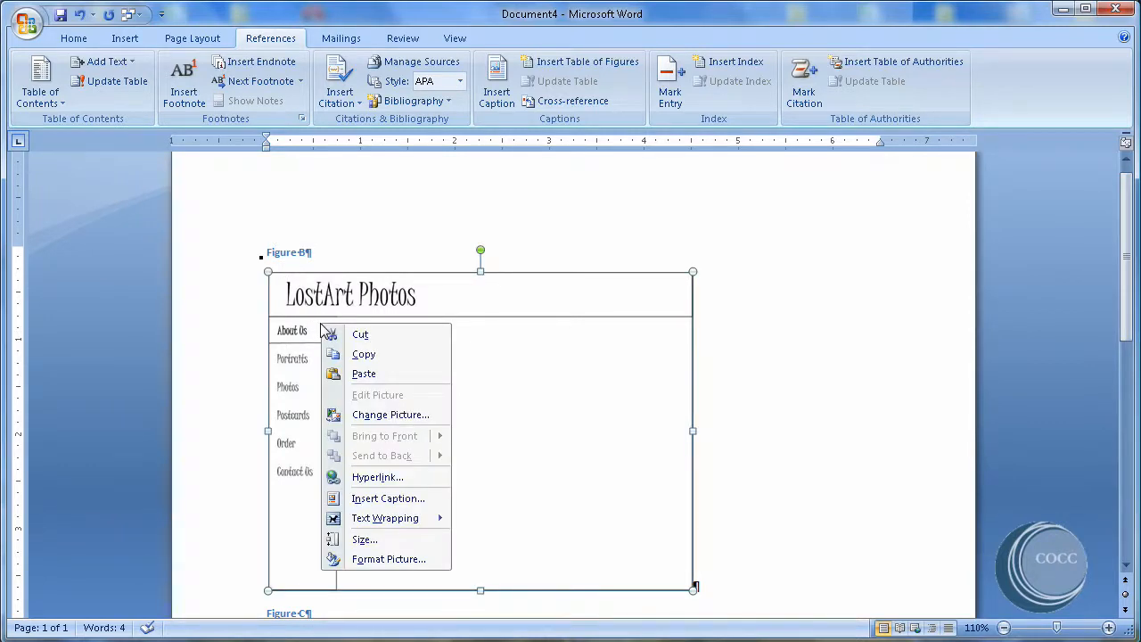
pyautogui.click(738, 344)
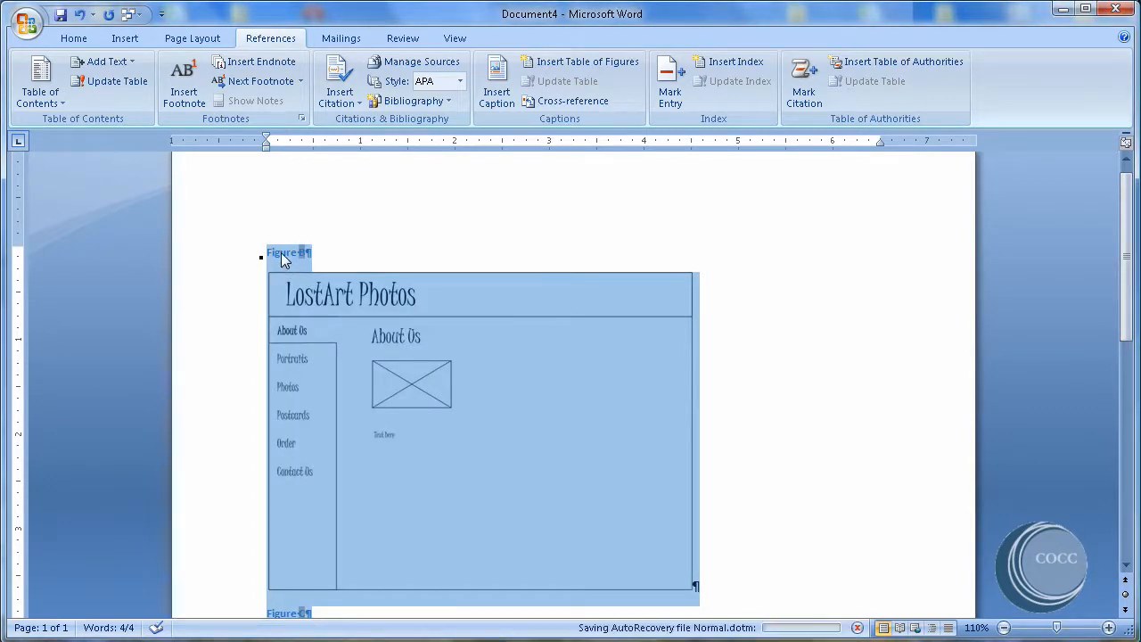
pyautogui.rightClick(285, 254)
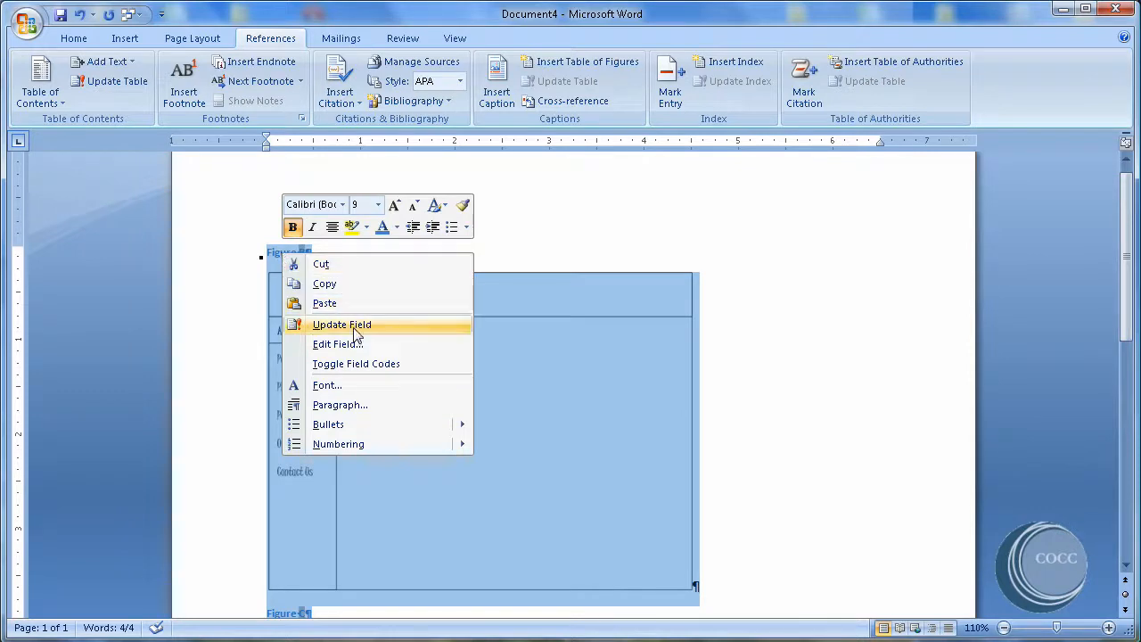
pyautogui.click(343, 324)
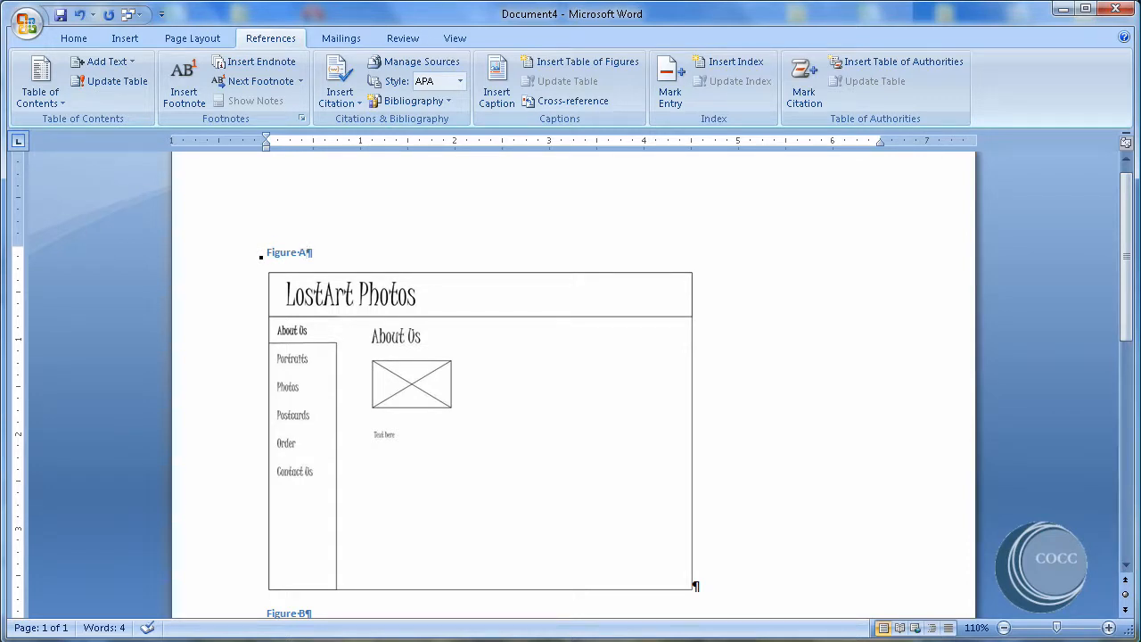
# Select the Portraits mockup's caption and bring up its caption settings.
pyautogui.scroll(-3)
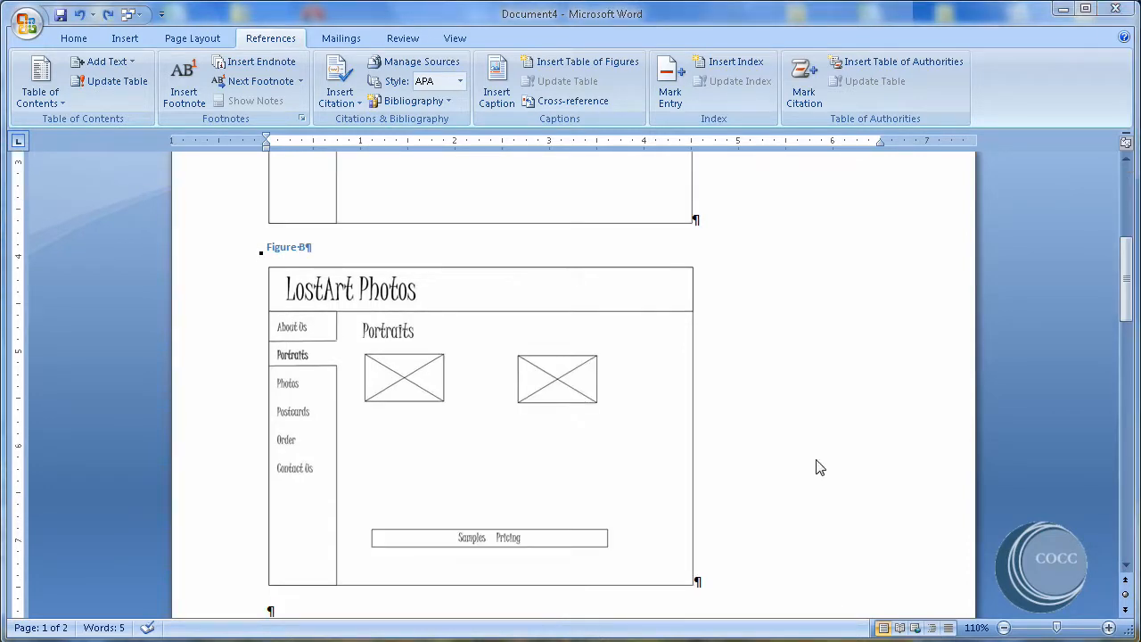
pyautogui.click(312, 247)
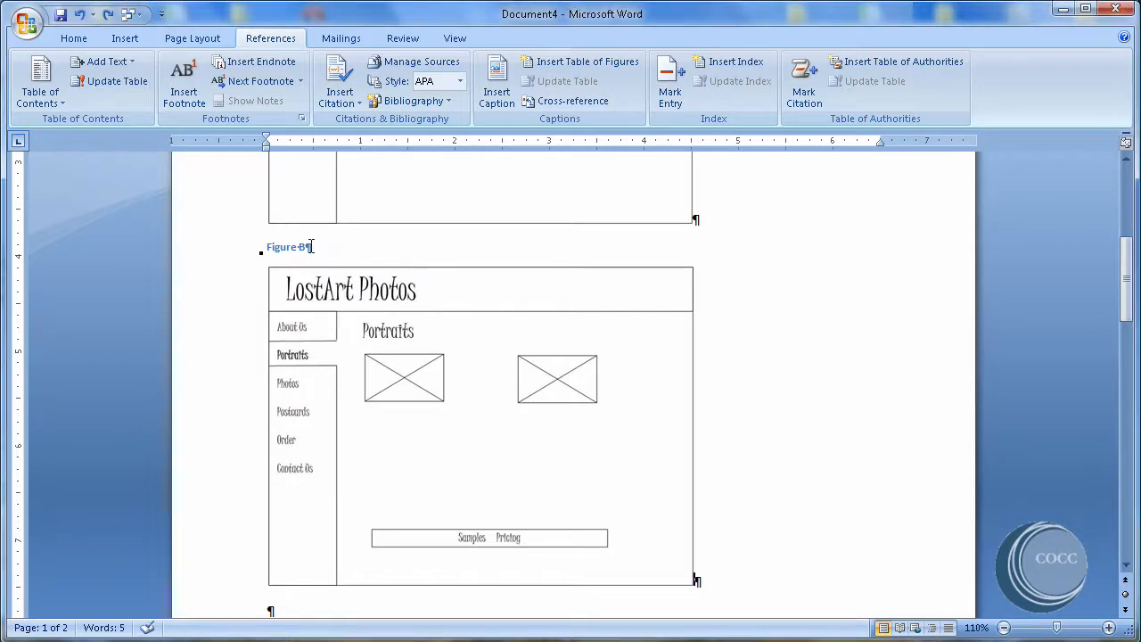
pyautogui.doubleClick(281, 246)
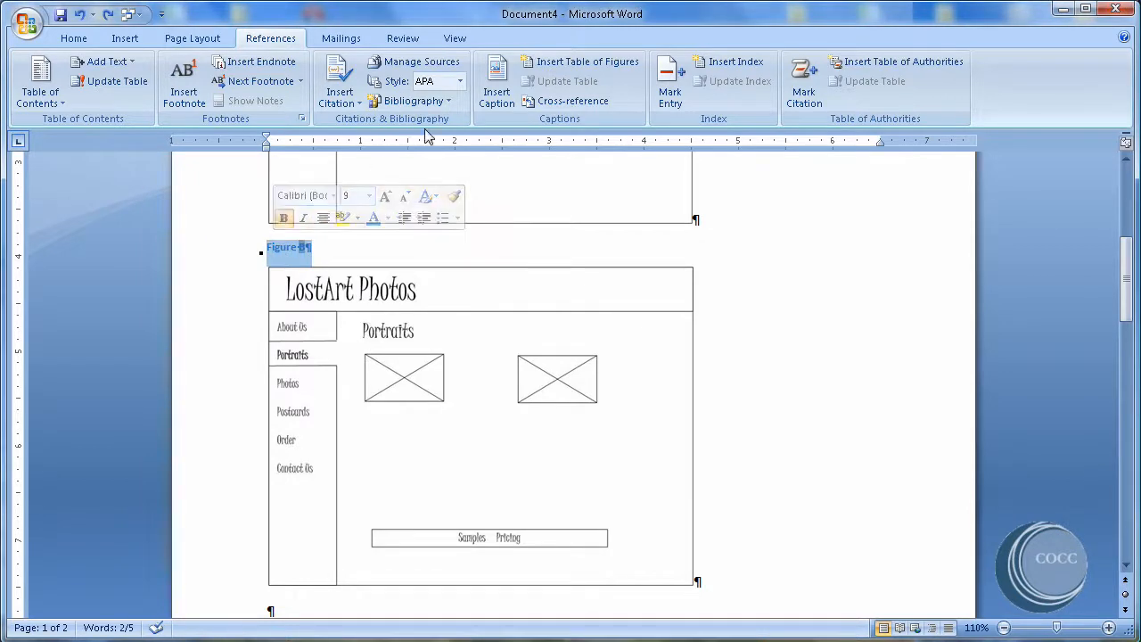
pyautogui.click(496, 80)
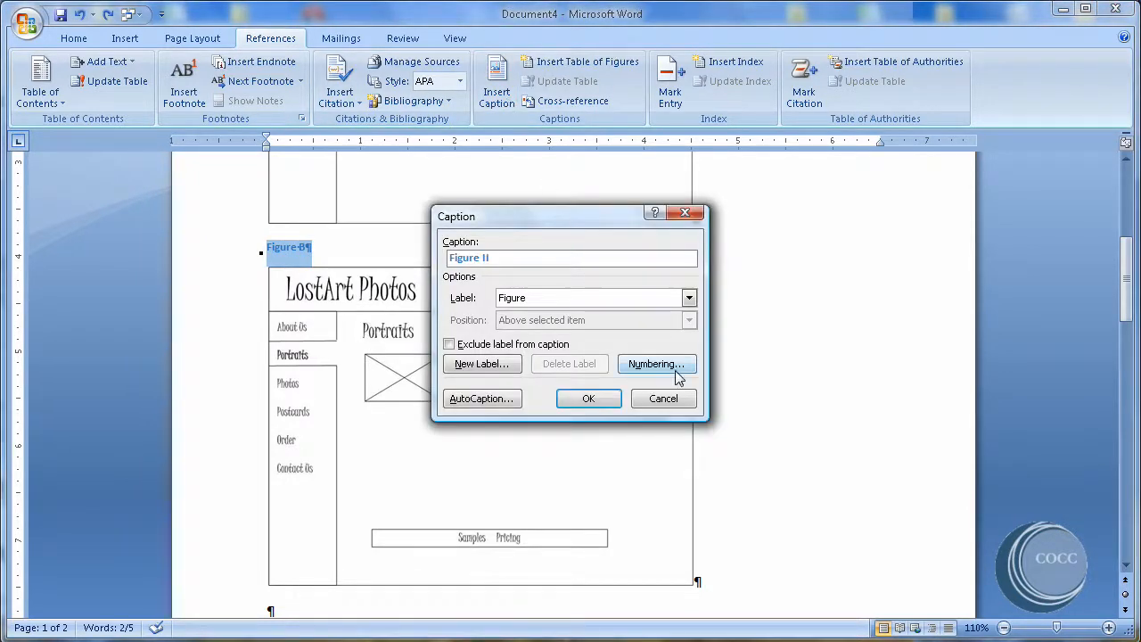
# Set caption numbering to the I, II, III format so the caption reads Figure II.
pyautogui.click(656, 364)
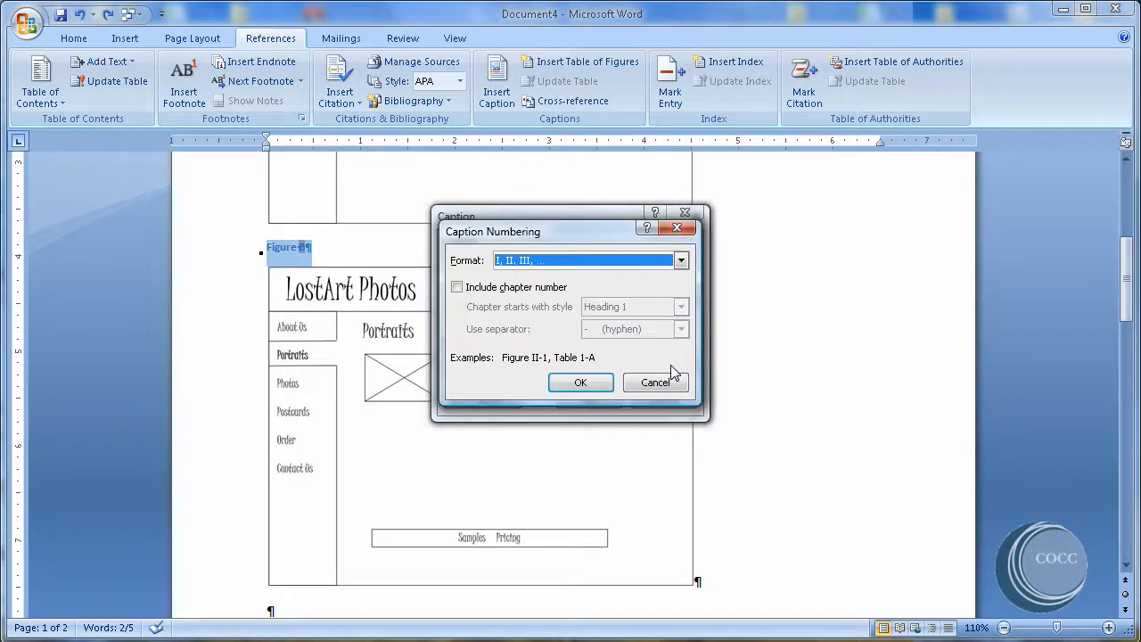
pyautogui.click(681, 260)
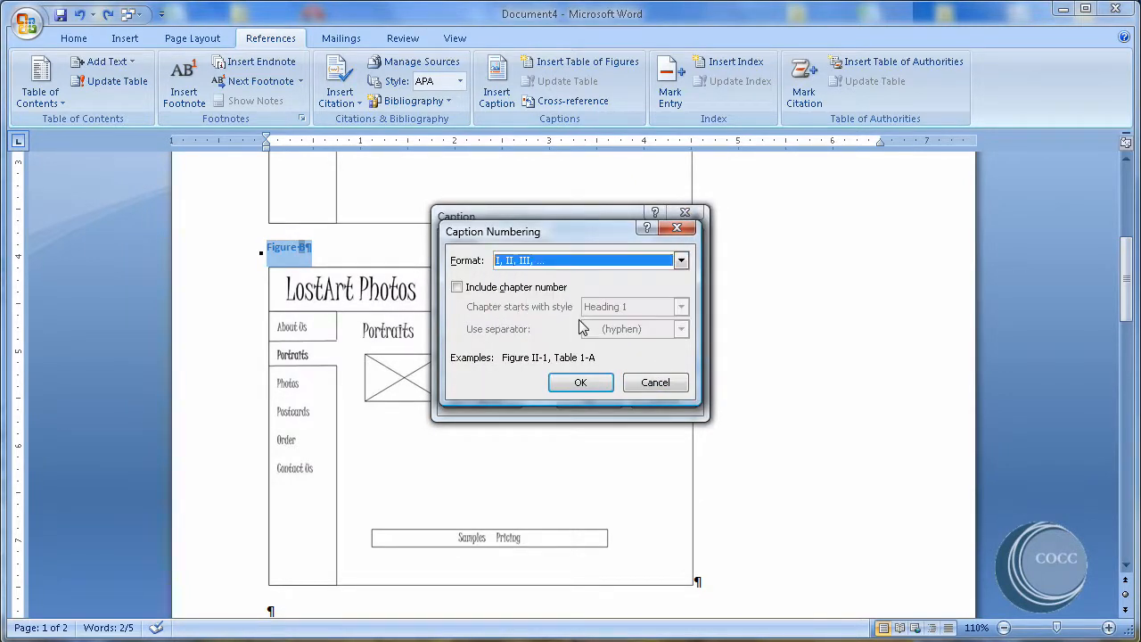
pyautogui.click(581, 381)
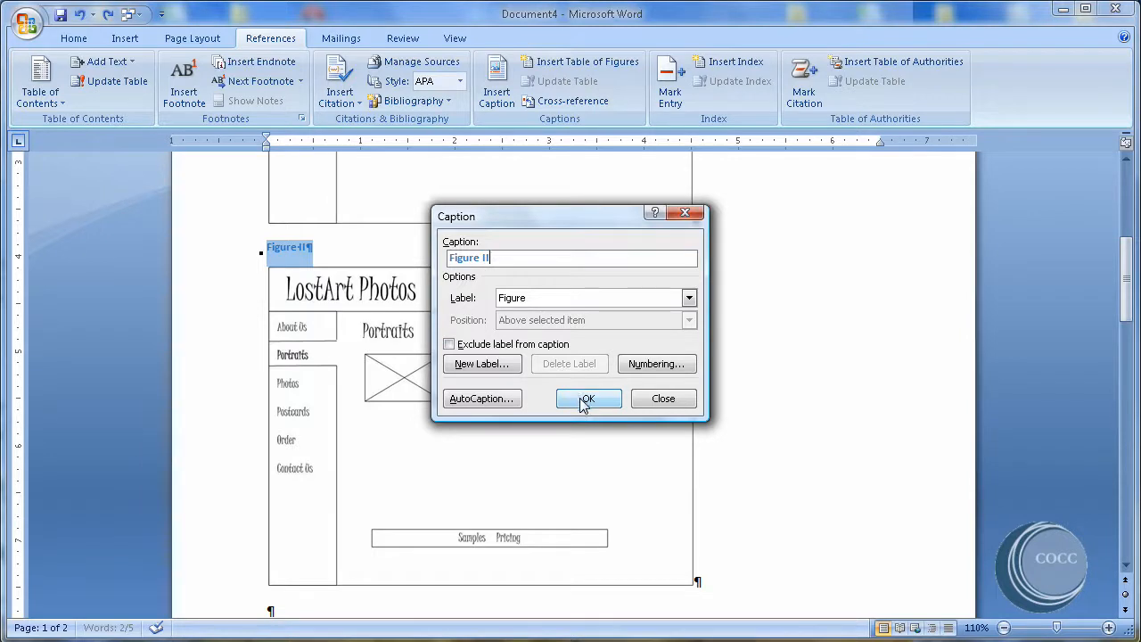
pyautogui.click(589, 400)
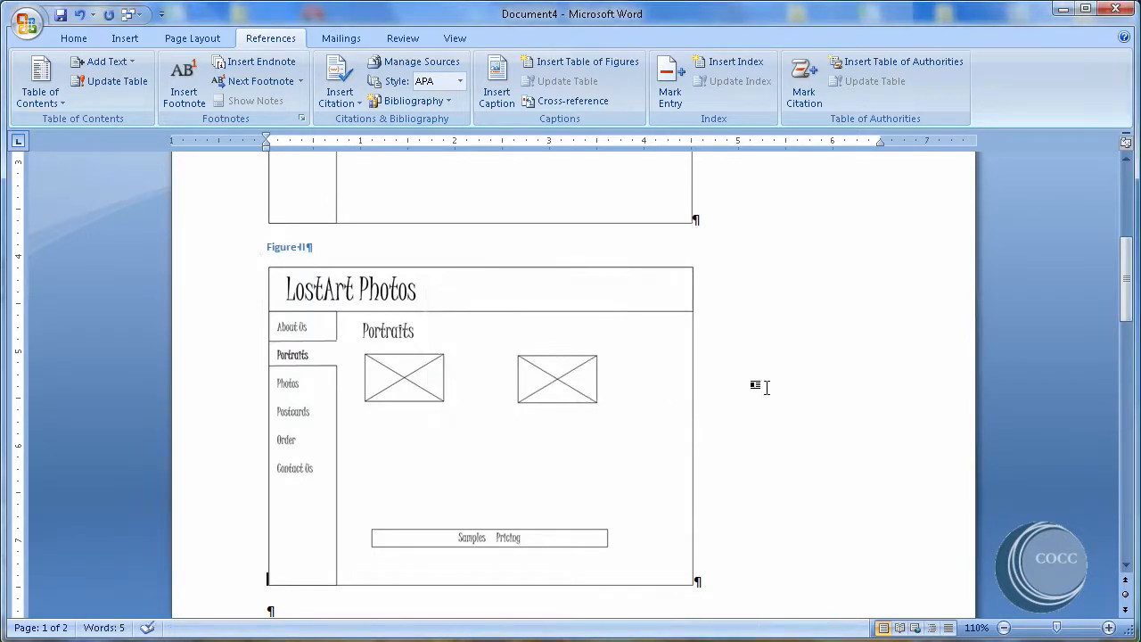
pyautogui.moveTo(824, 560)
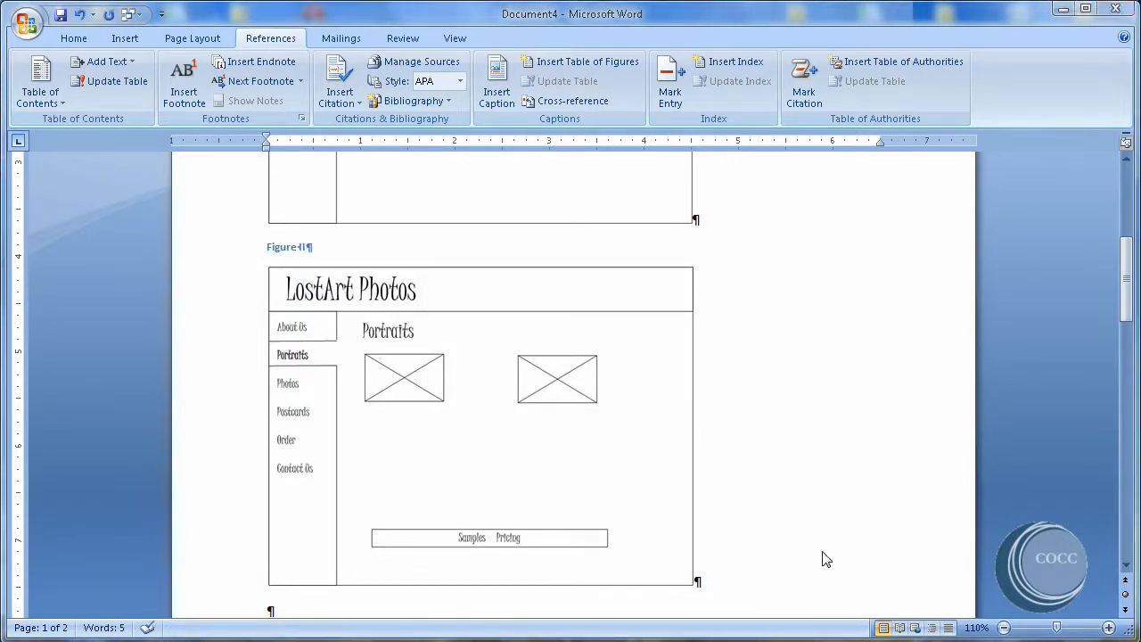
pyautogui.moveTo(758, 232)
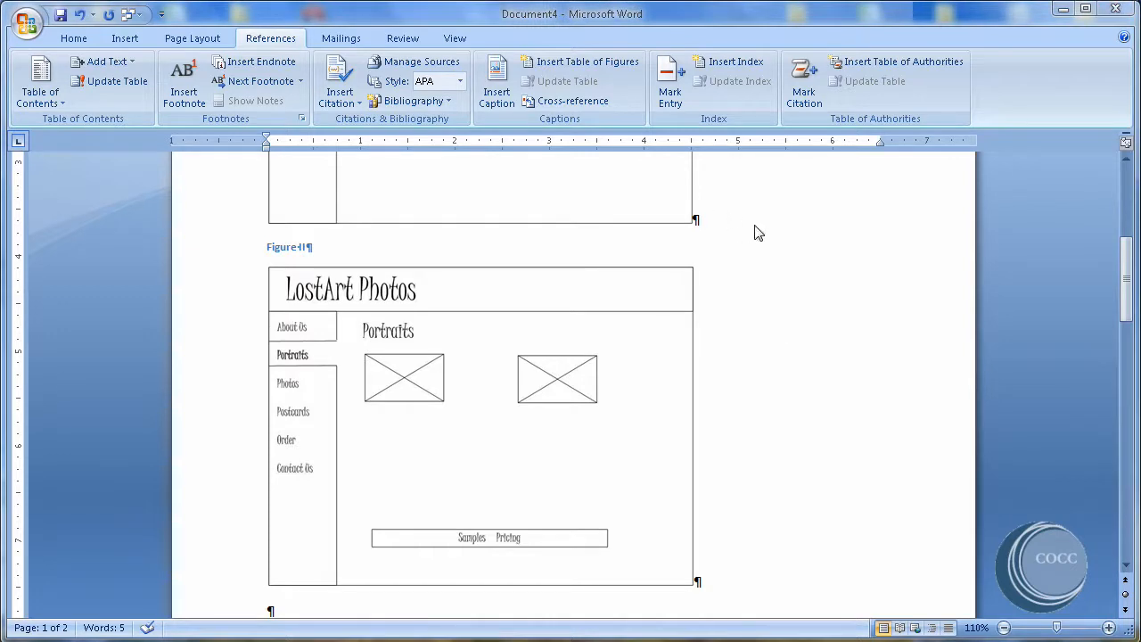
pyautogui.moveTo(753, 221)
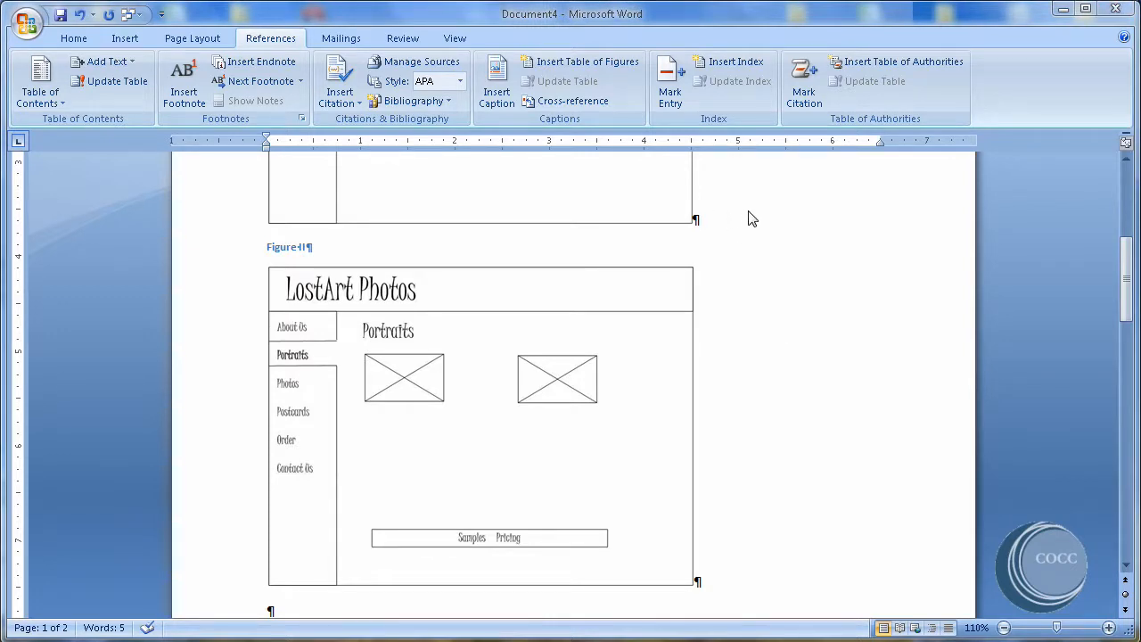
# Scroll down past the page break to the blank second page.
pyautogui.scroll(-3)
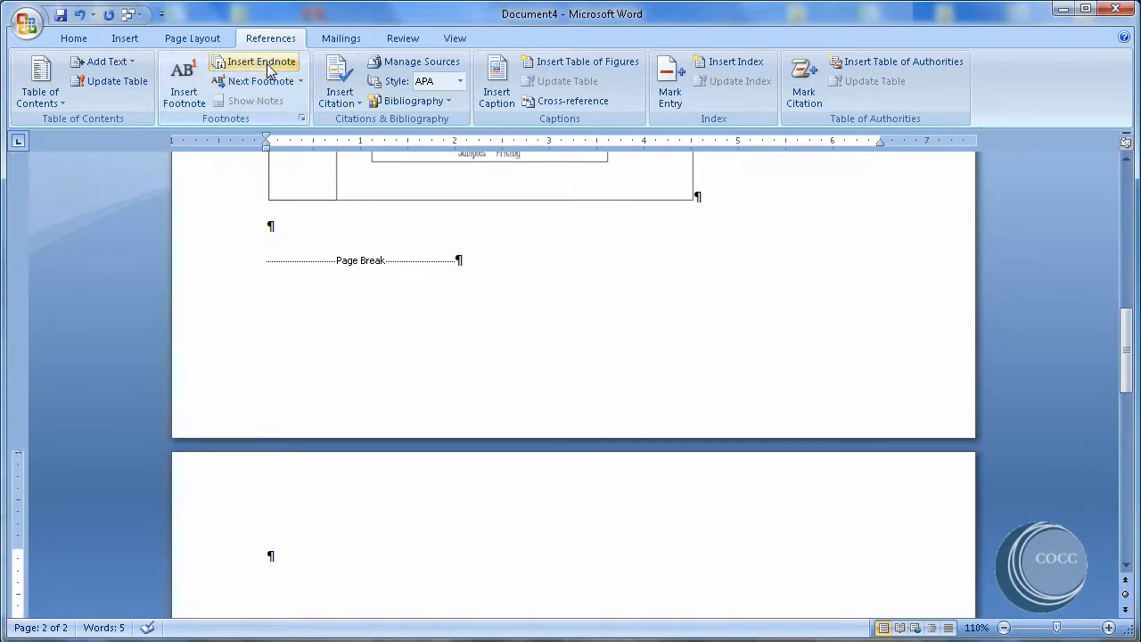
pyautogui.moveTo(556, 82)
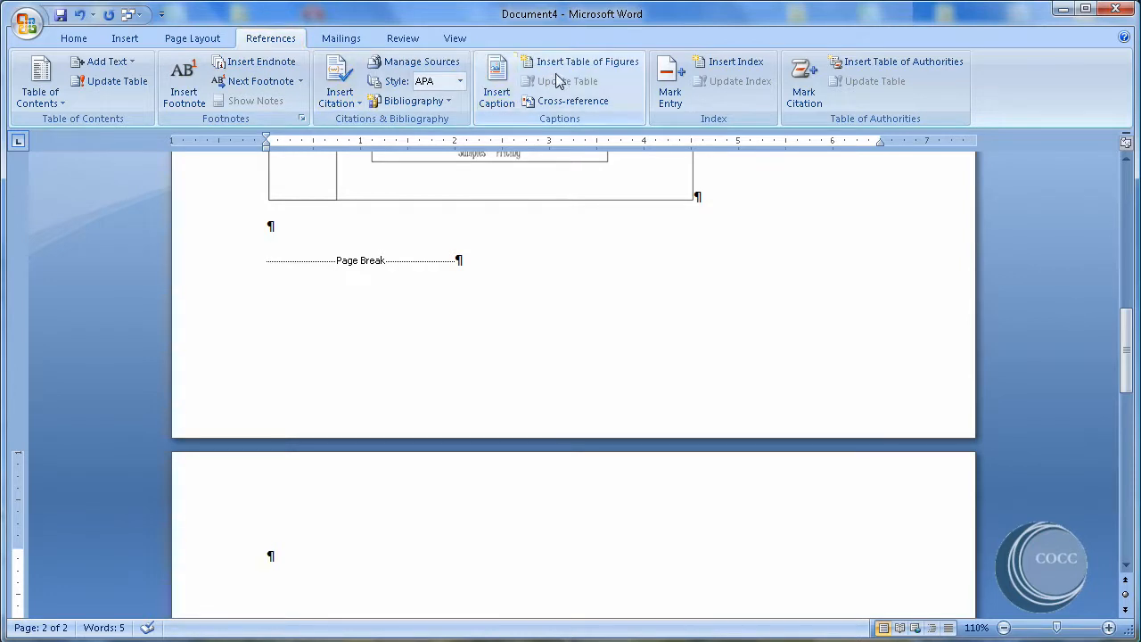
# Insert a Simple-format table of figures with dashed leaders listing Figure I and Figure II.
pyautogui.click(587, 61)
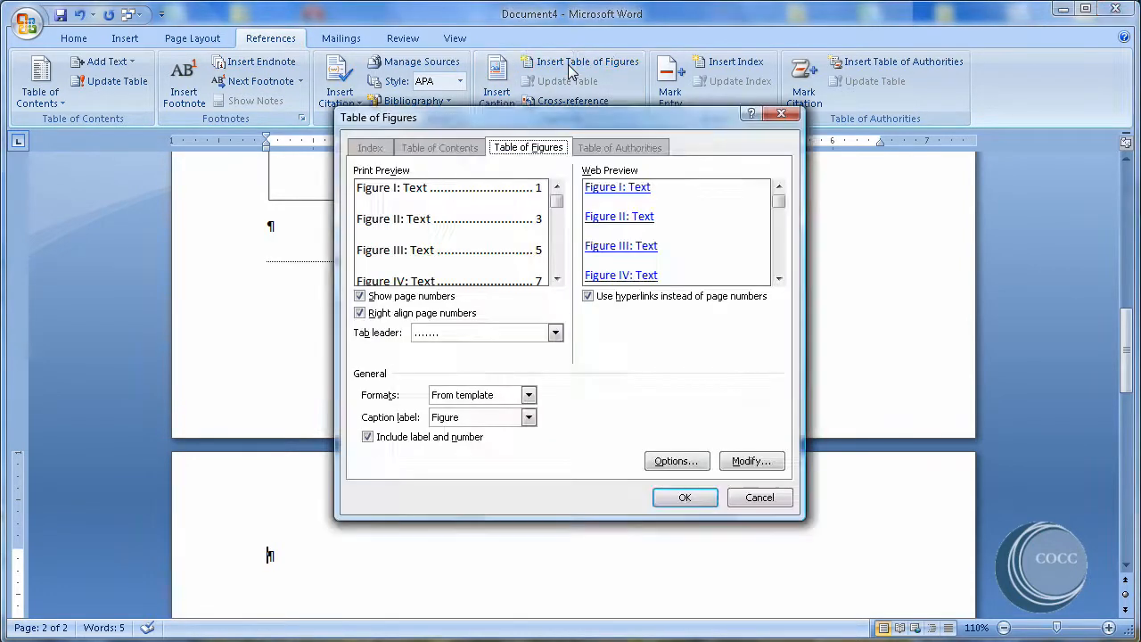
pyautogui.moveTo(669, 413)
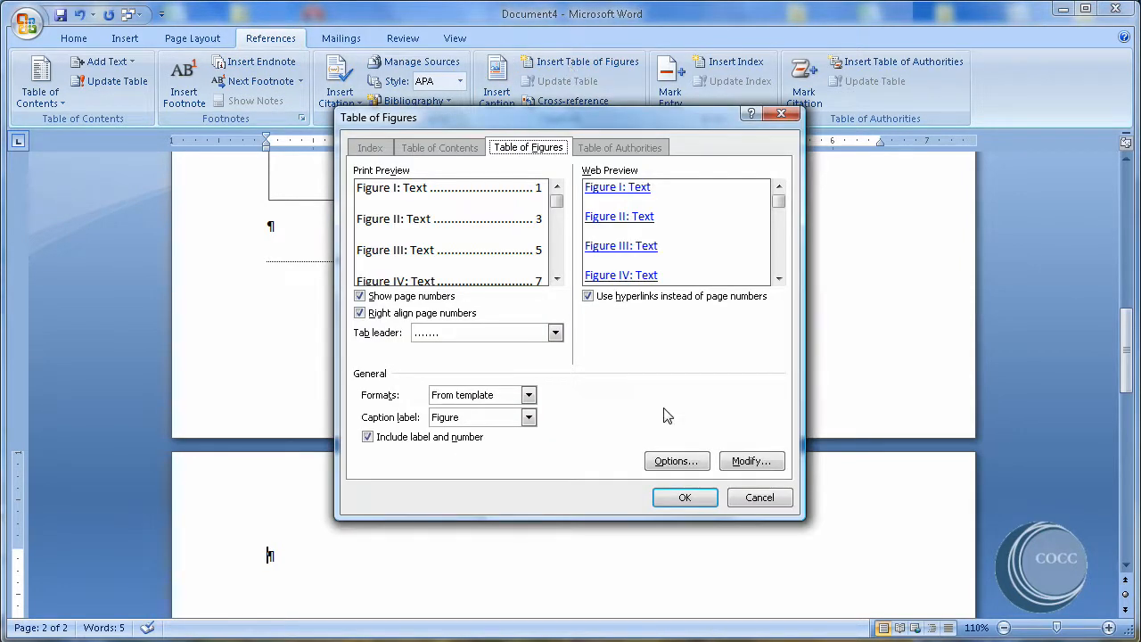
pyautogui.moveTo(649, 418)
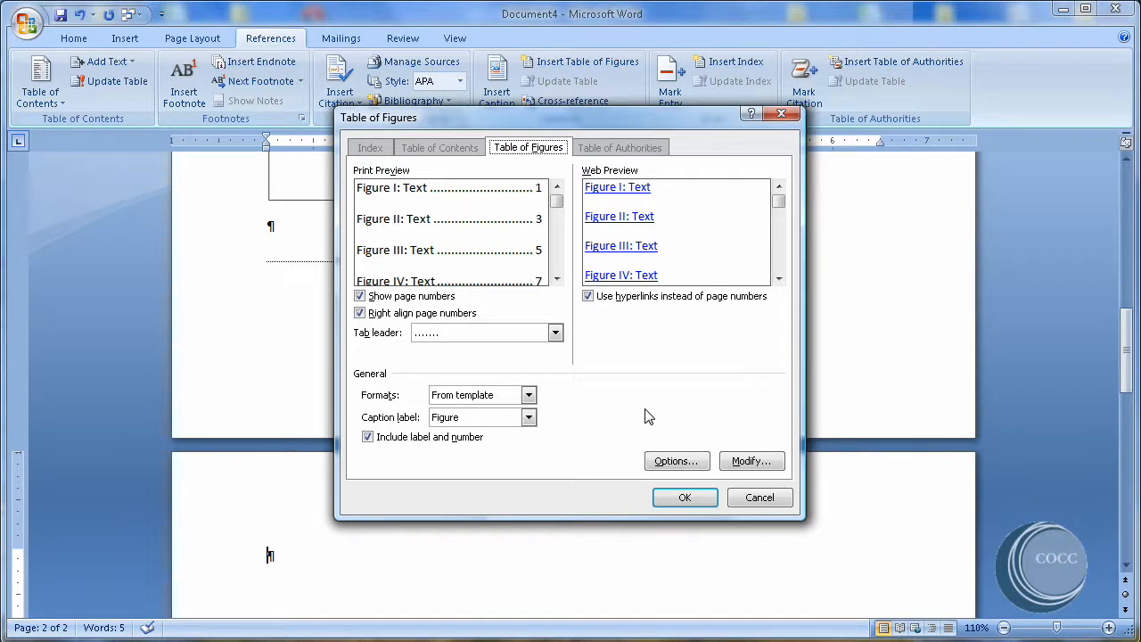
pyautogui.click(528, 394)
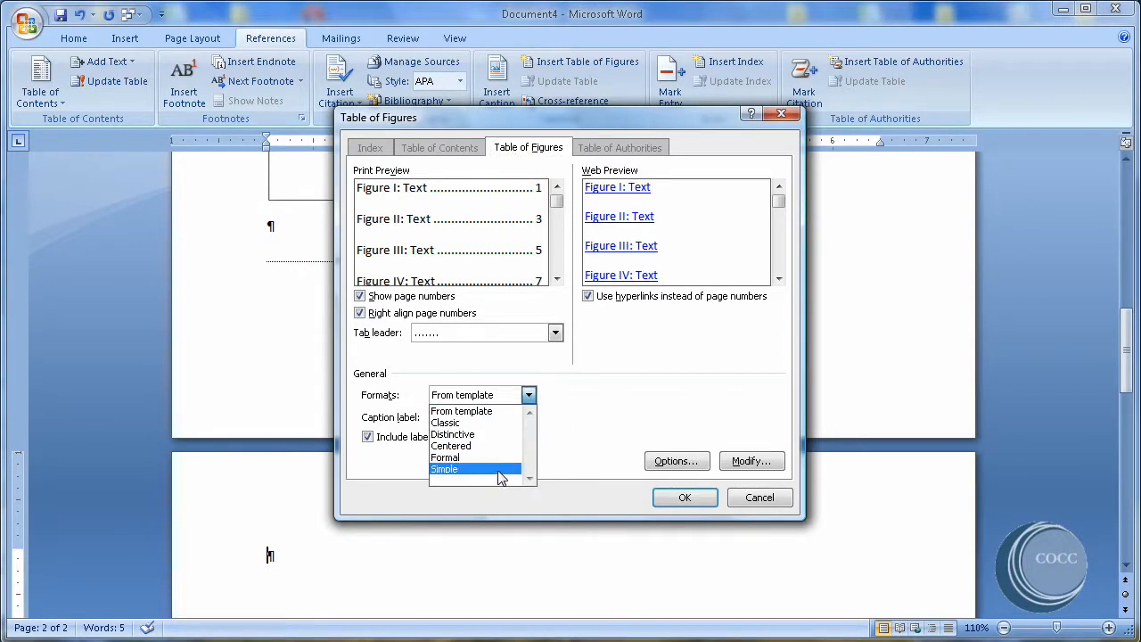
pyautogui.click(444, 467)
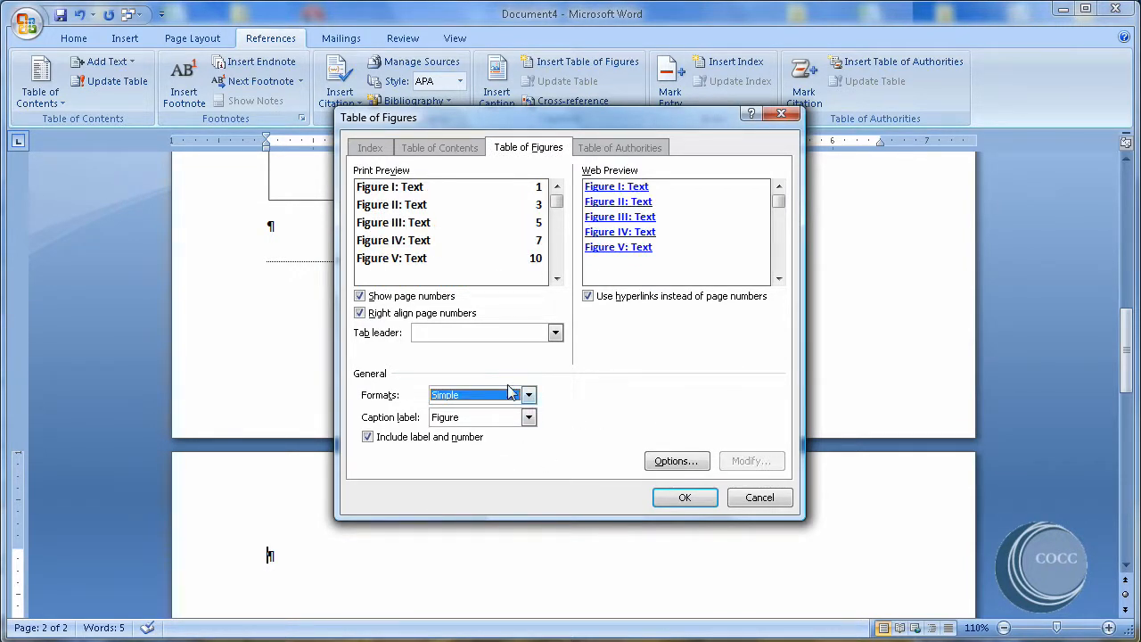
pyautogui.click(556, 331)
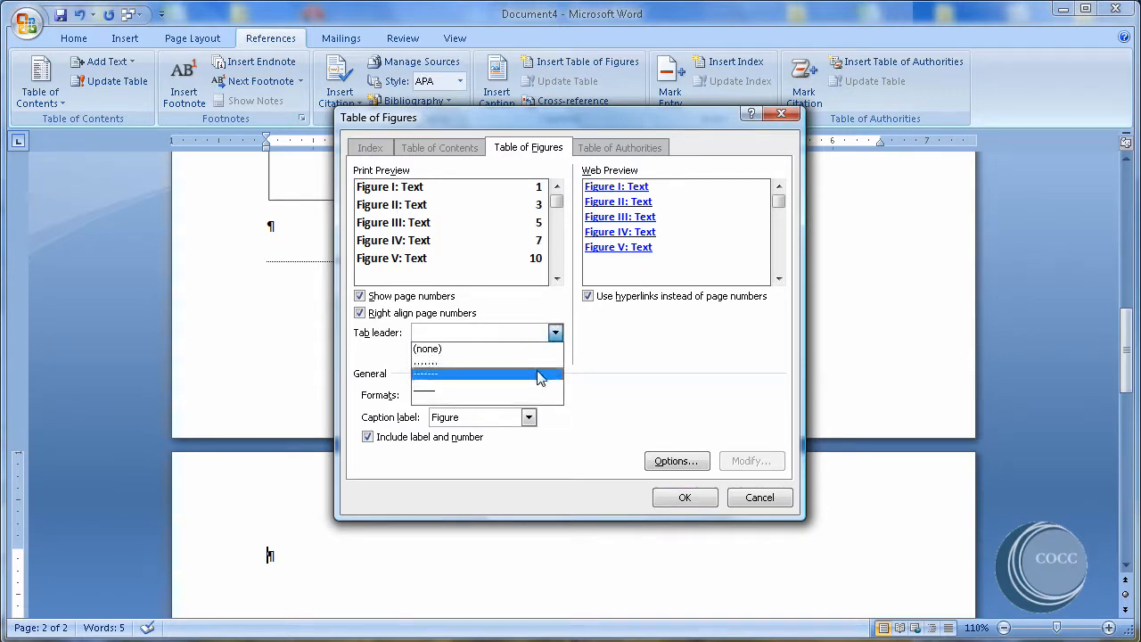
pyautogui.click(487, 375)
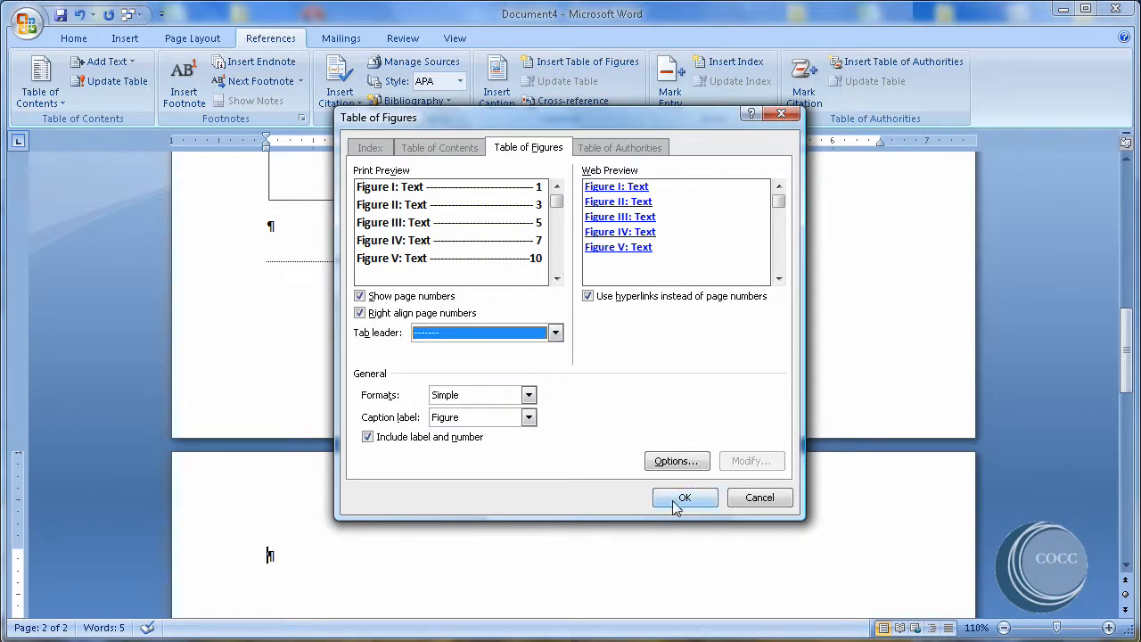
pyautogui.click(684, 498)
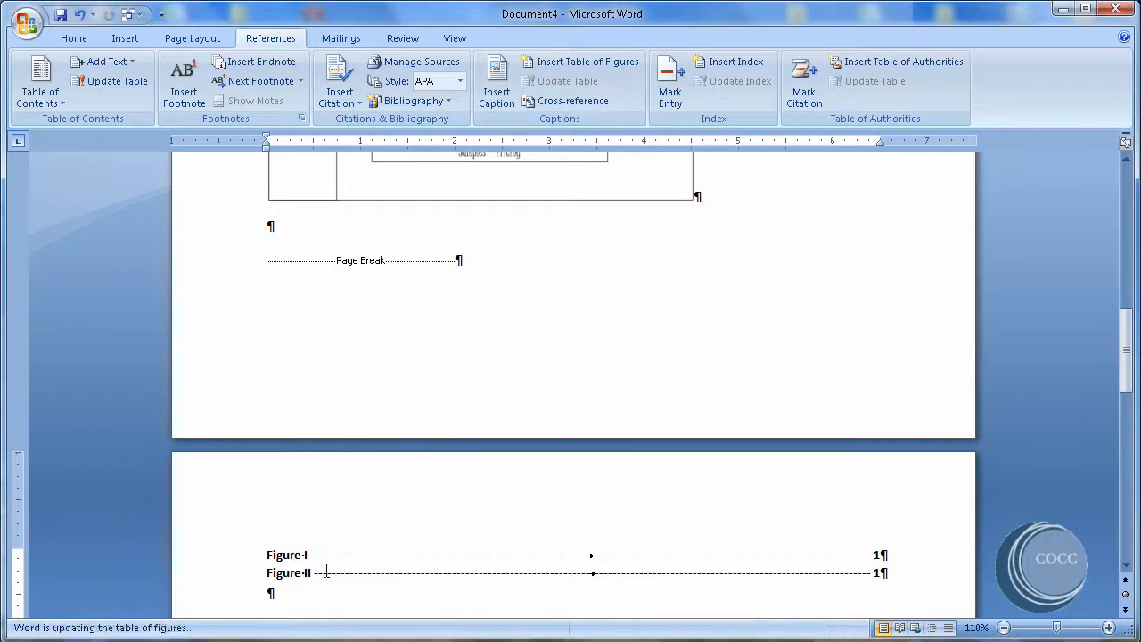
pyautogui.moveTo(295, 555)
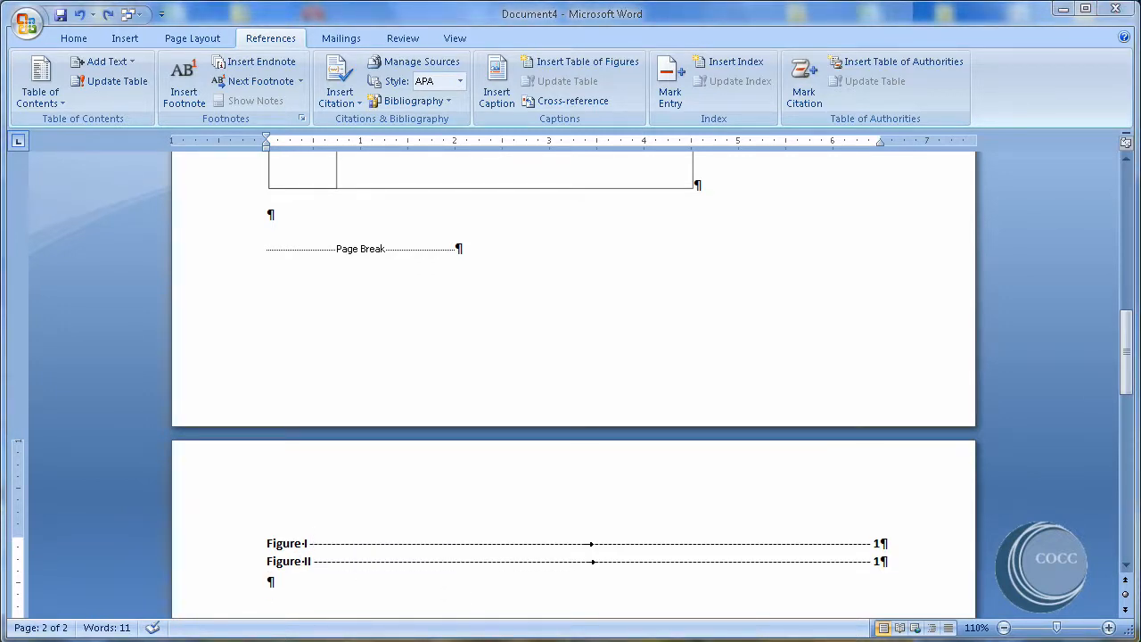
pyautogui.moveTo(642, 338)
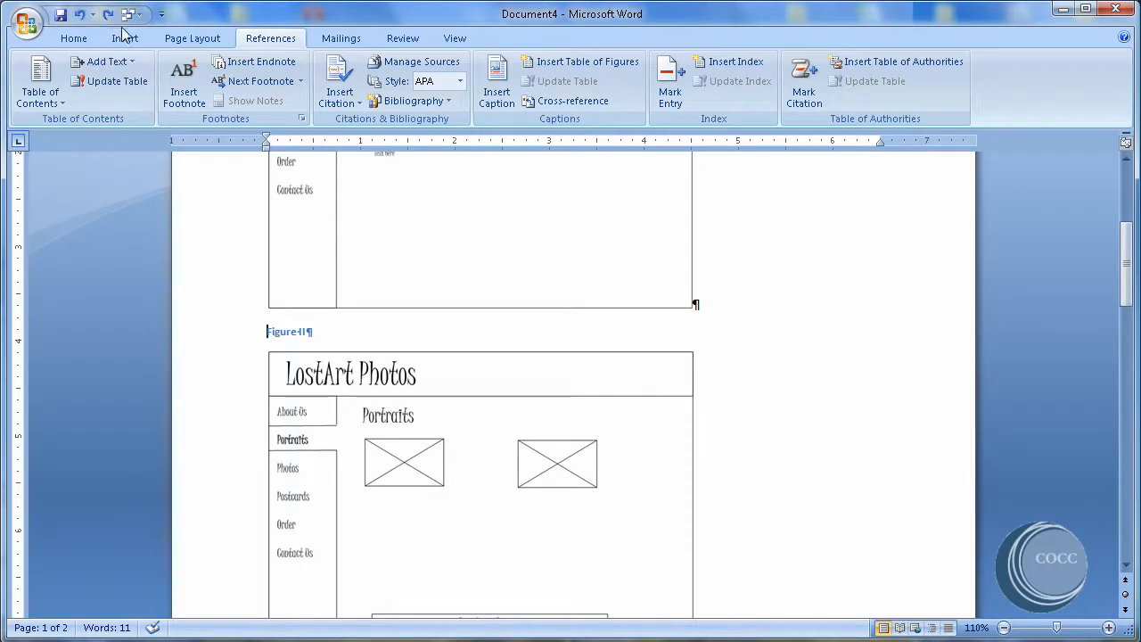
# Insert a page break before Figure II and title the first caption 'Figure I: About Us'.
pyautogui.click(125, 37)
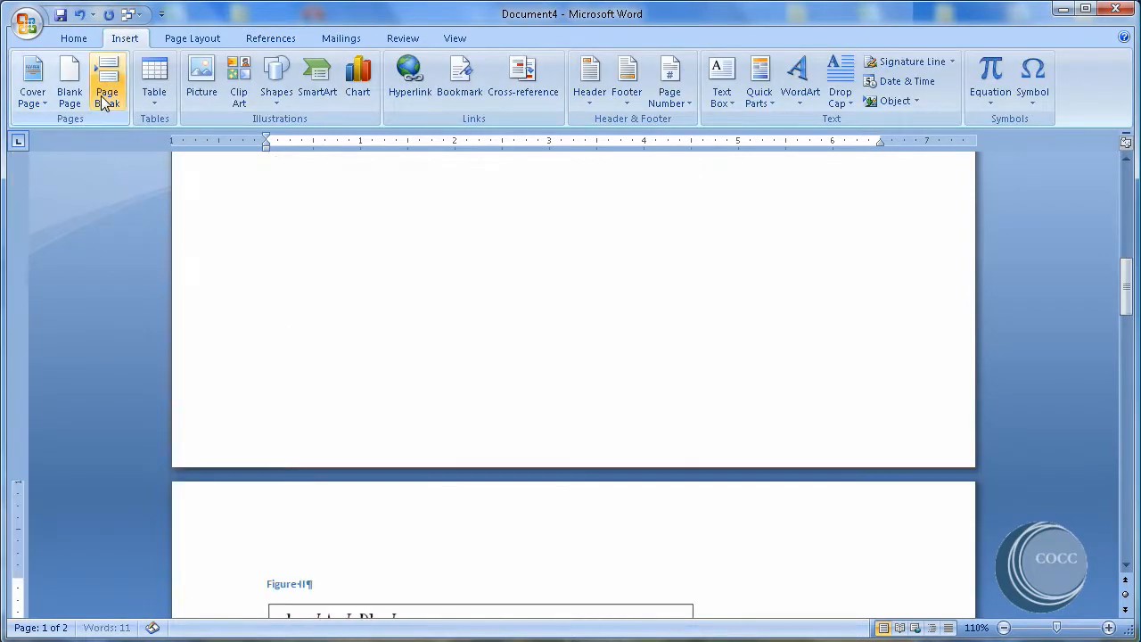
pyautogui.click(107, 80)
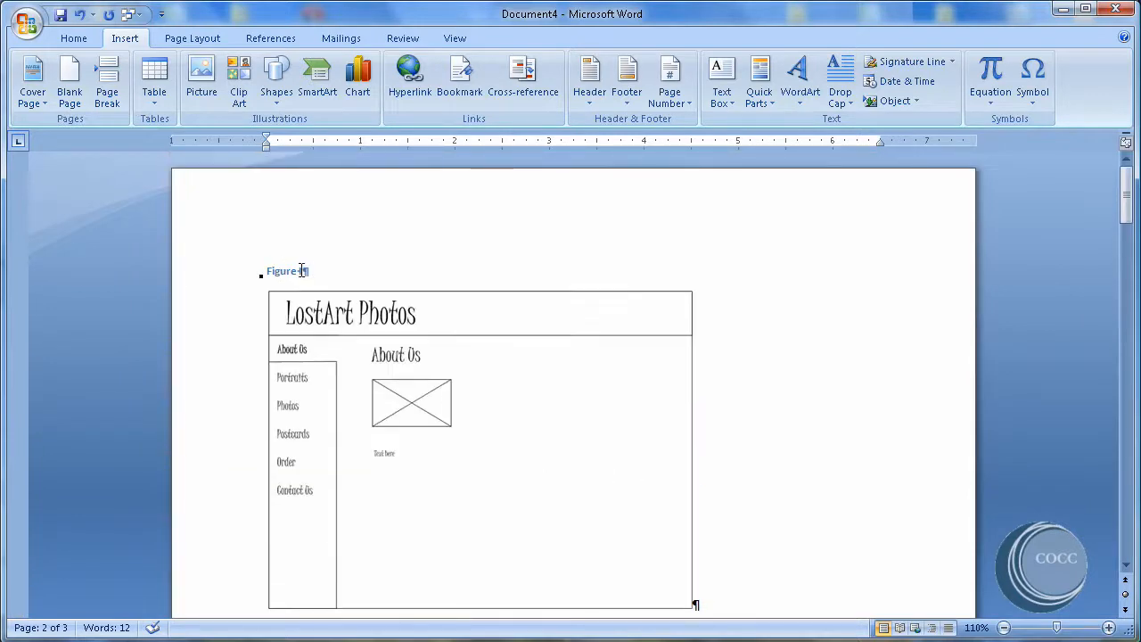
pyautogui.write(': A')
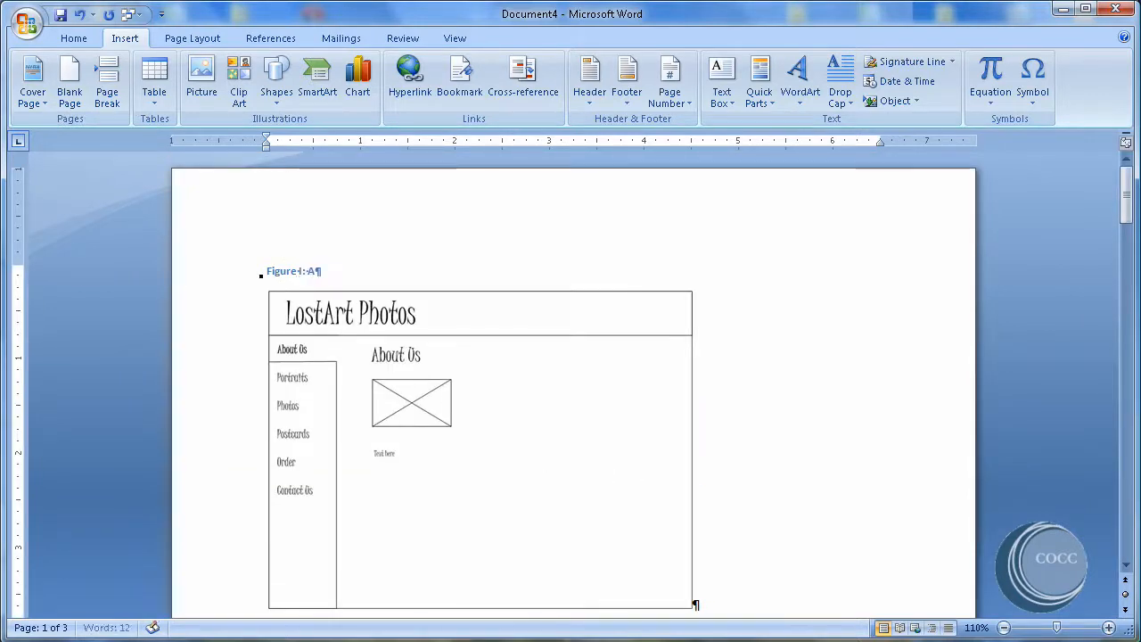
pyautogui.write('bout Us')
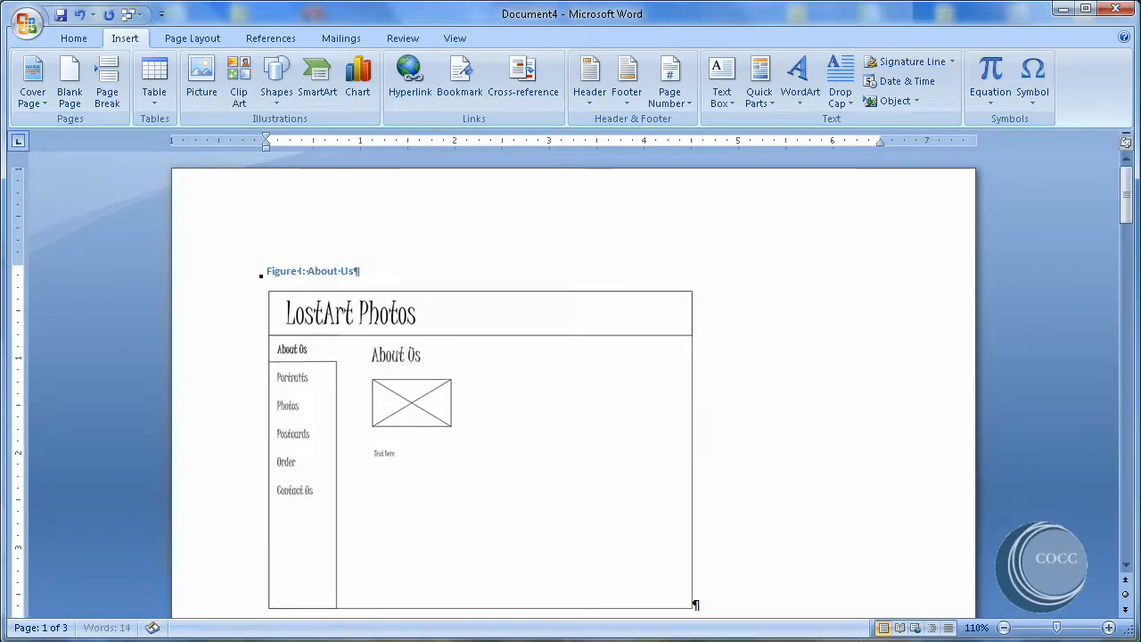
# Title the second caption 'Figure II: Protraits'.
pyautogui.scroll(-3)
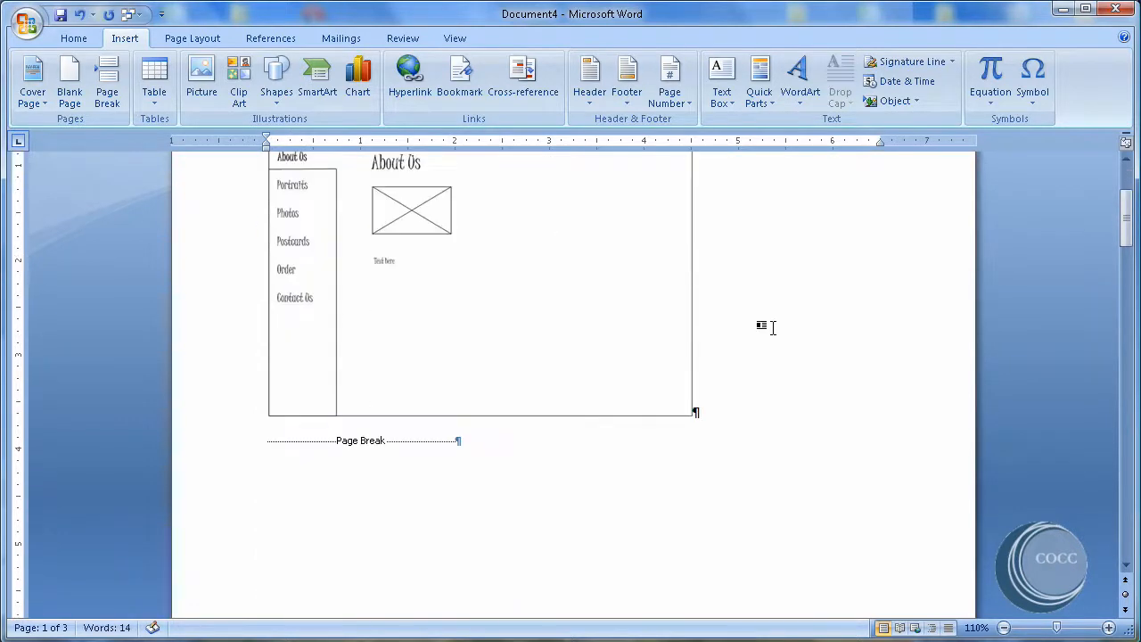
pyautogui.scroll(-3)
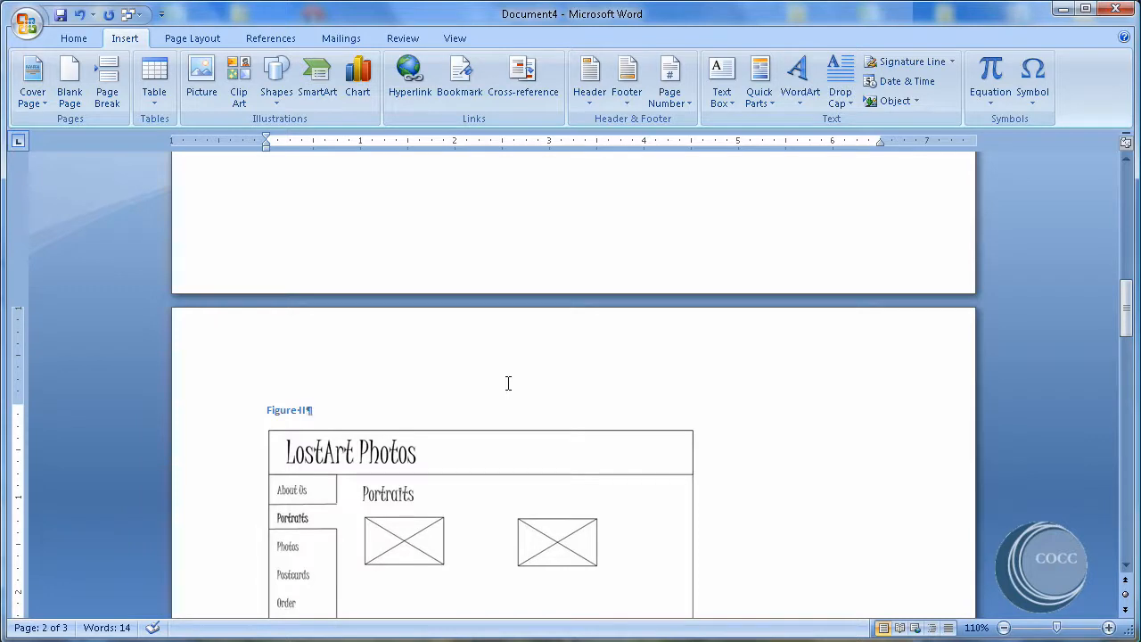
pyautogui.write(':Protraits')
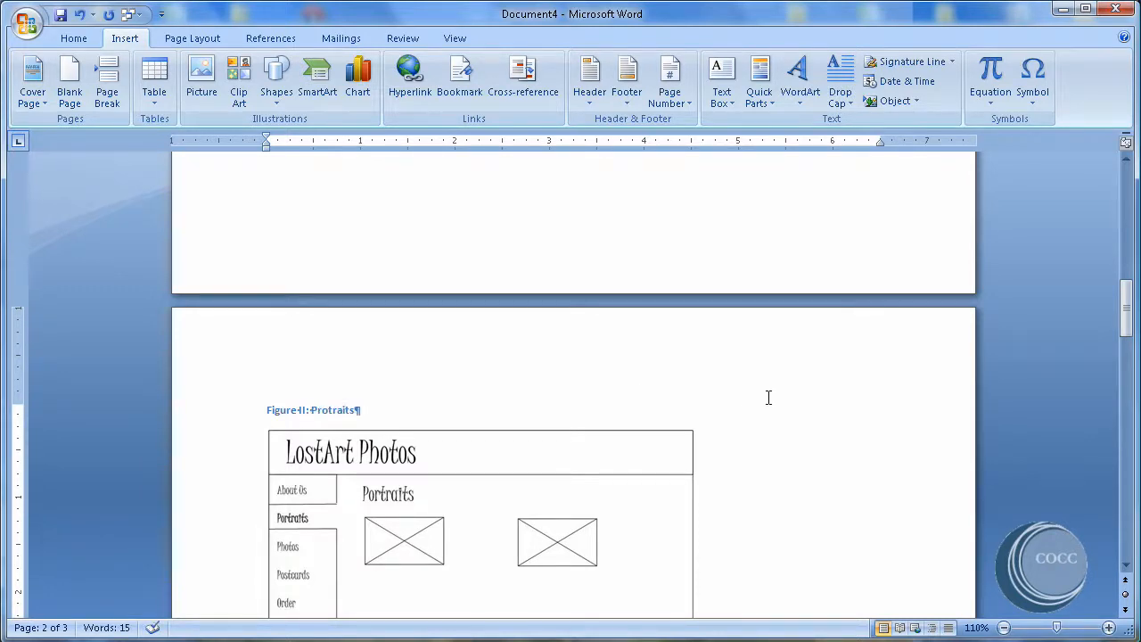
pyautogui.scroll(-3)
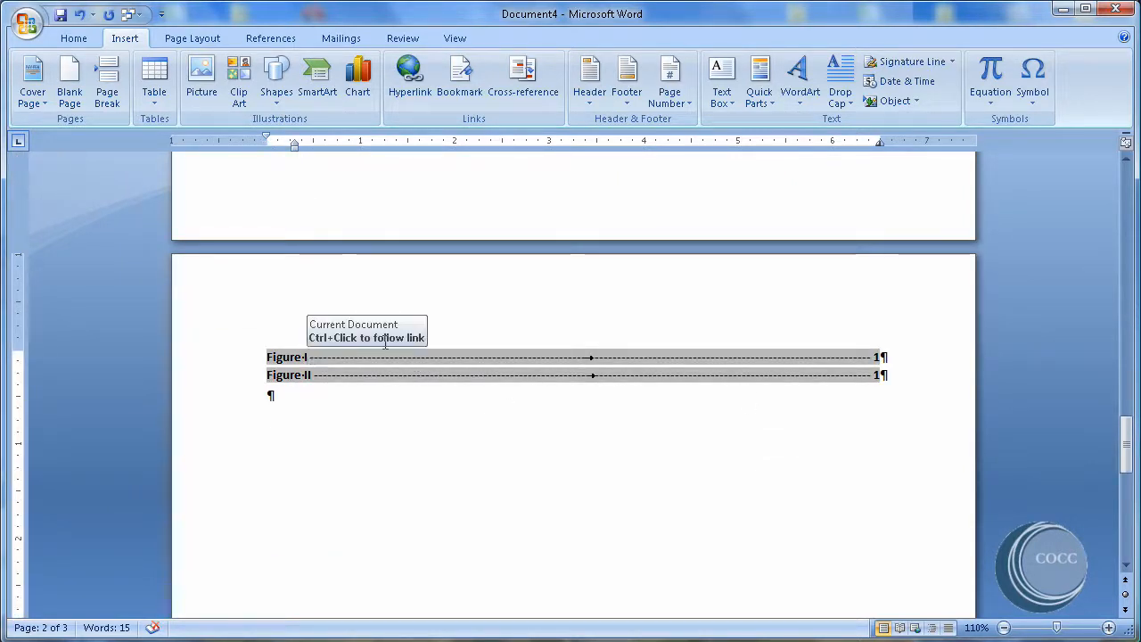
# Update the entire table of figures so it lists both titled captions.
pyautogui.click(271, 38)
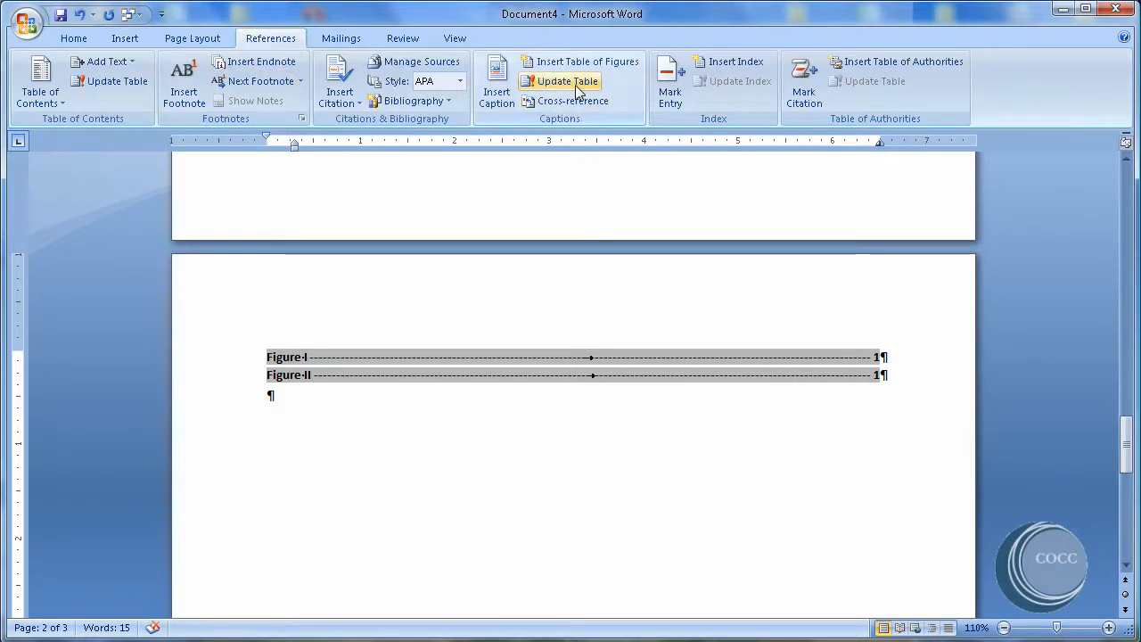
pyautogui.click(567, 80)
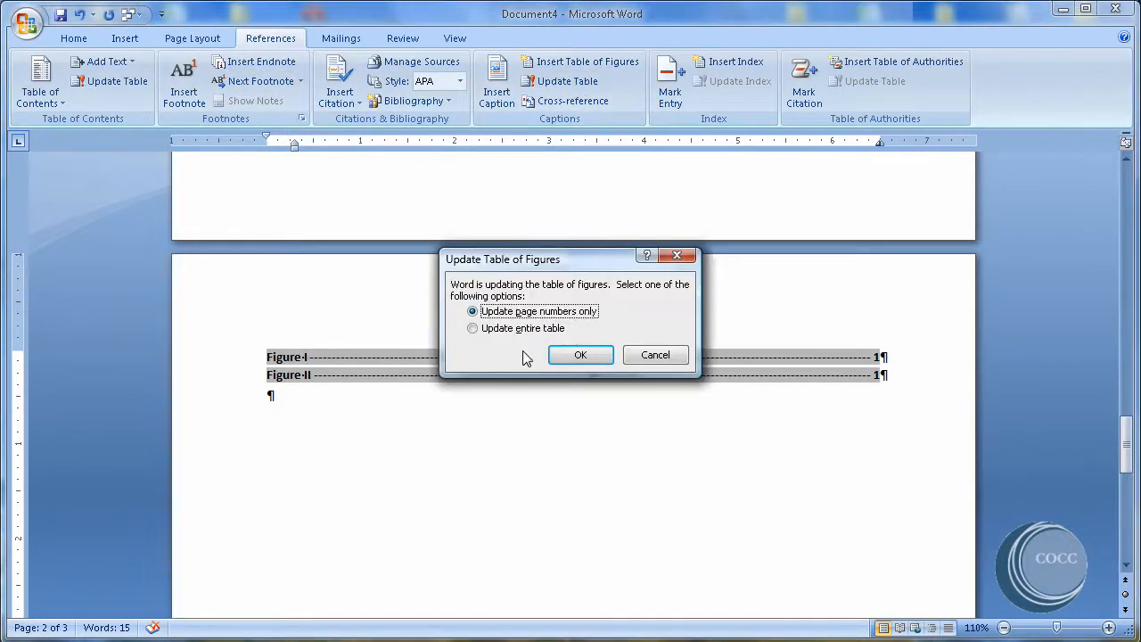
pyautogui.click(580, 353)
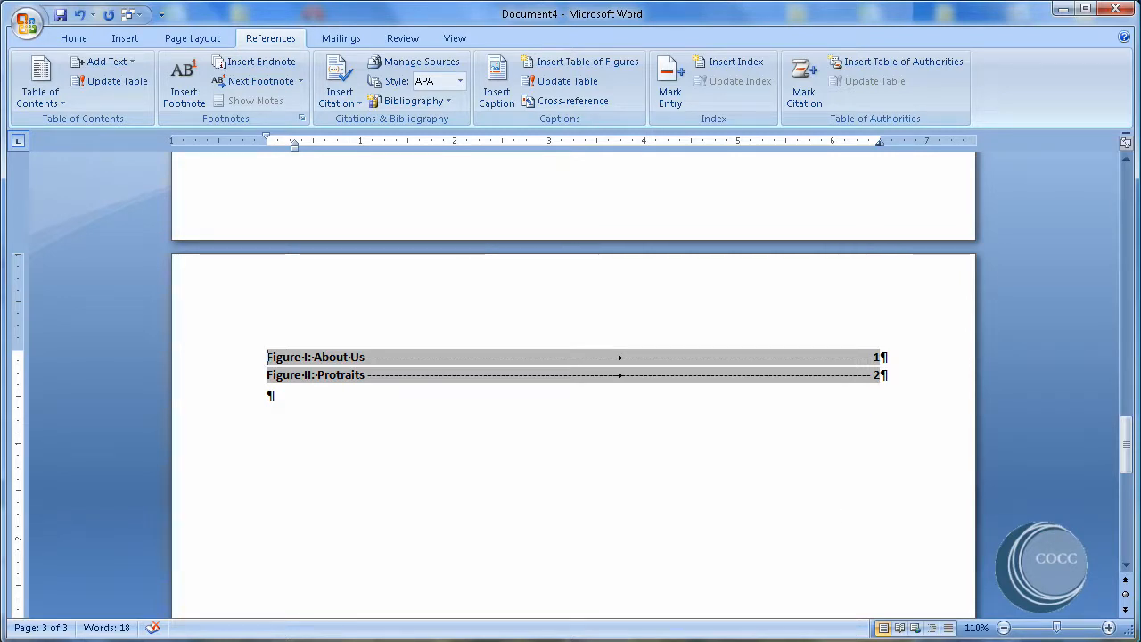
pyautogui.moveTo(795, 528)
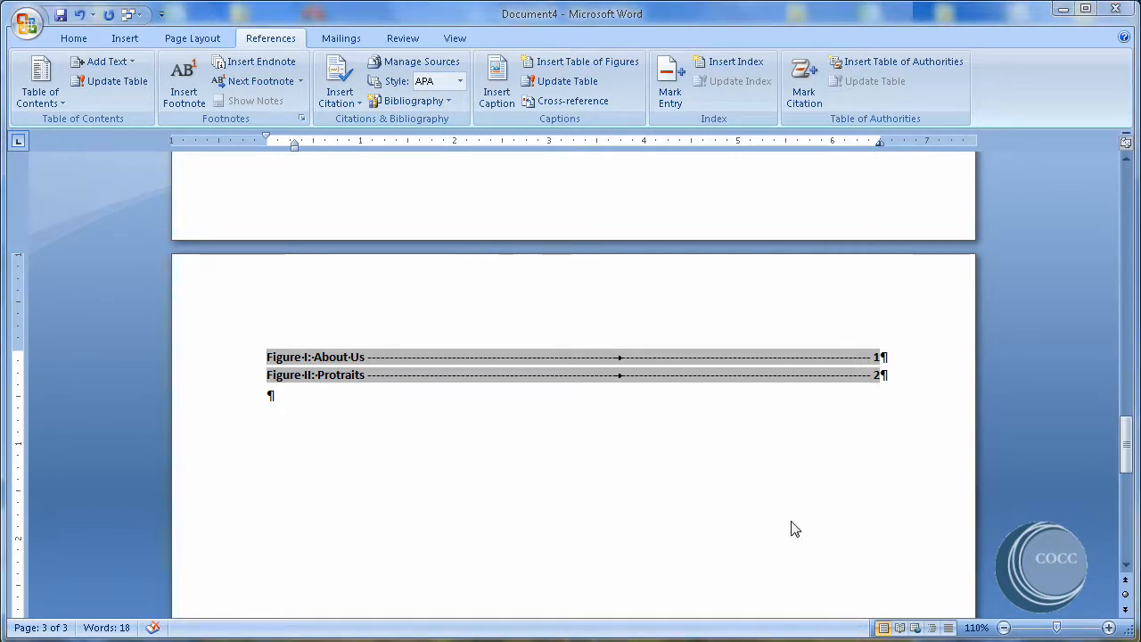
pyautogui.moveTo(503, 139)
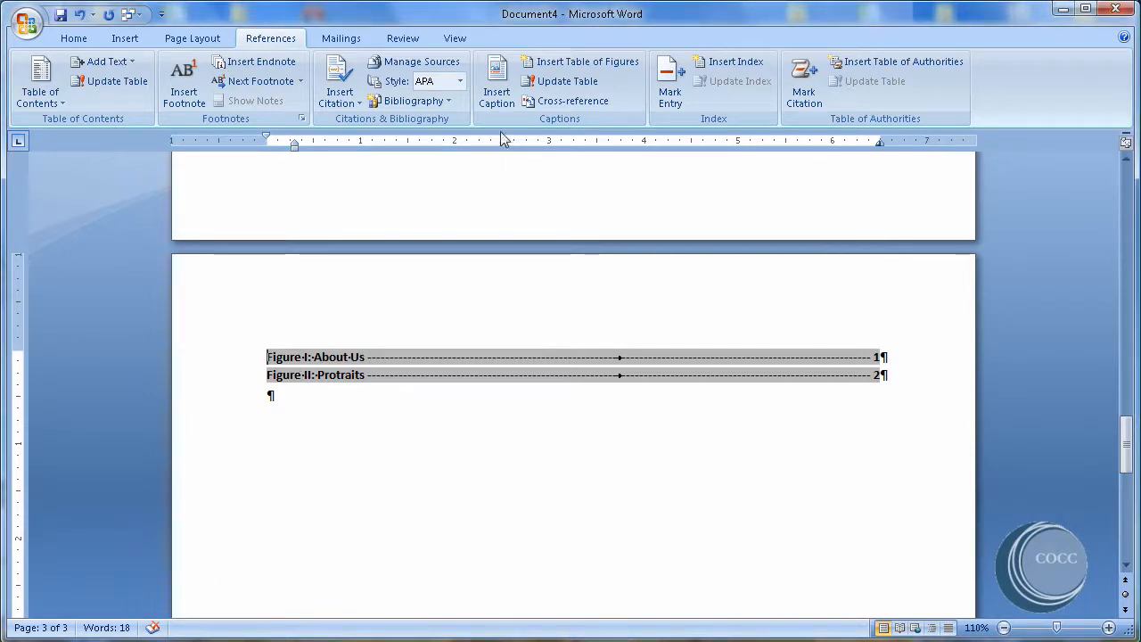
# Review the Table of Figures dialog and its Modify style settings, then cancel both without changes.
pyautogui.click(588, 60)
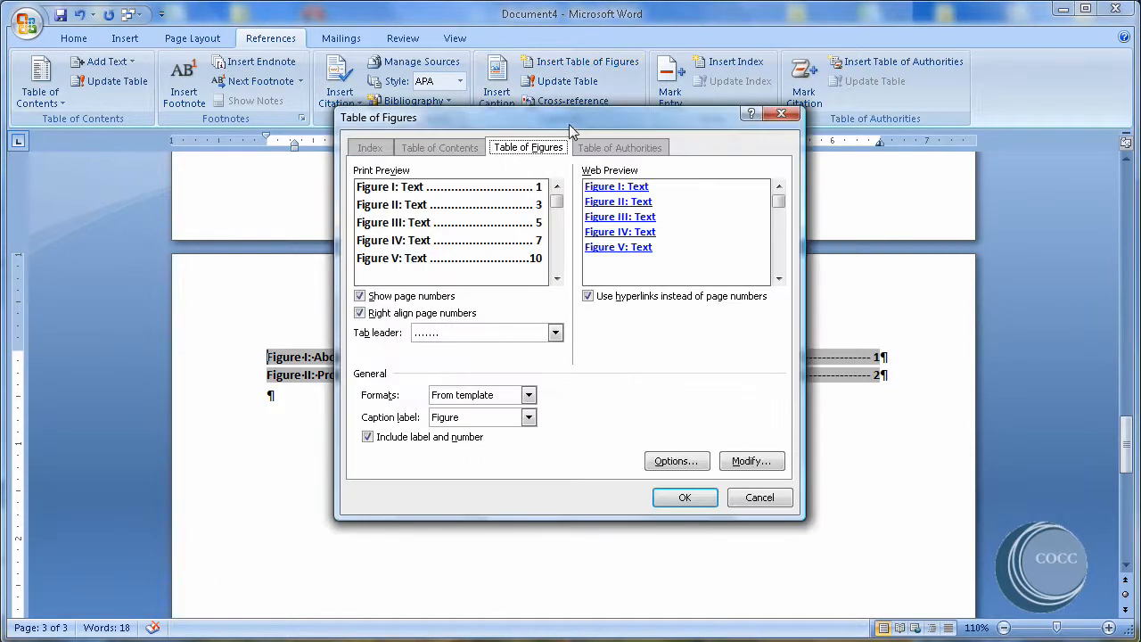
pyautogui.moveTo(570, 118); pyautogui.dragTo(571, 142)
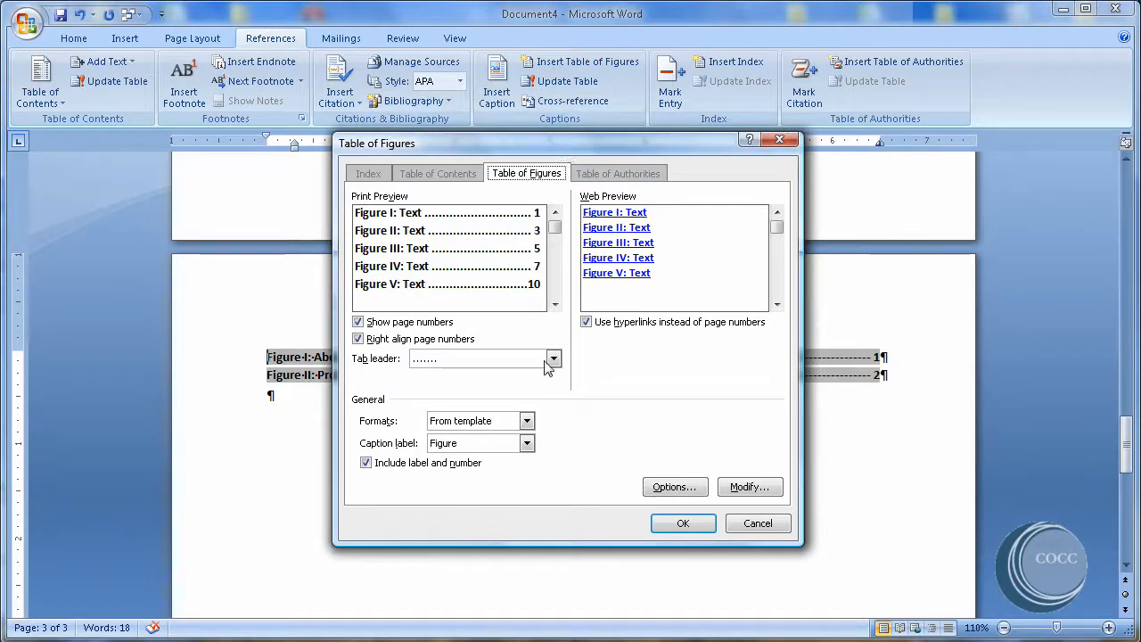
pyautogui.click(749, 485)
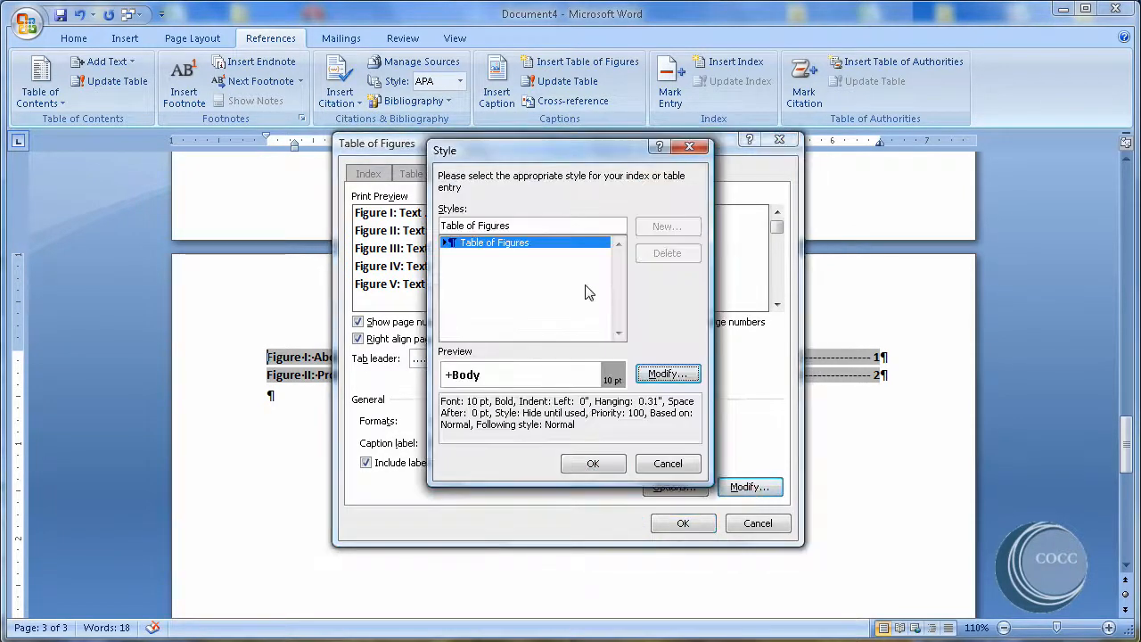
pyautogui.click(591, 464)
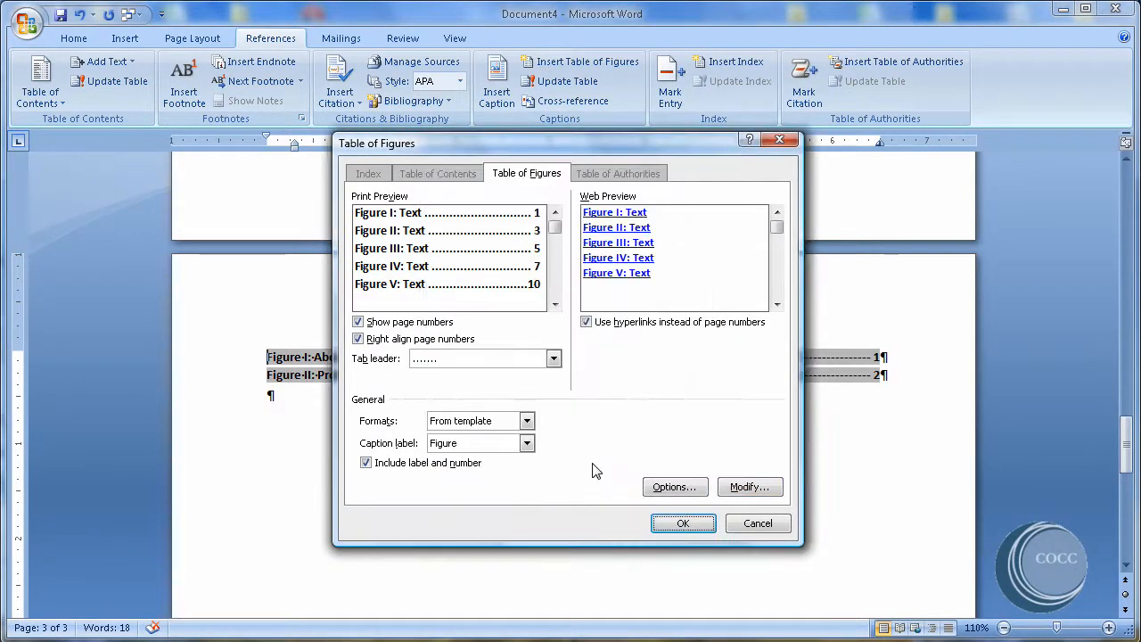
pyautogui.moveTo(703, 396)
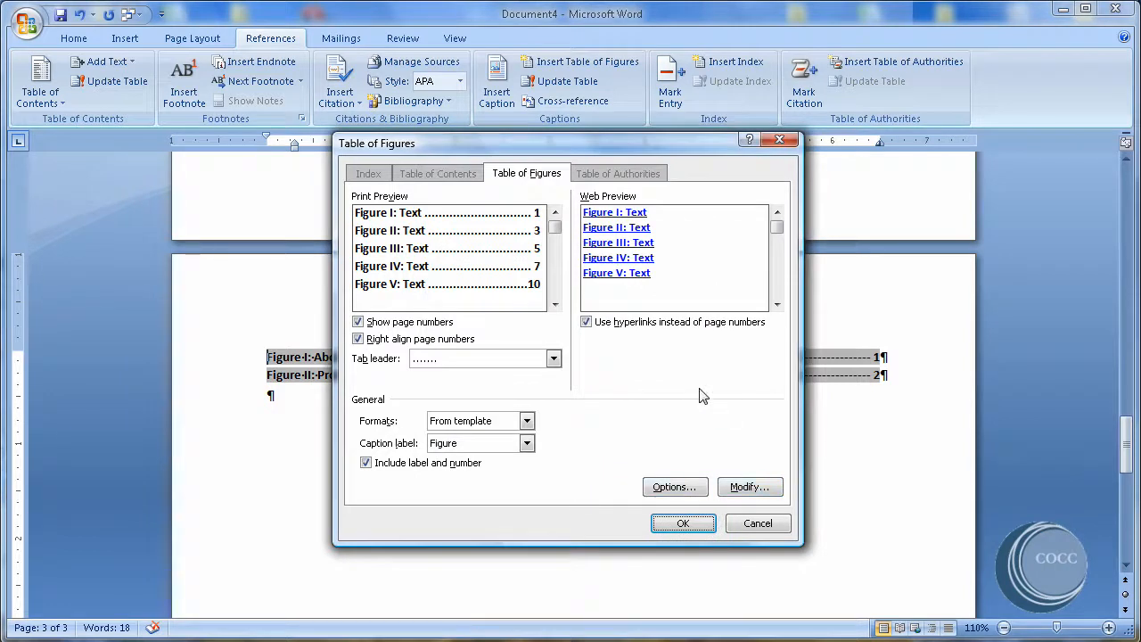
pyautogui.moveTo(653, 418)
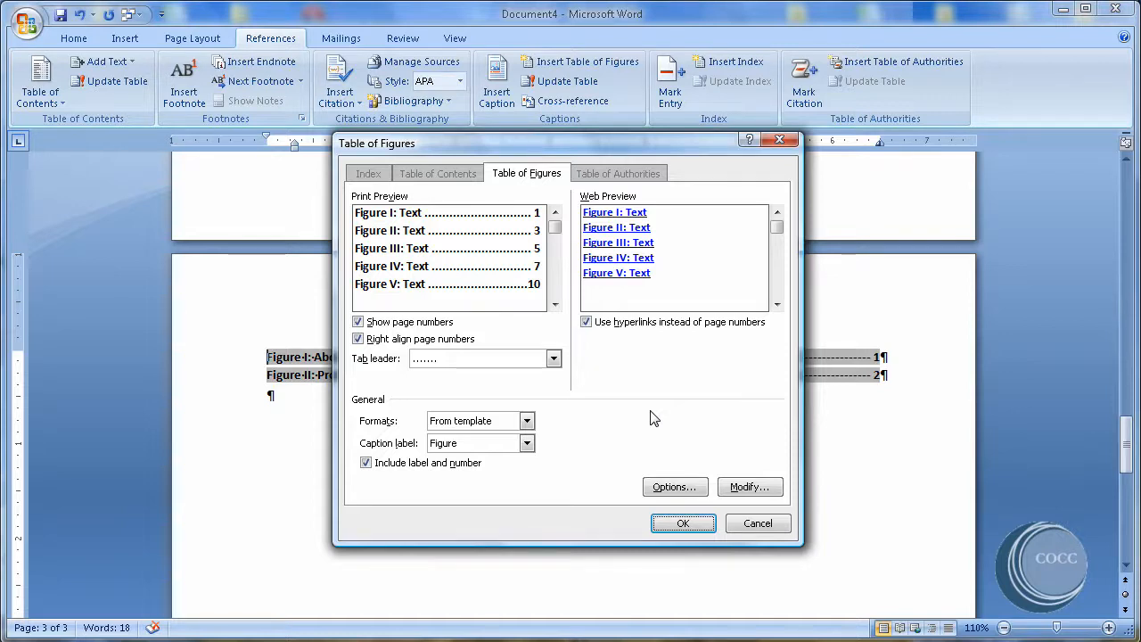
pyautogui.click(683, 524)
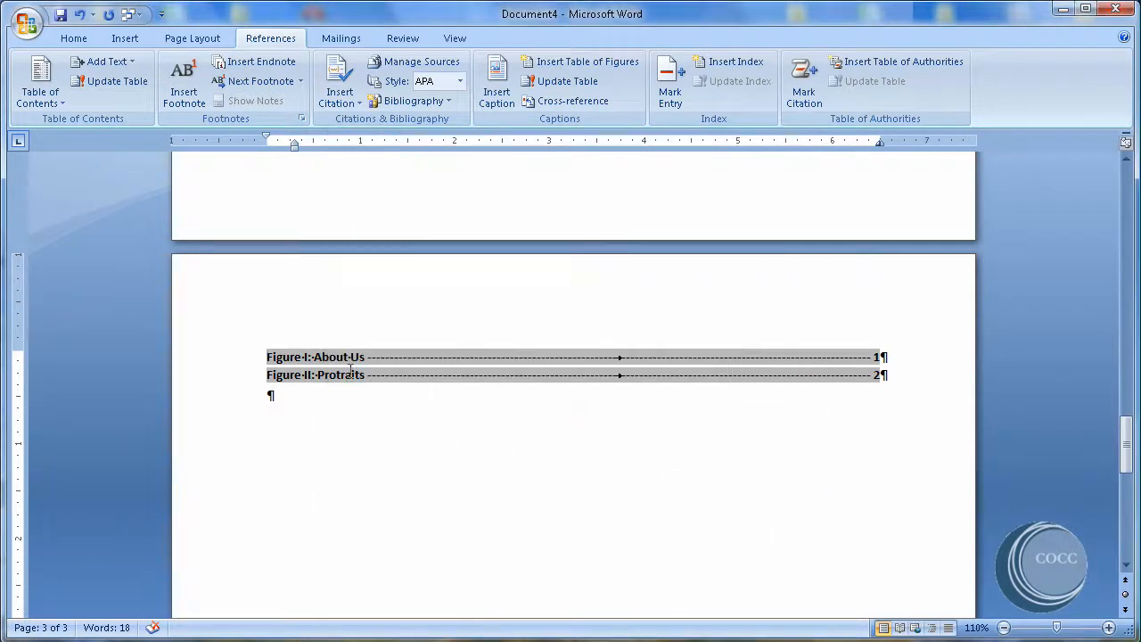
# Select both table of figures entries and delete them from the document.
pyautogui.moveTo(267, 356); pyautogui.dragTo(888, 374)
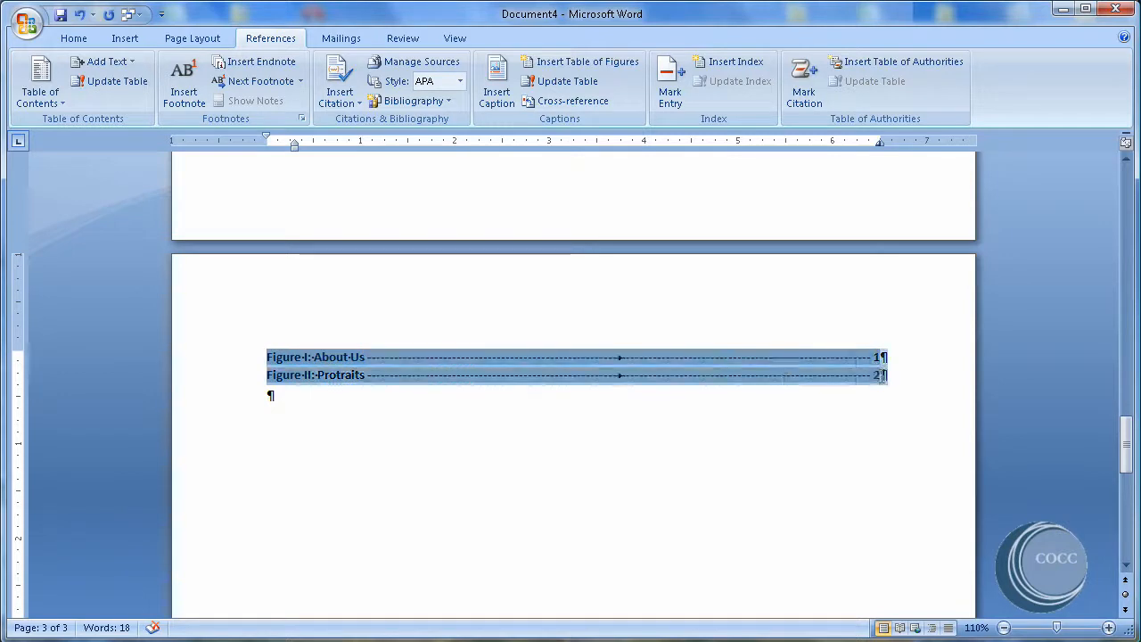
pyautogui.press('Delete')
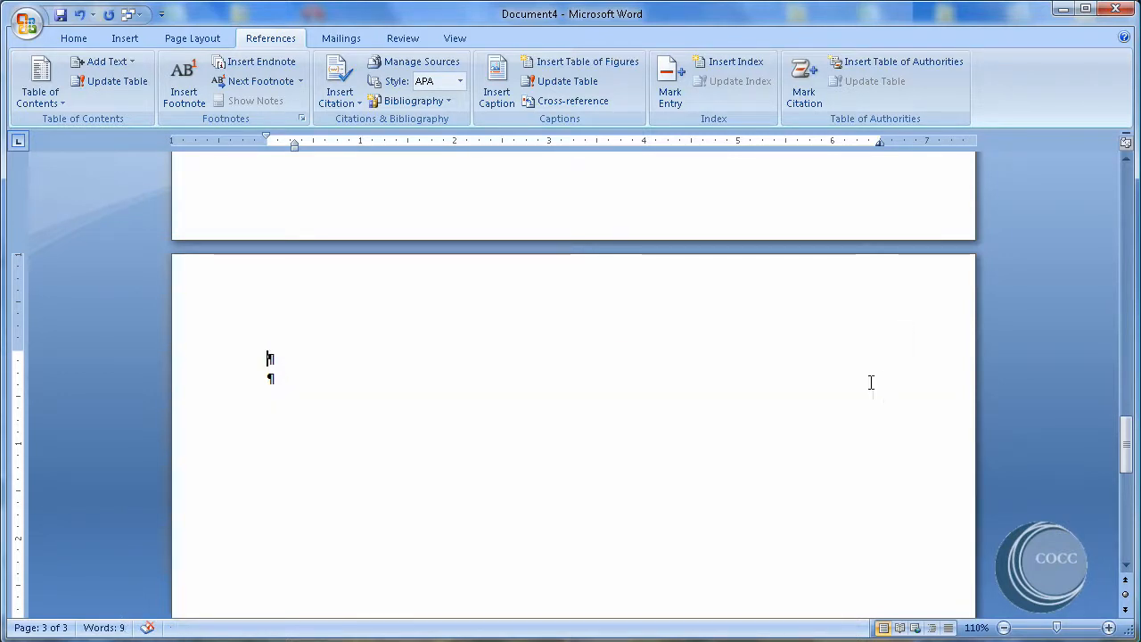